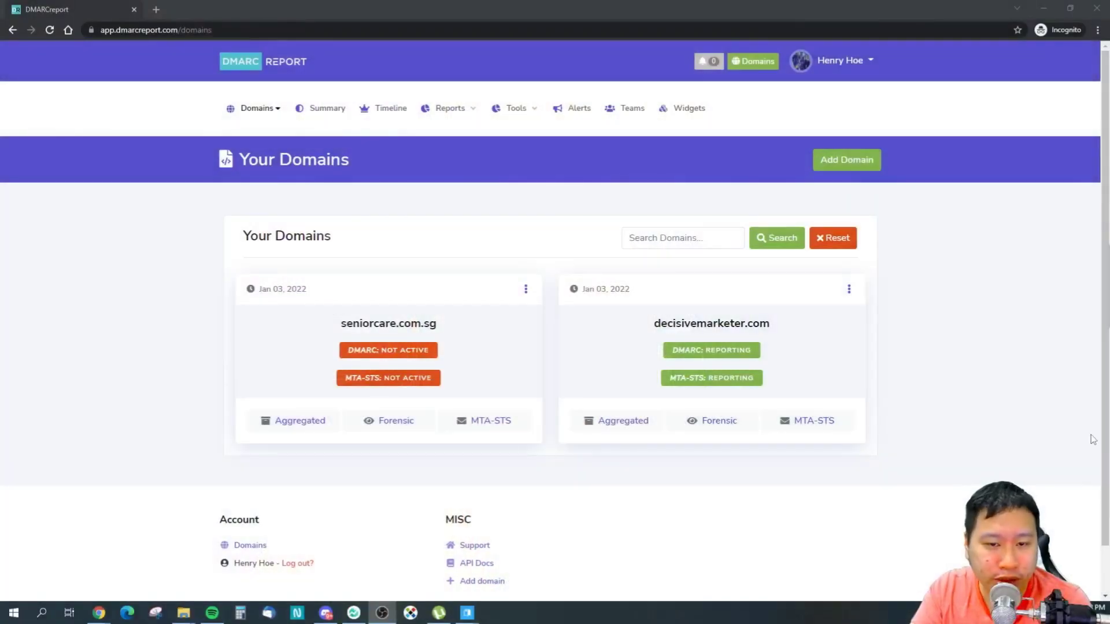
{"action": "mouse_move", "coordinate": [513, 297]}
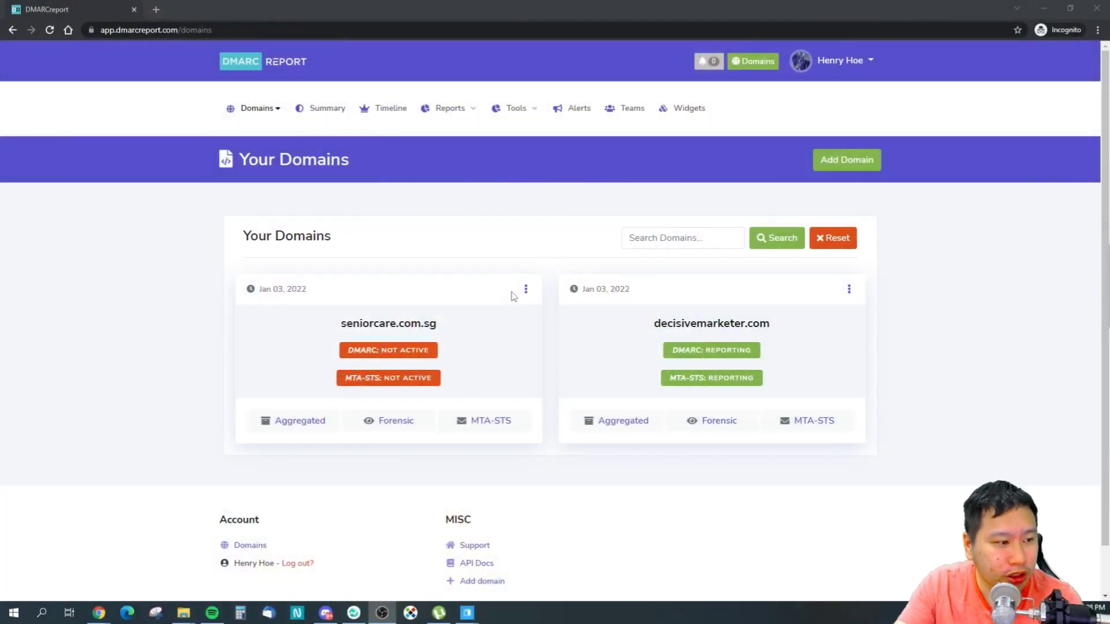
{"action": "mouse_move", "coordinate": [813, 366]}
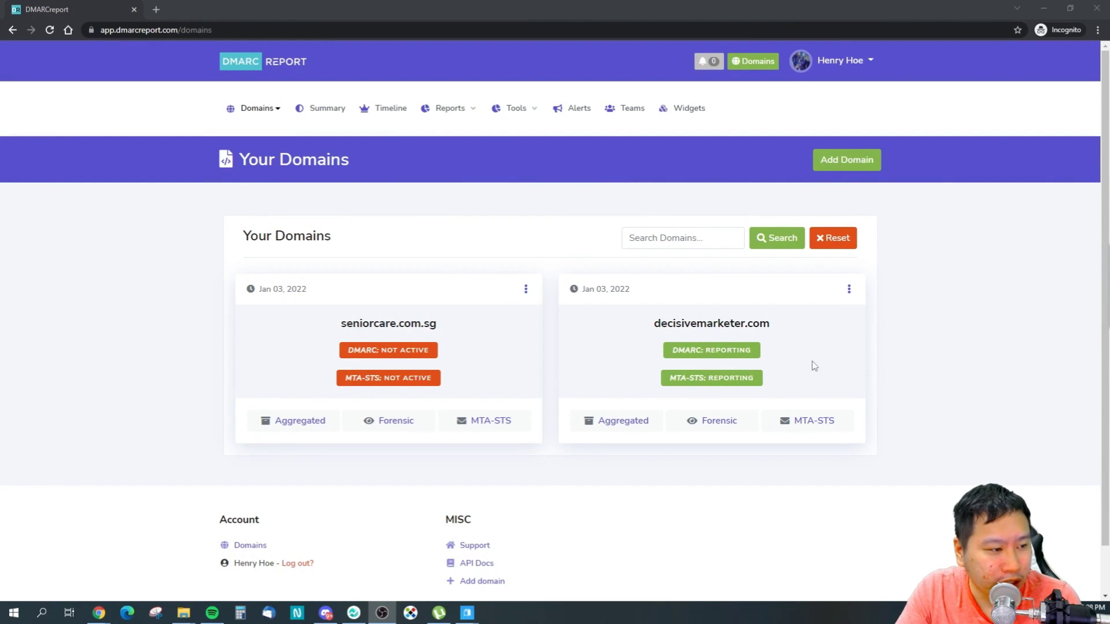
{"action": "mouse_move", "coordinate": [388, 350]}
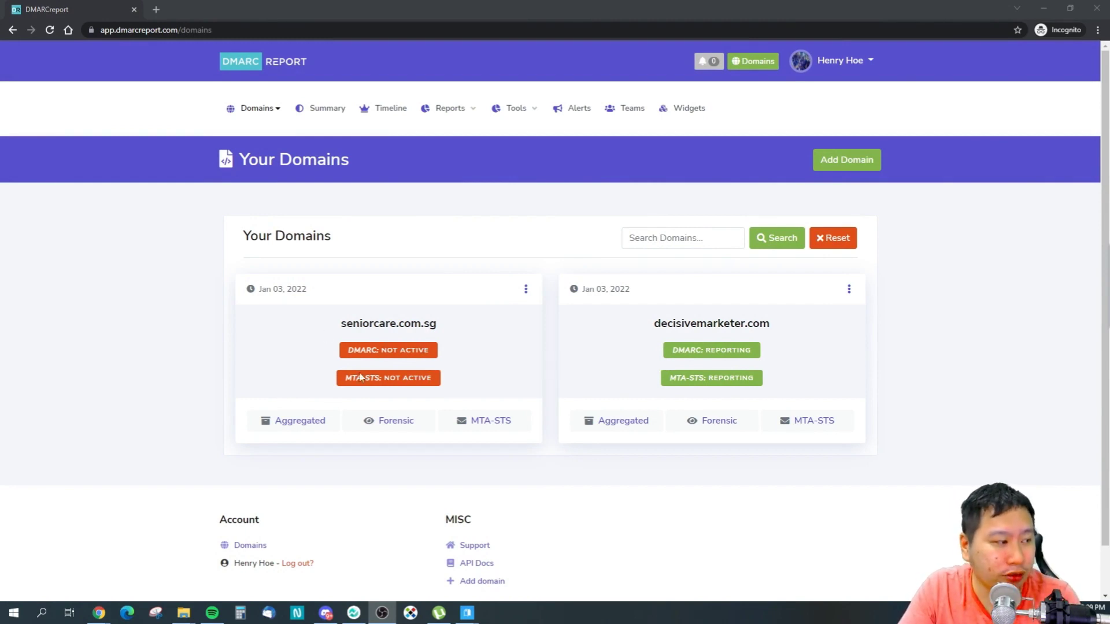
Step: Show the action menu for the seniorcare.com.sg domain card
{"action": "left_click", "coordinate": [525, 289]}
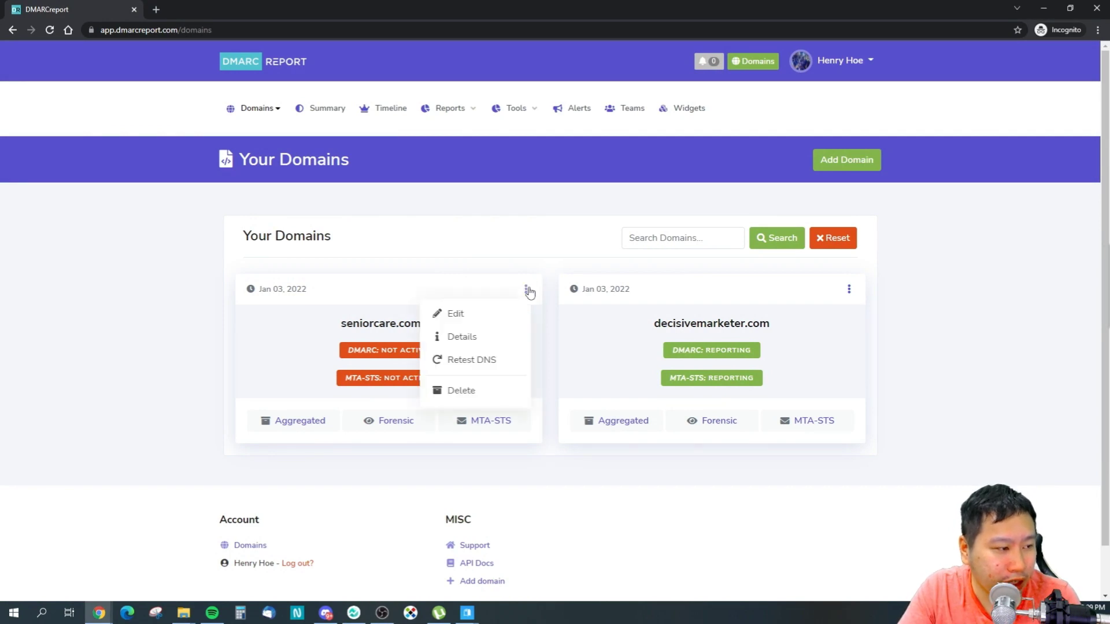
Step: Start editing the seniorcare.com.sg domain settings from its card menu
{"action": "left_click", "coordinate": [455, 314]}
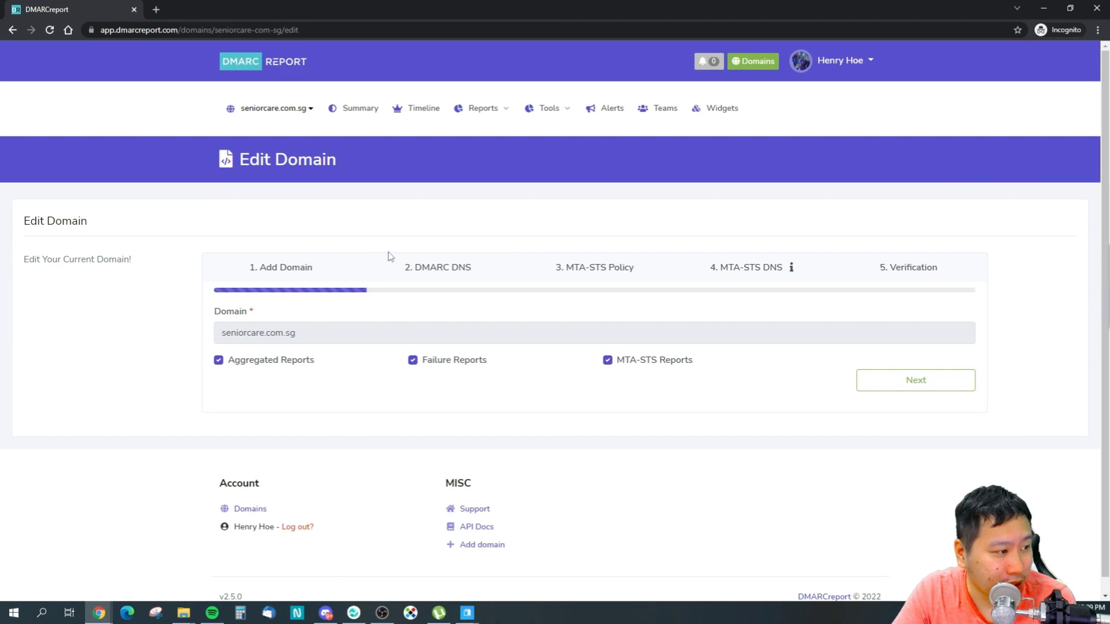
{"action": "mouse_move", "coordinate": [320, 321]}
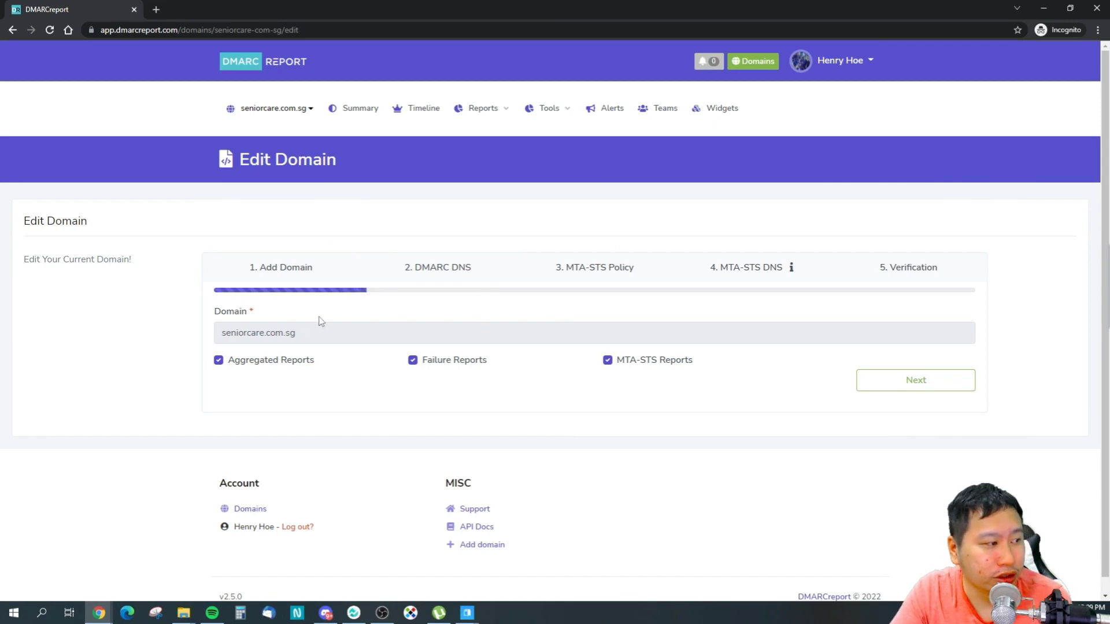
{"action": "mouse_move", "coordinate": [247, 336]}
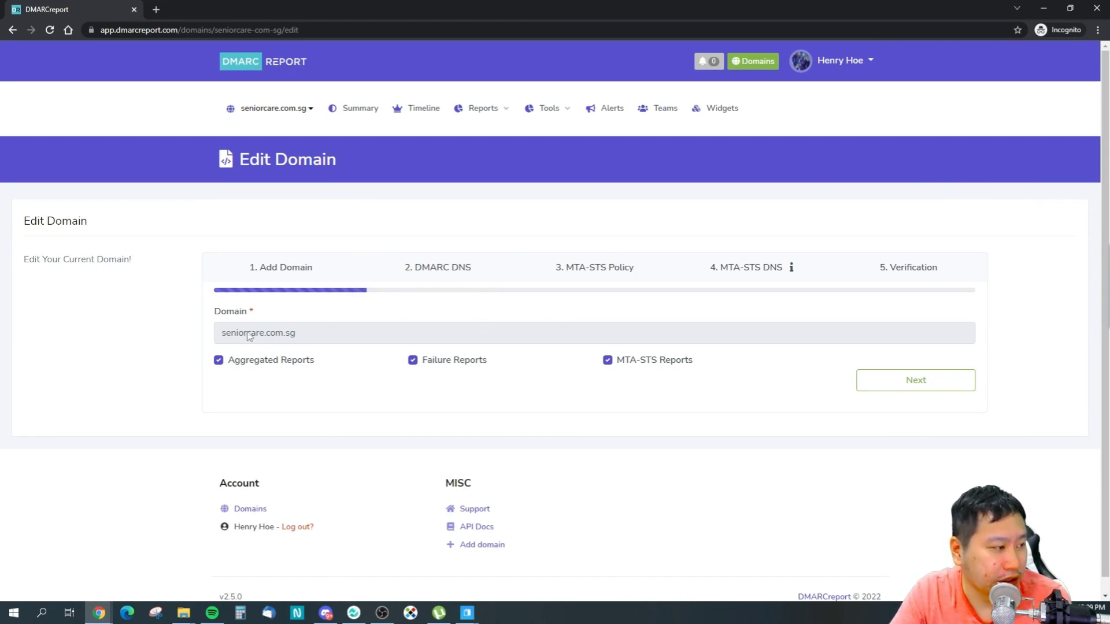
{"action": "mouse_move", "coordinate": [916, 381]}
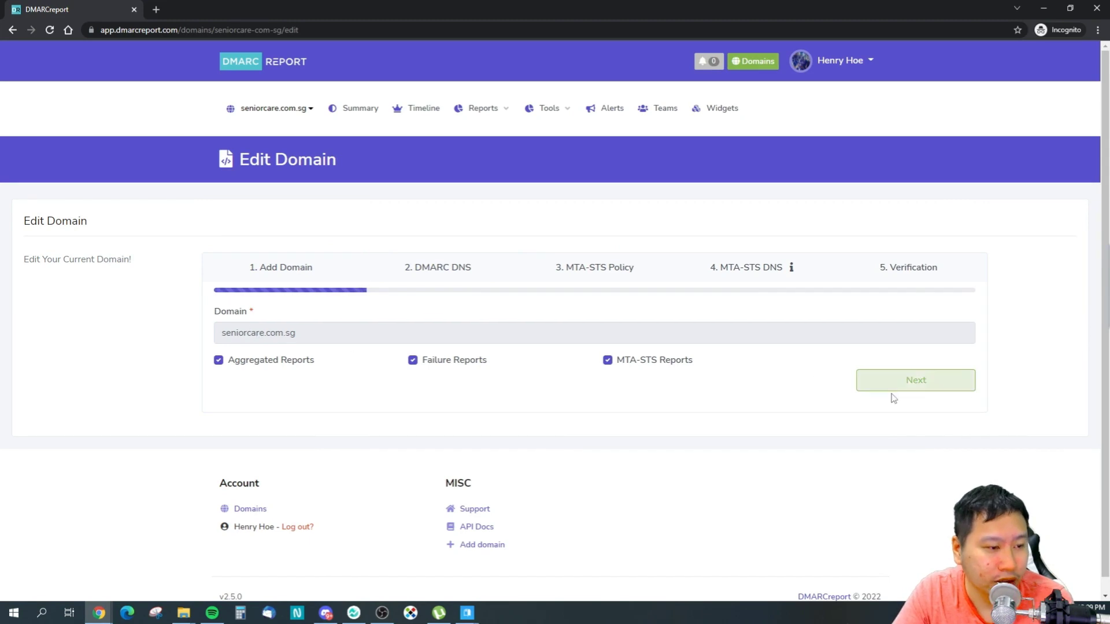
Step: Advance to the DMARC DNS step and review the new _dmarc.seniorcare.com.sg record and header tags
{"action": "left_click", "coordinate": [914, 380]}
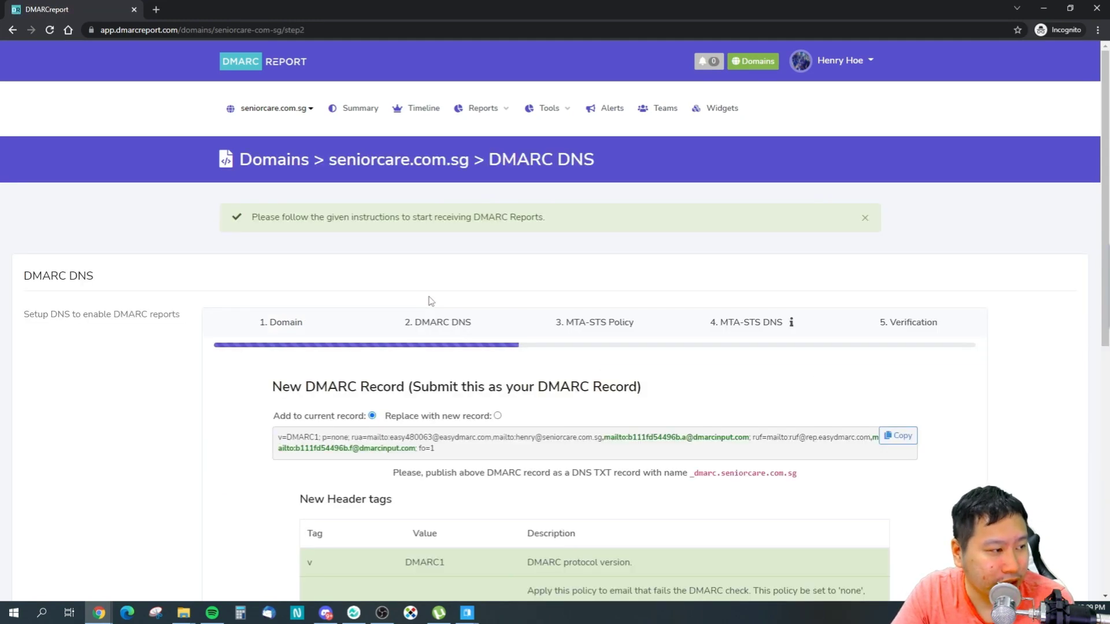
{"action": "scroll", "scroll_direction": "down", "scroll_amount": 3}
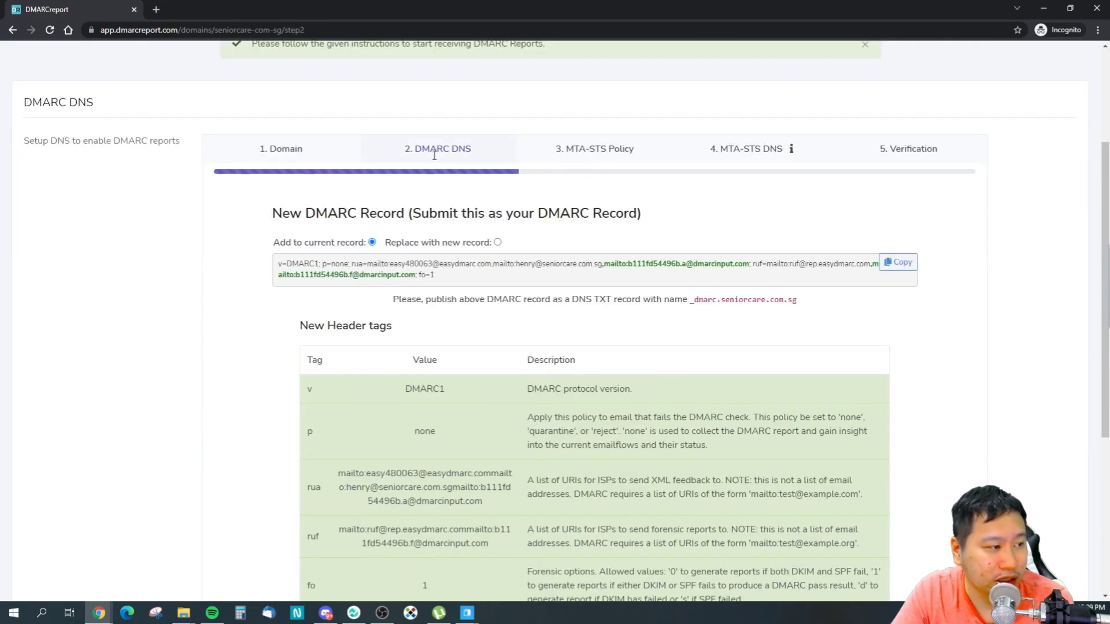
{"action": "mouse_move", "coordinate": [433, 247]}
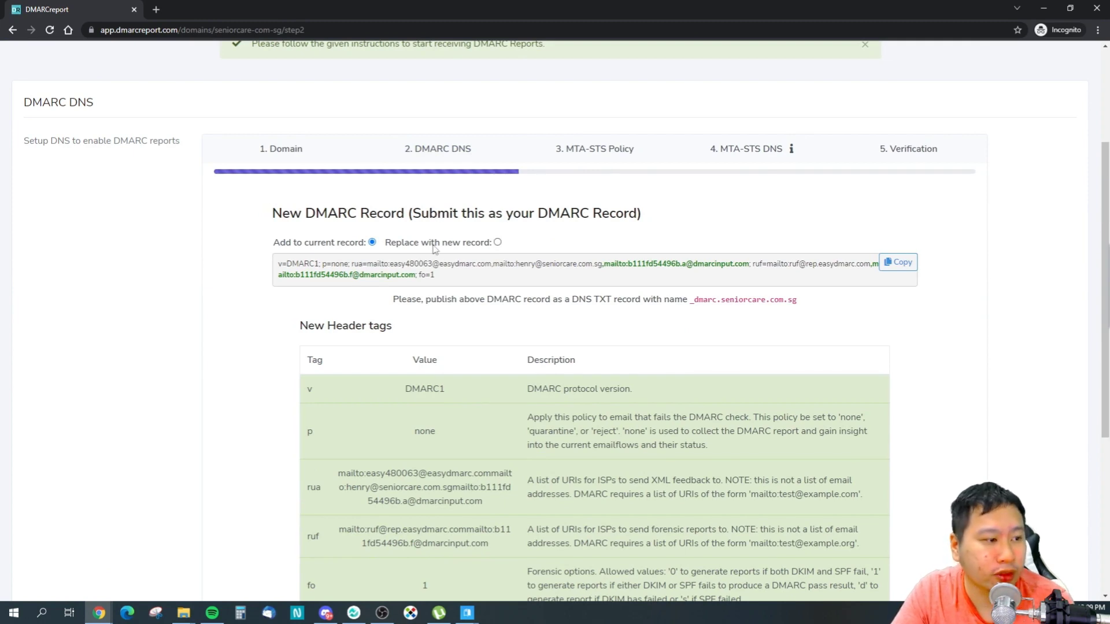
{"action": "scroll", "scroll_direction": "down", "scroll_amount": 3}
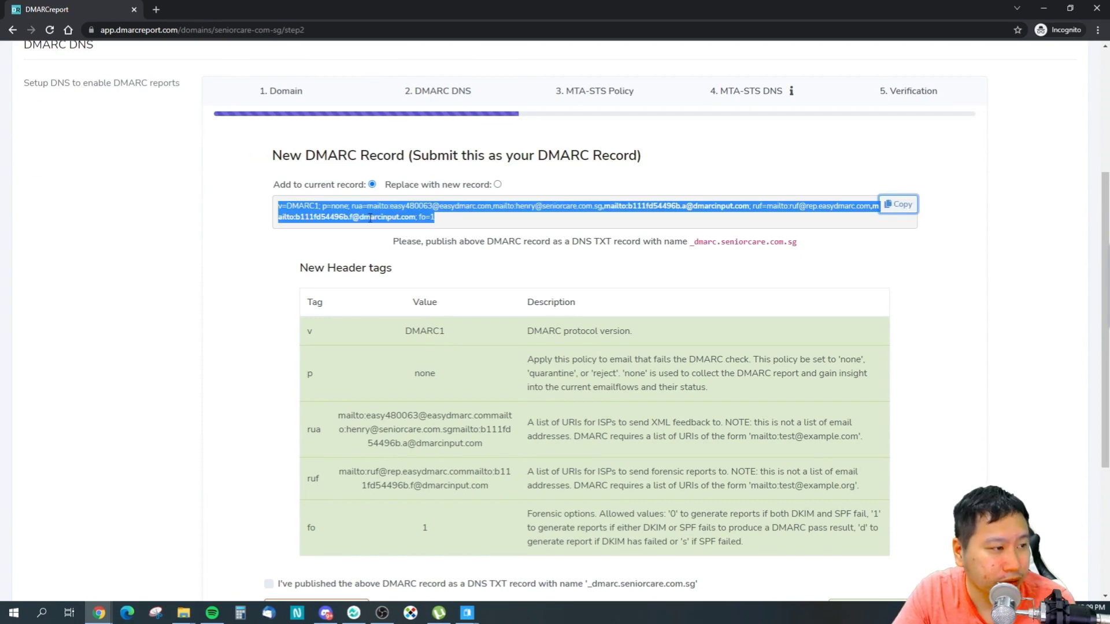
{"action": "mouse_move", "coordinate": [487, 257]}
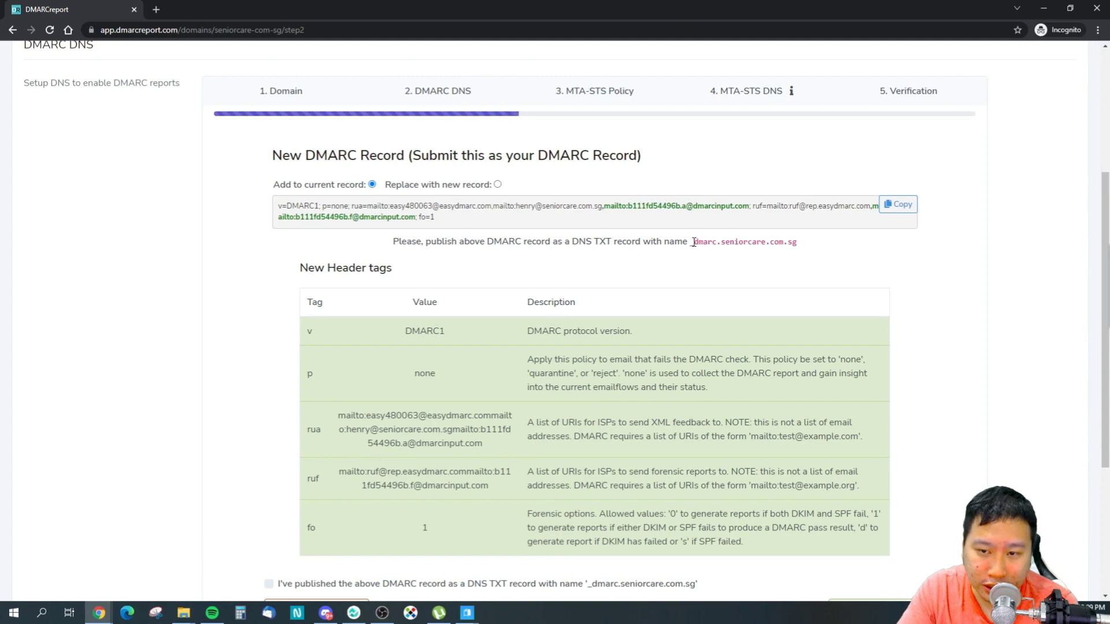
{"action": "double_click", "coordinate": [743, 242]}
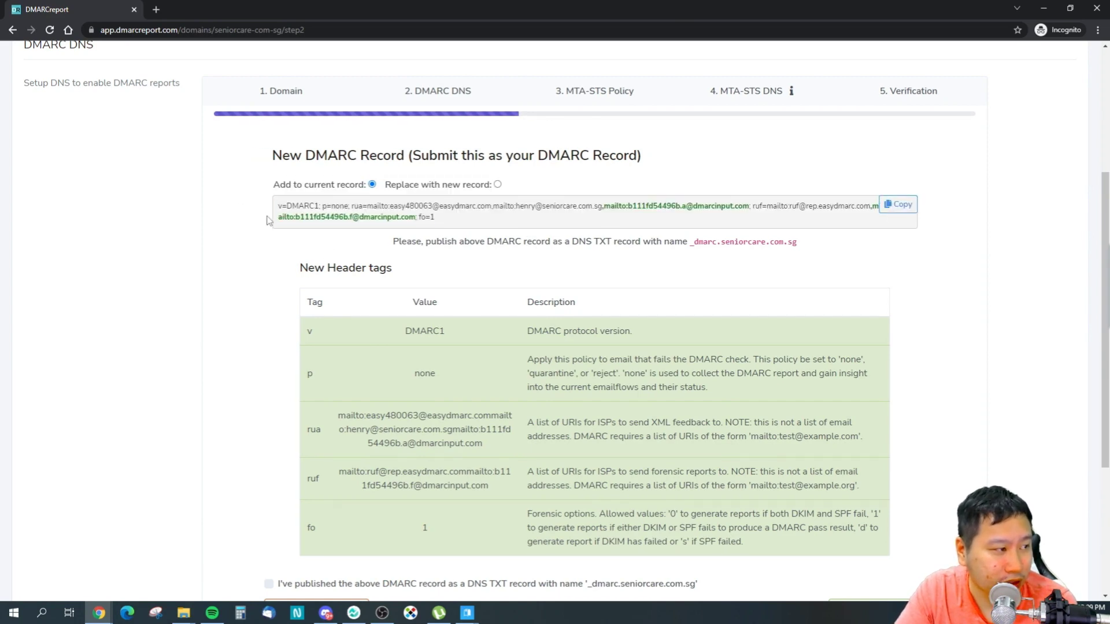
{"action": "scroll", "scroll_direction": "down", "scroll_amount": 3}
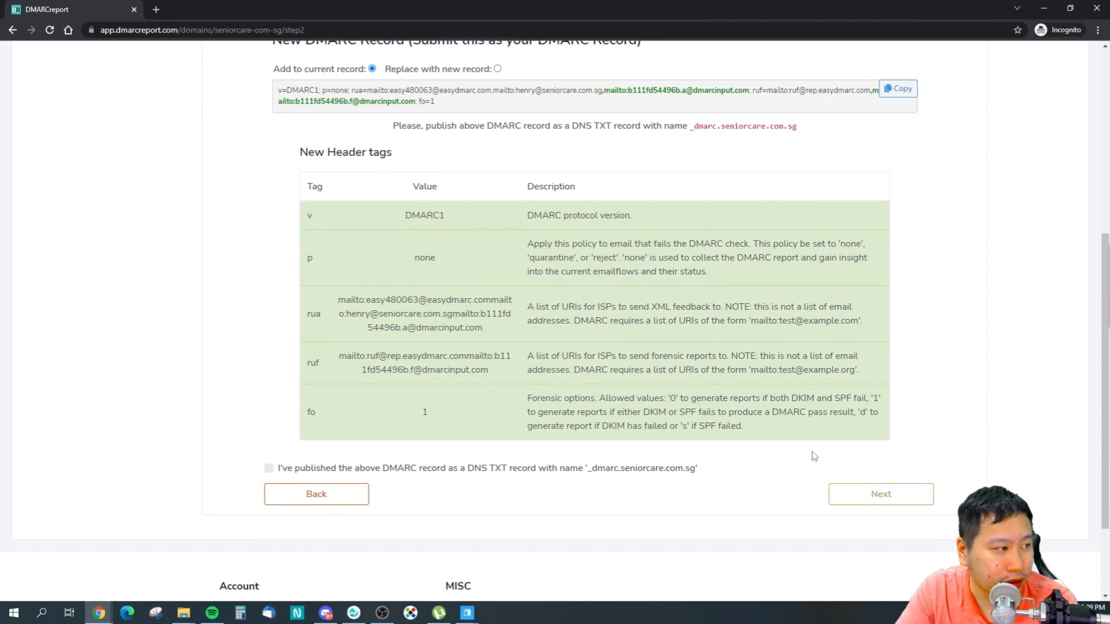
{"action": "scroll", "scroll_direction": "up", "scroll_amount": 3}
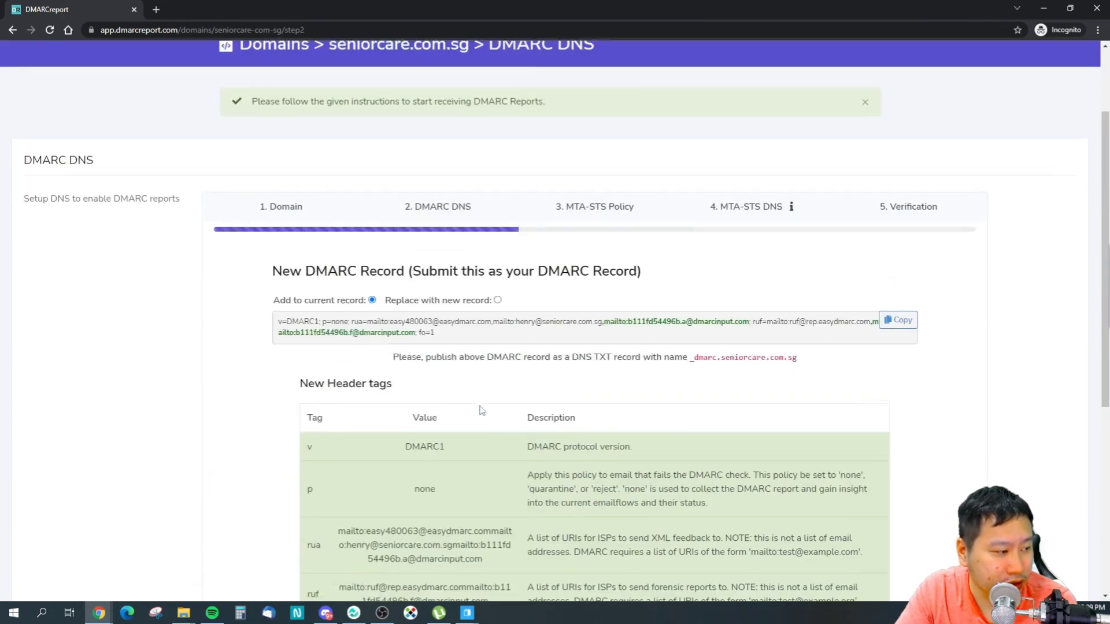
{"action": "scroll", "scroll_direction": "down", "scroll_amount": 3}
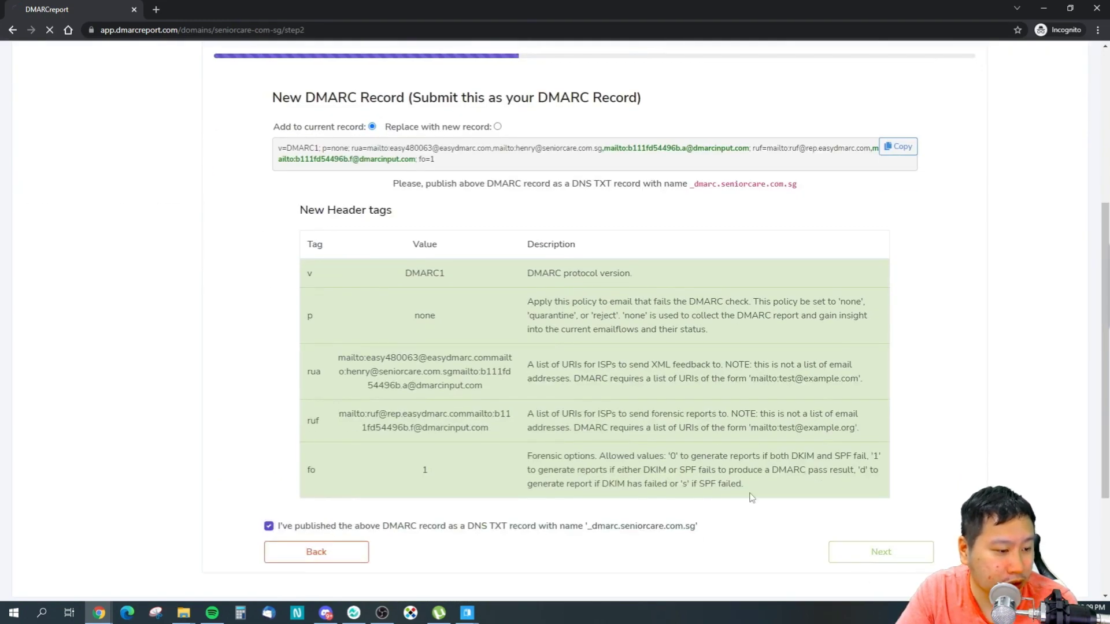
Step: Continue to the MTA-STS Policy step, keeping Testing mode, both mail records and 1-day policy age
{"action": "left_click", "coordinate": [881, 551]}
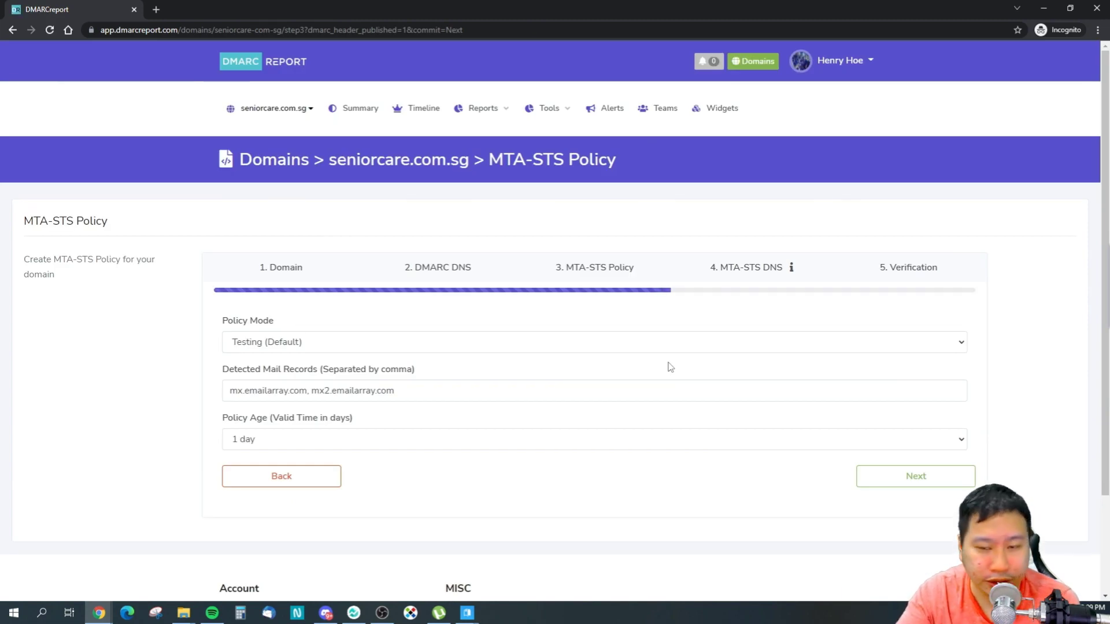
{"action": "mouse_move", "coordinate": [457, 383]}
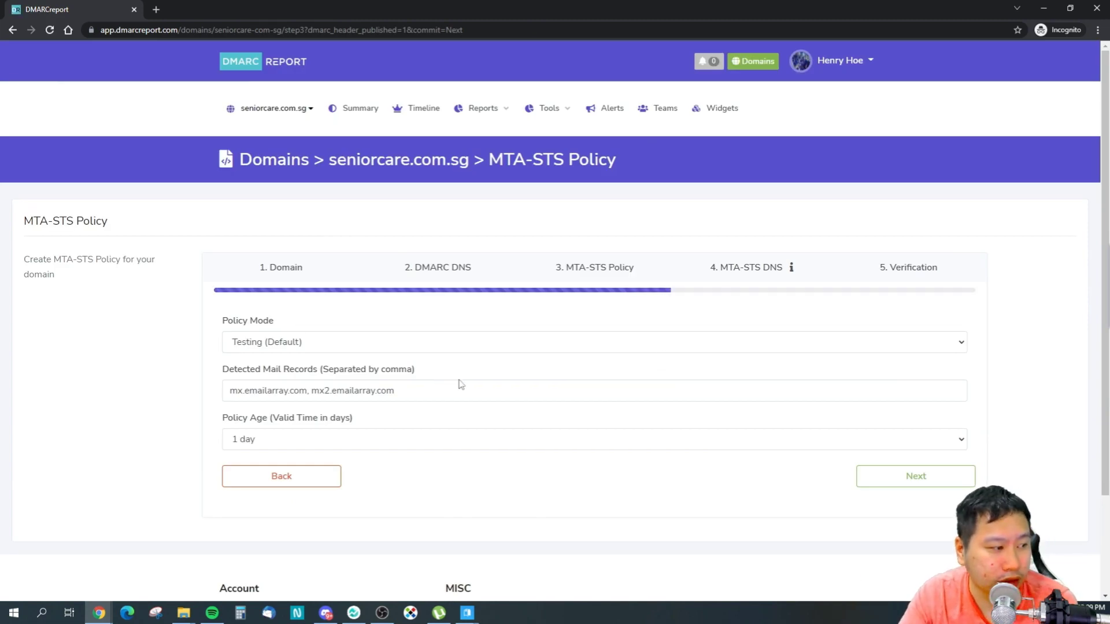
{"action": "mouse_move", "coordinate": [386, 323]}
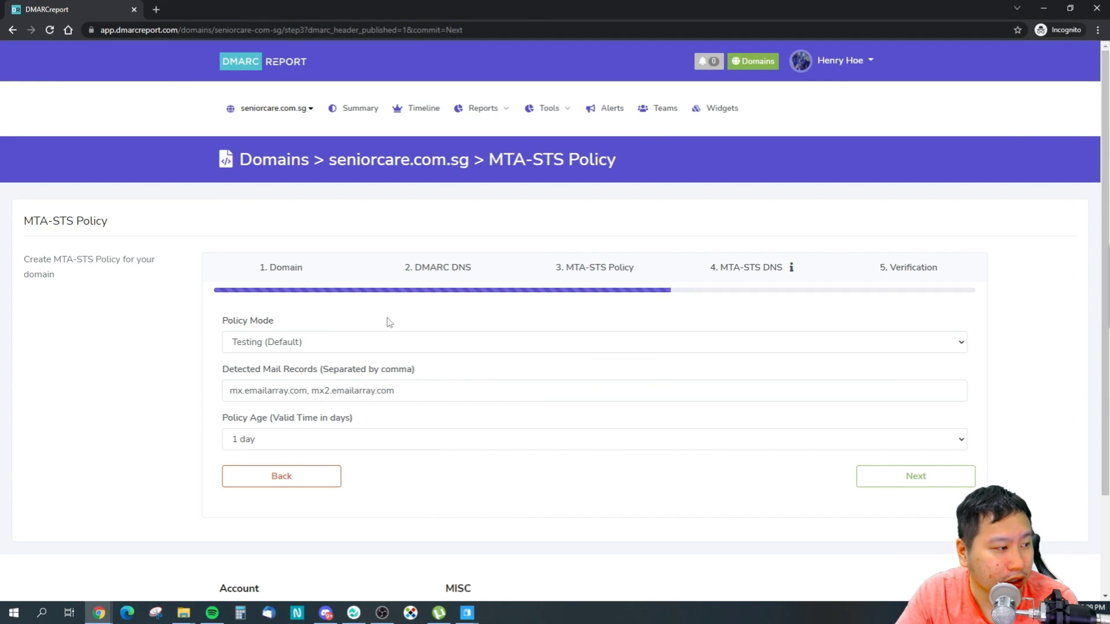
{"action": "mouse_move", "coordinate": [281, 277]}
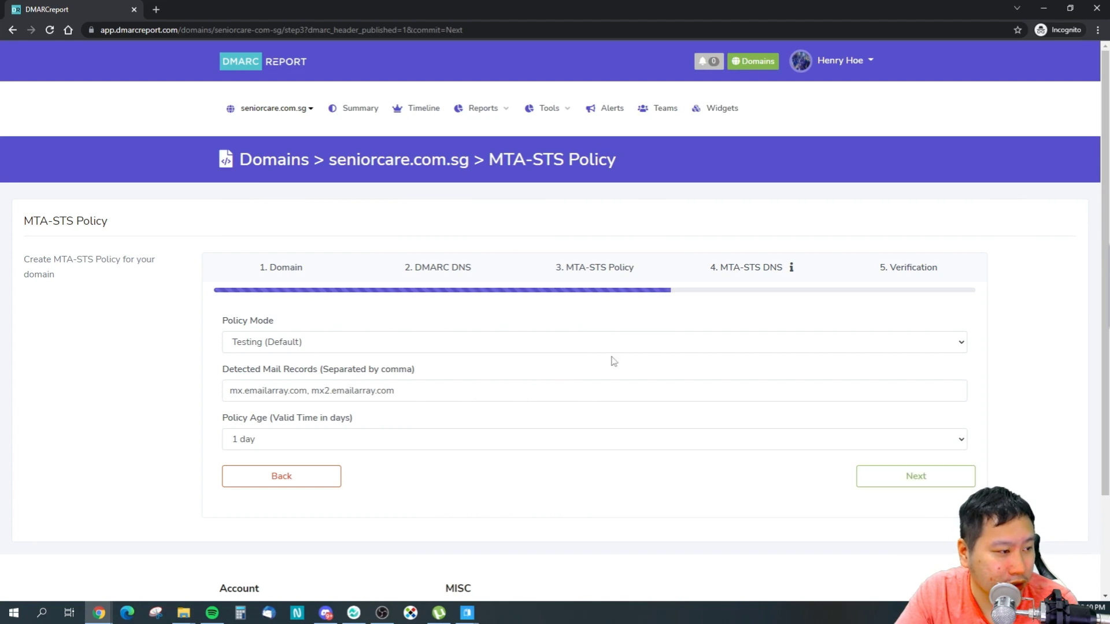
{"action": "left_click", "coordinate": [914, 475]}
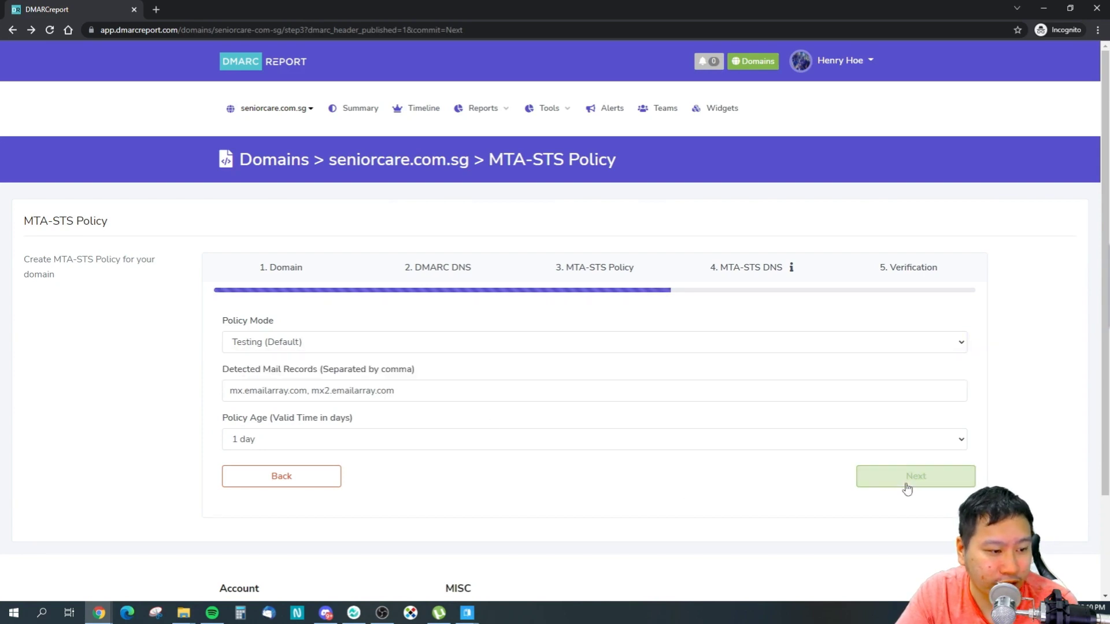
Step: Continue to the MTA-STS DNS step and review its CNAME and TXT records
{"action": "left_click", "coordinate": [914, 475]}
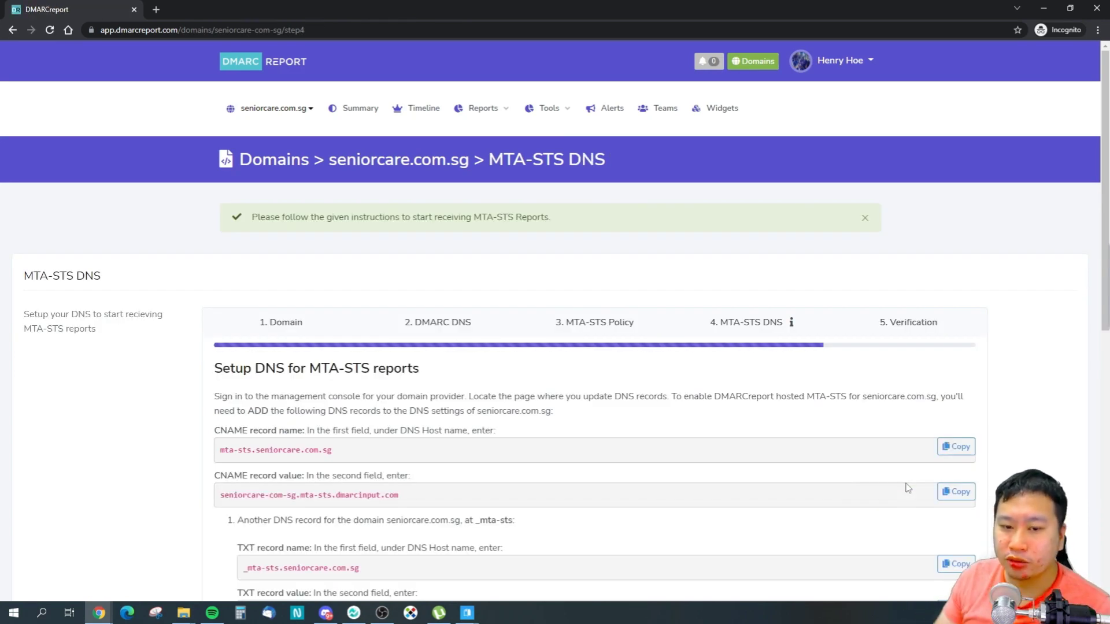
{"action": "scroll", "scroll_direction": "down", "scroll_amount": 3}
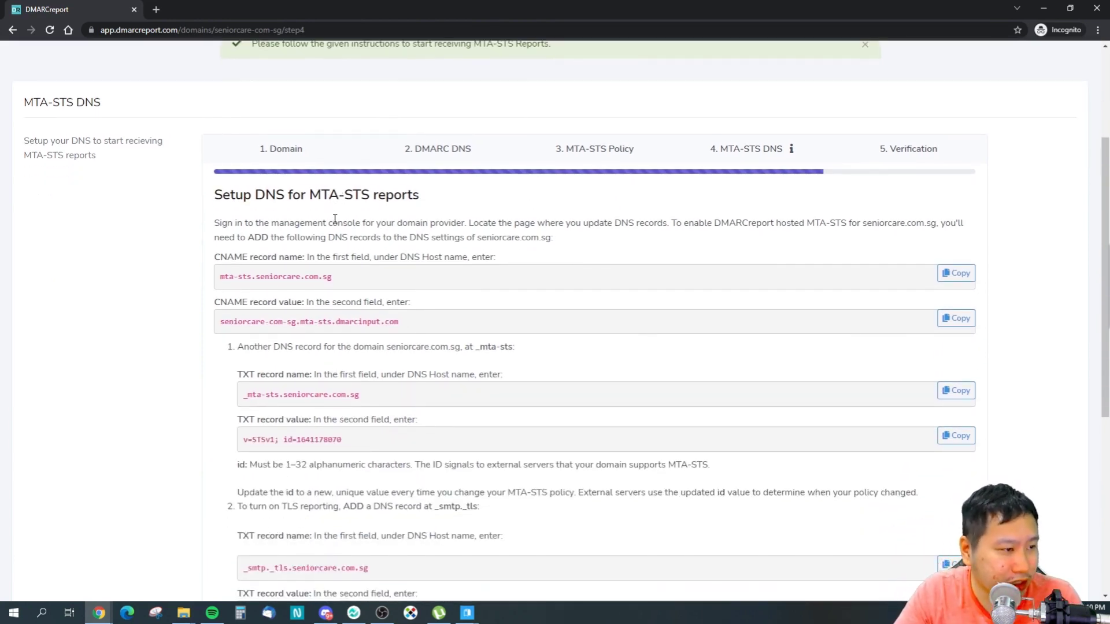
{"action": "scroll", "scroll_direction": "up", "scroll_amount": 3}
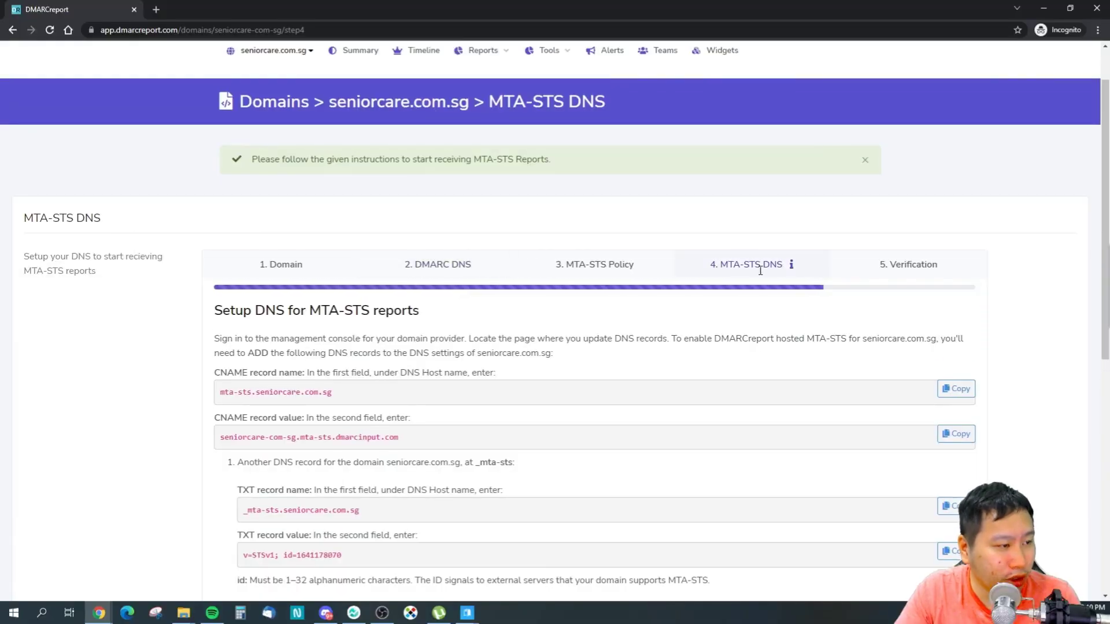
{"action": "mouse_move", "coordinate": [315, 309]}
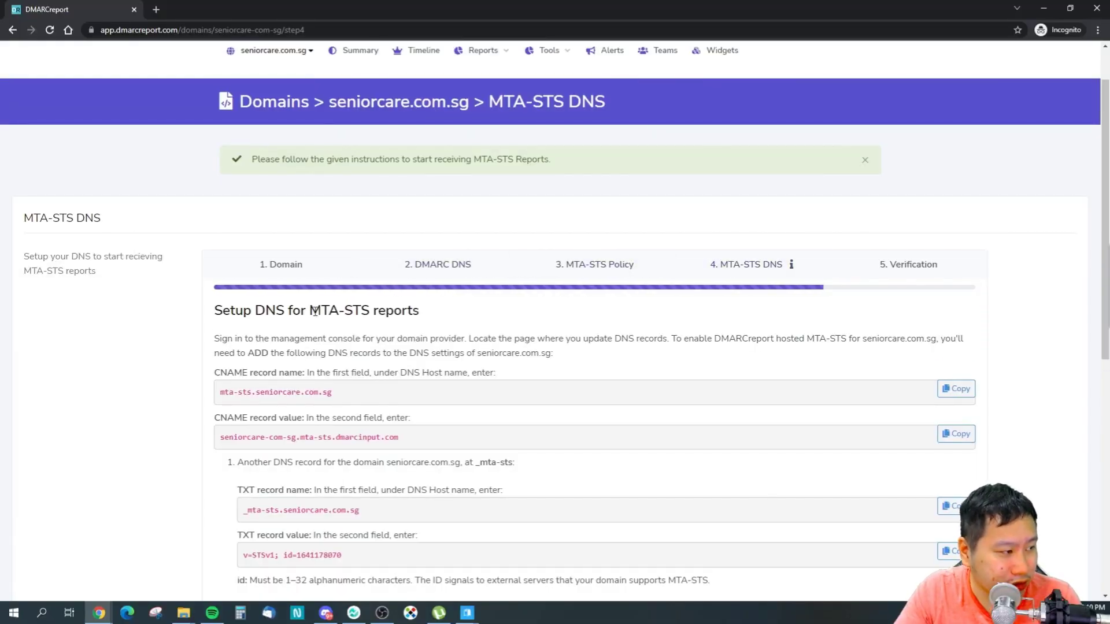
Step: Search Google for 'MTA-STS' from the heading, then return to the DMARC Report tab
{"action": "right_click", "coordinate": [338, 310]}
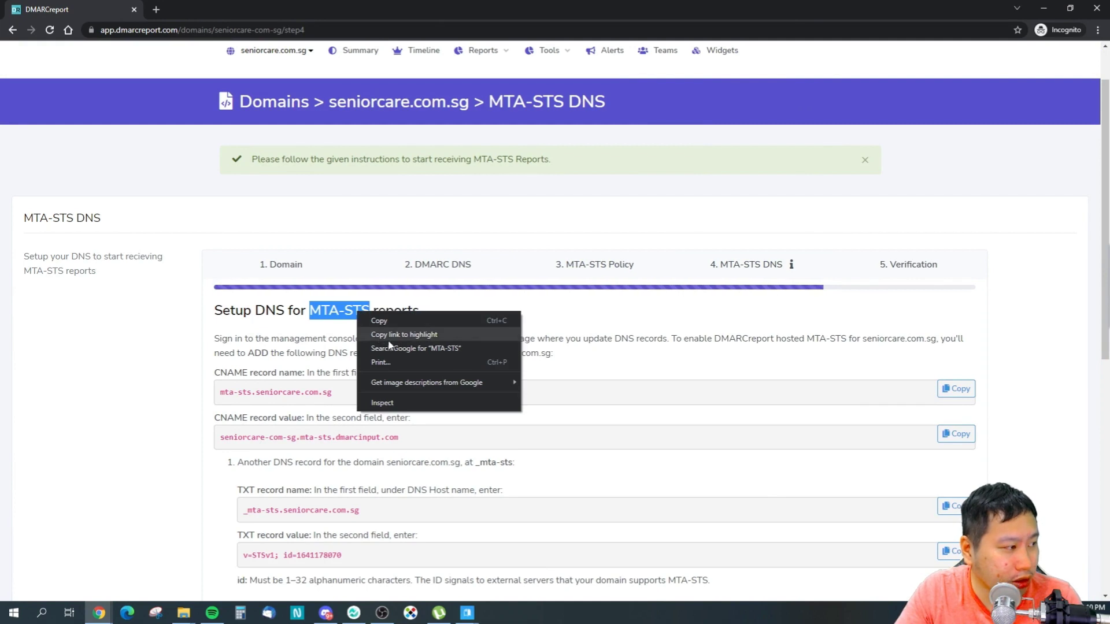
{"action": "left_click", "coordinate": [415, 348]}
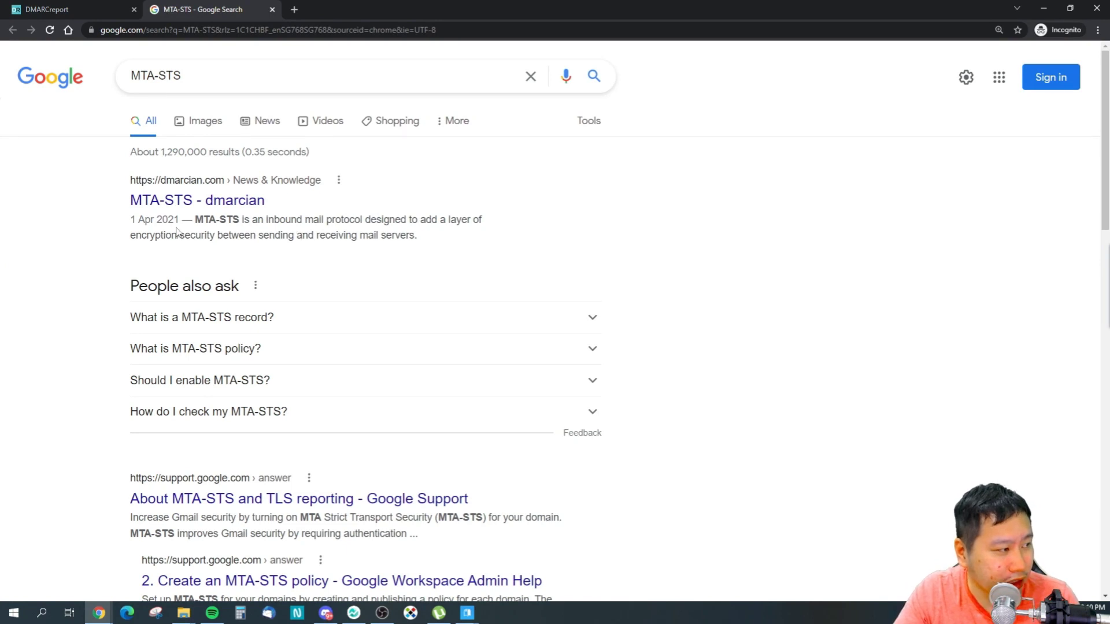
{"action": "left_click", "coordinate": [63, 9]}
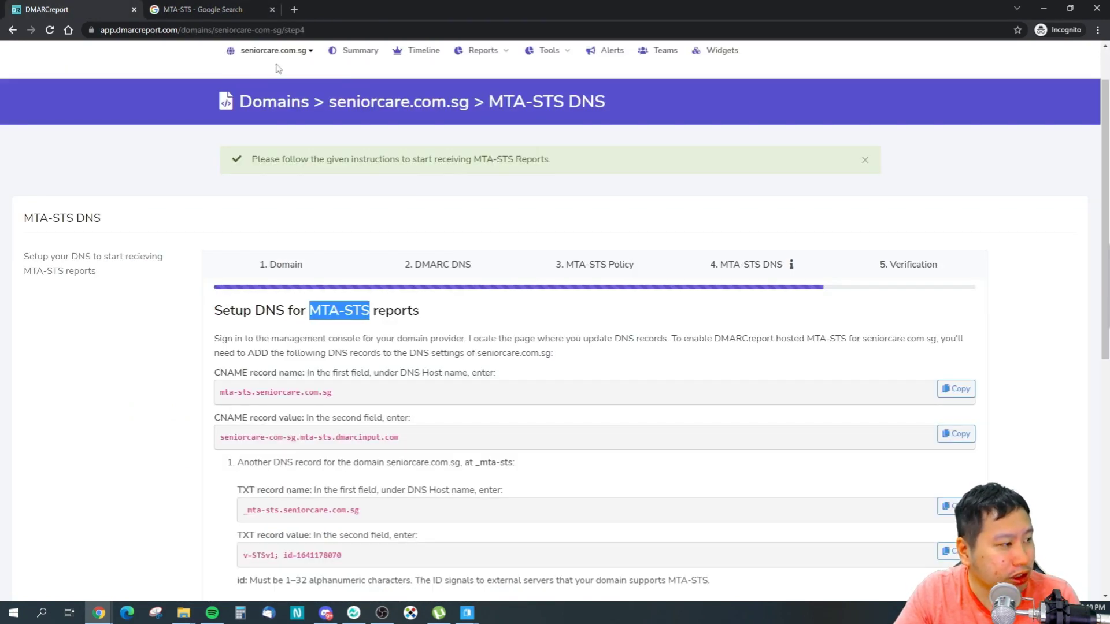
Step: Review the full MTA-STS DNS instructions including the _smtp._tls record, then show the account's domain list
{"action": "scroll", "scroll_direction": "down", "scroll_amount": 3}
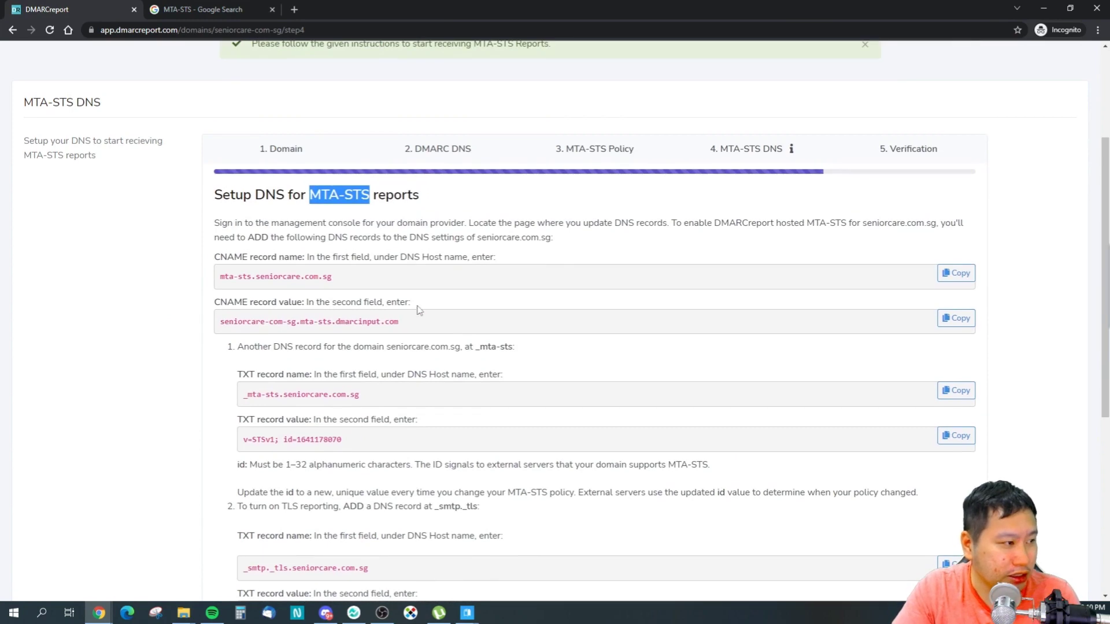
{"action": "mouse_move", "coordinate": [237, 269]}
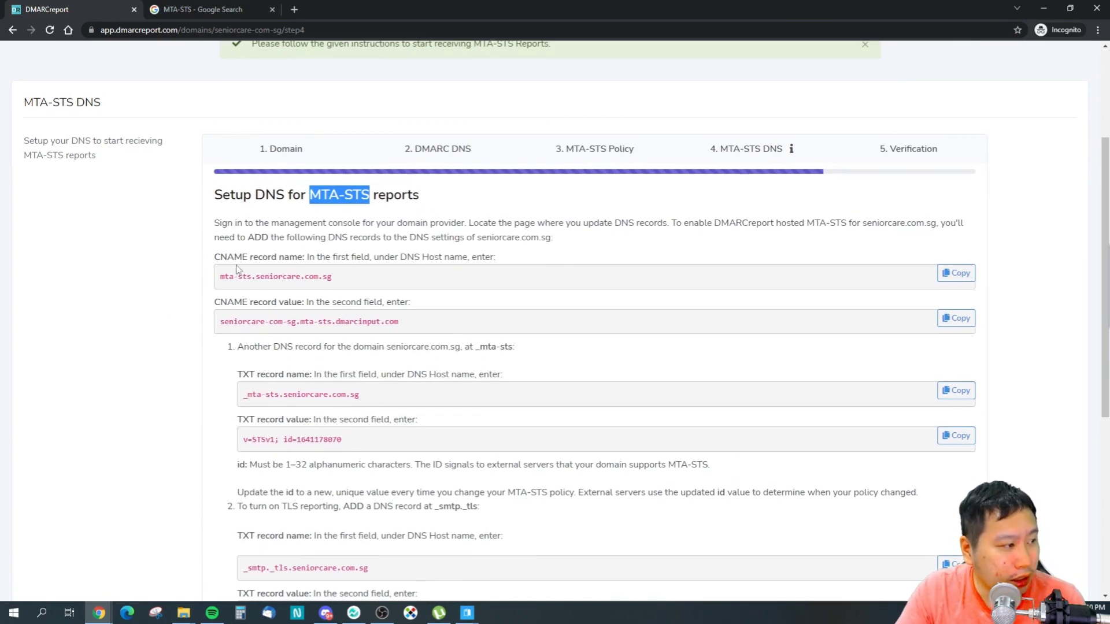
{"action": "mouse_move", "coordinate": [220, 283]}
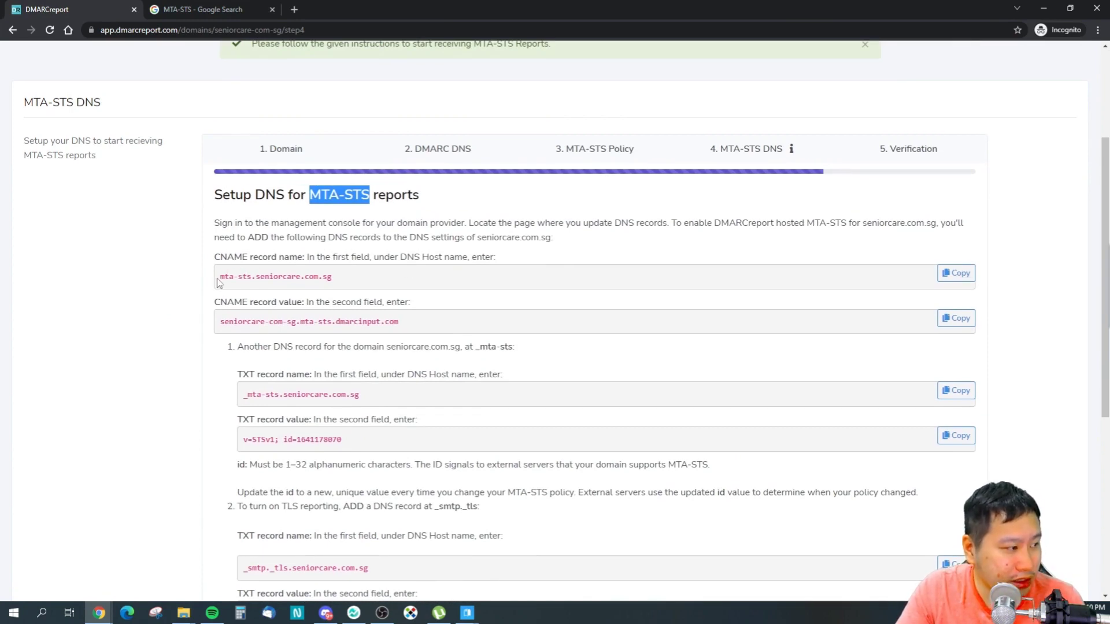
{"action": "mouse_move", "coordinate": [432, 321]}
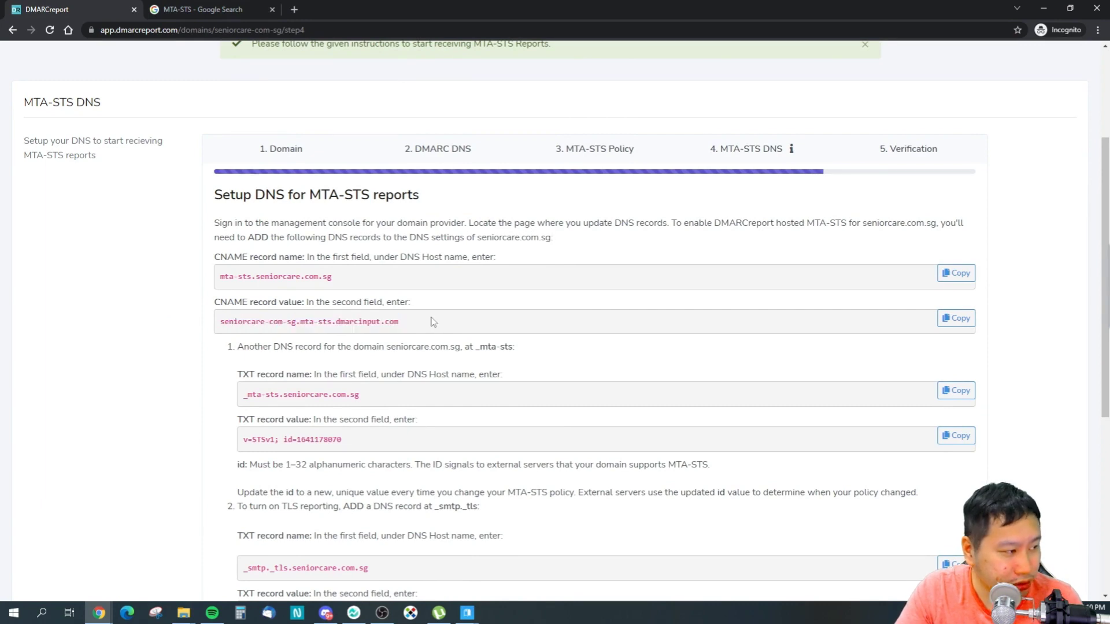
{"action": "scroll", "scroll_direction": "down", "scroll_amount": 3}
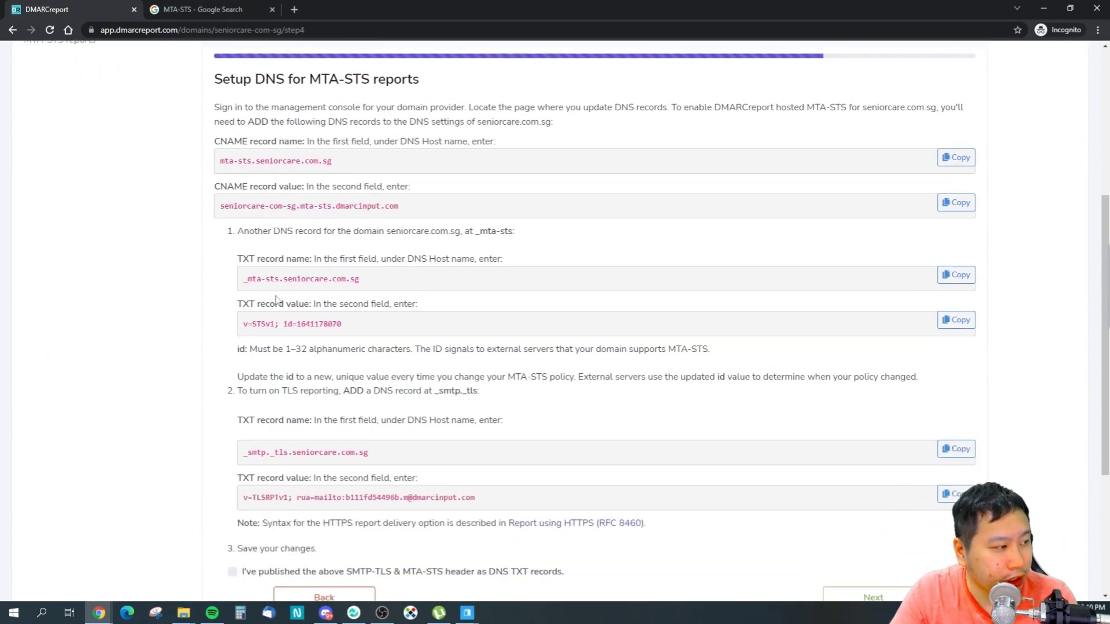
{"action": "scroll", "scroll_direction": "down", "scroll_amount": 3}
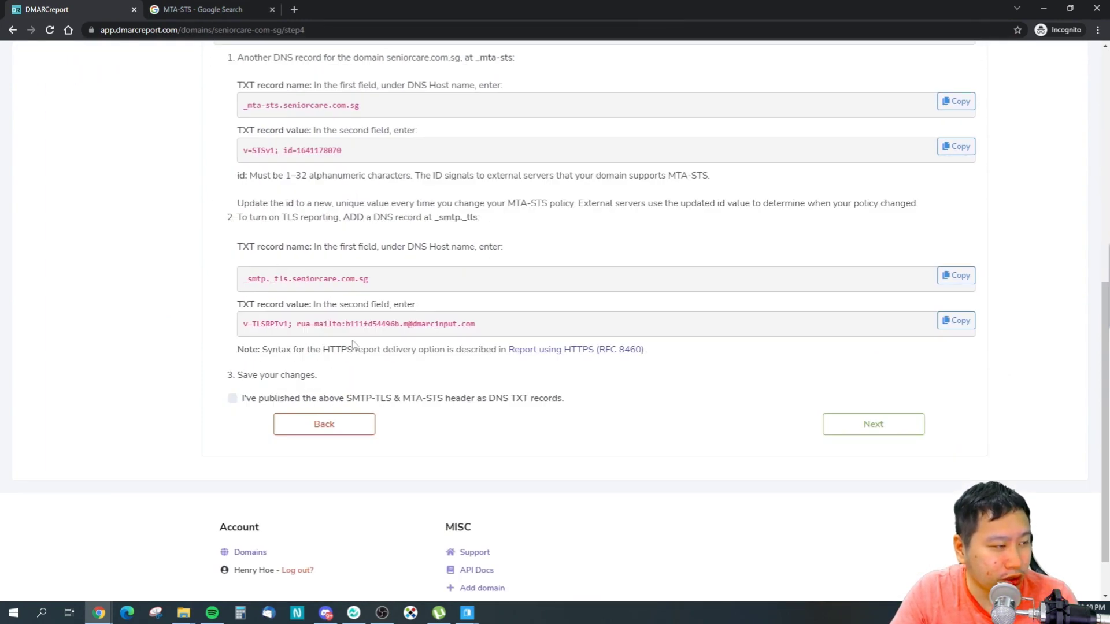
{"action": "mouse_move", "coordinate": [393, 294]}
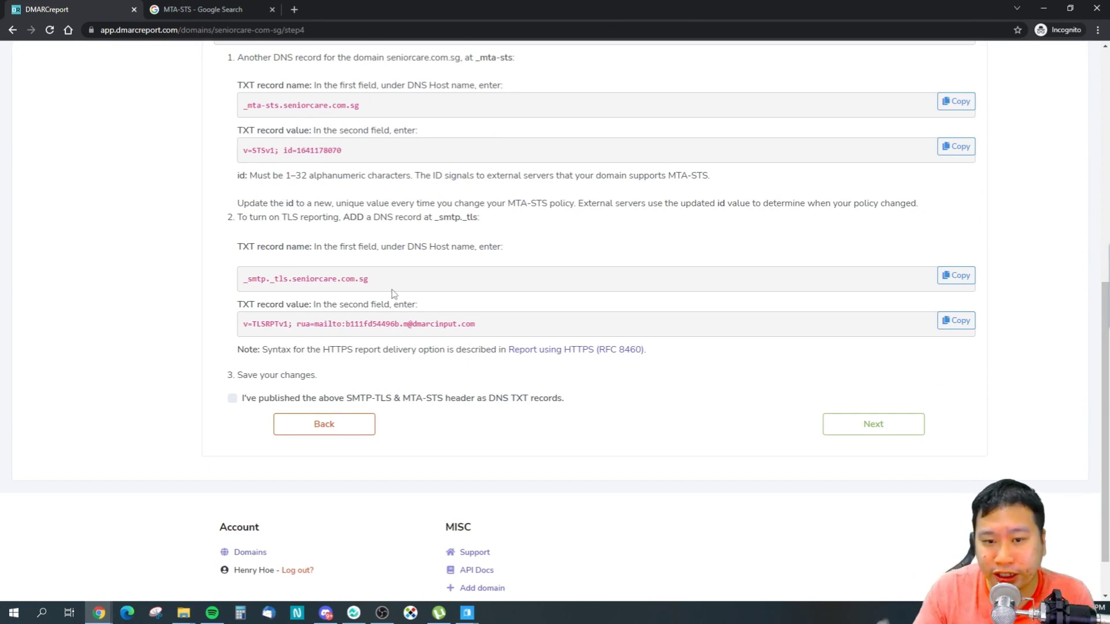
{"action": "scroll", "scroll_direction": "up", "scroll_amount": 3}
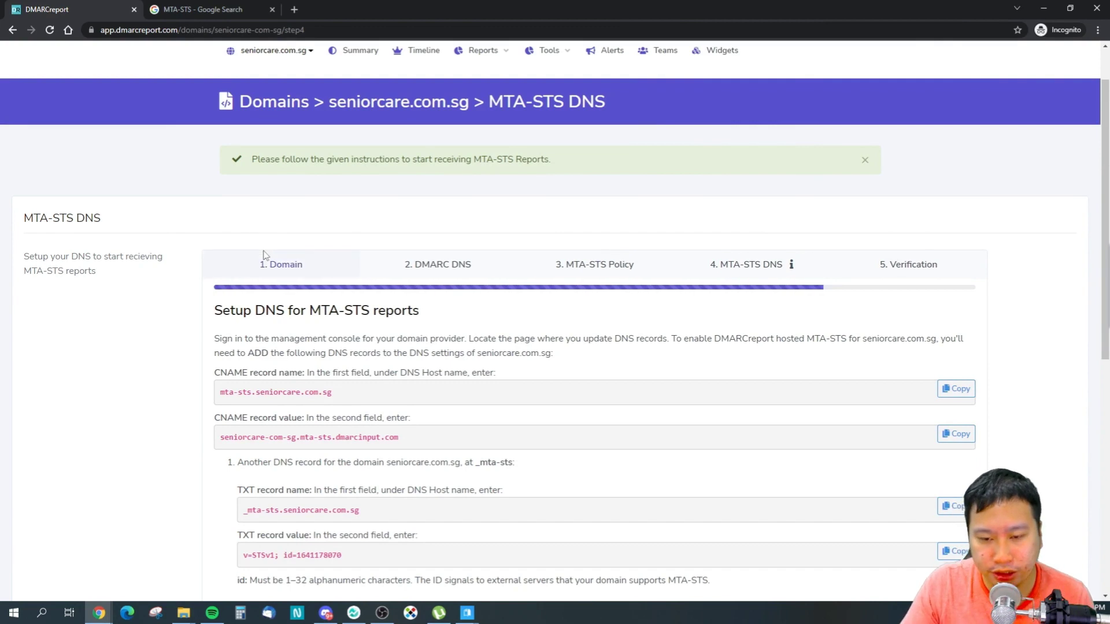
{"action": "mouse_move", "coordinate": [244, 260]}
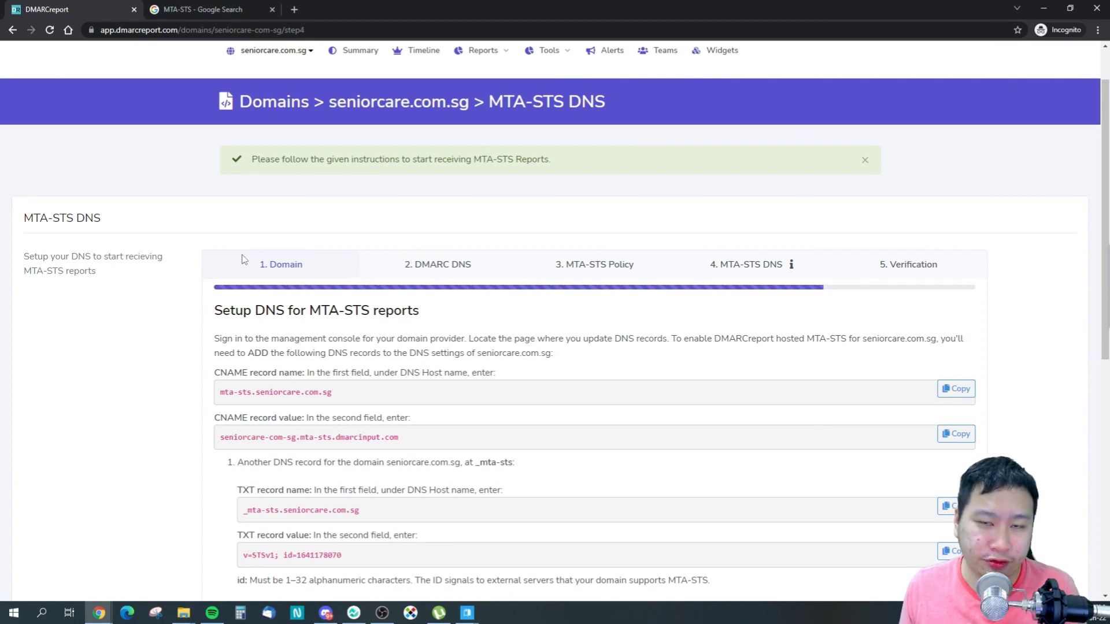
{"action": "scroll", "scroll_direction": "down", "scroll_amount": 3}
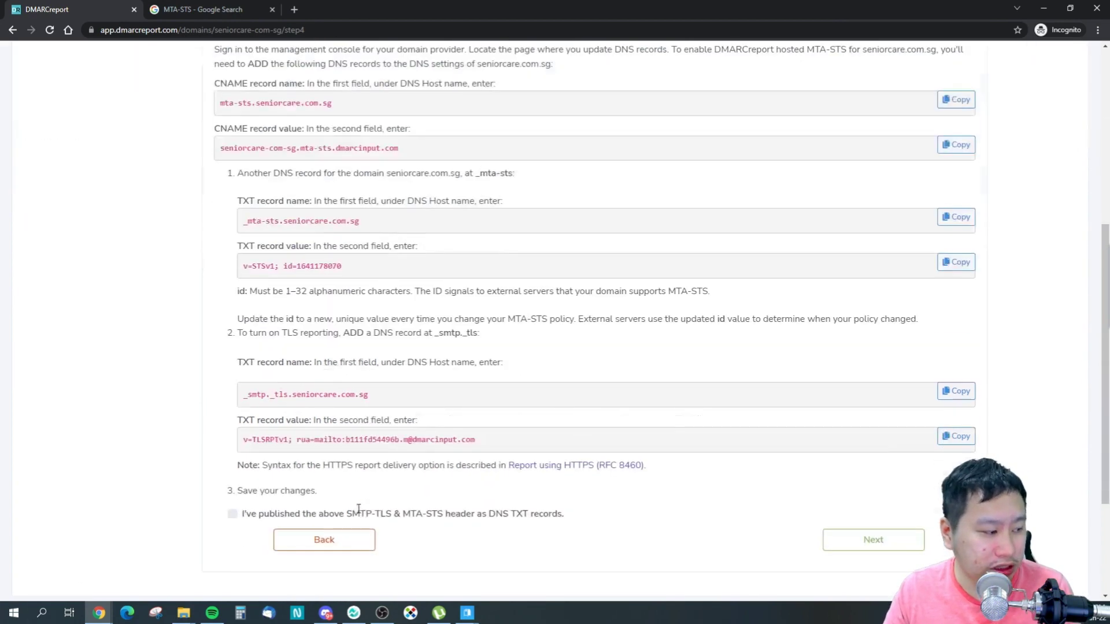
{"action": "scroll", "scroll_direction": "up", "scroll_amount": 3}
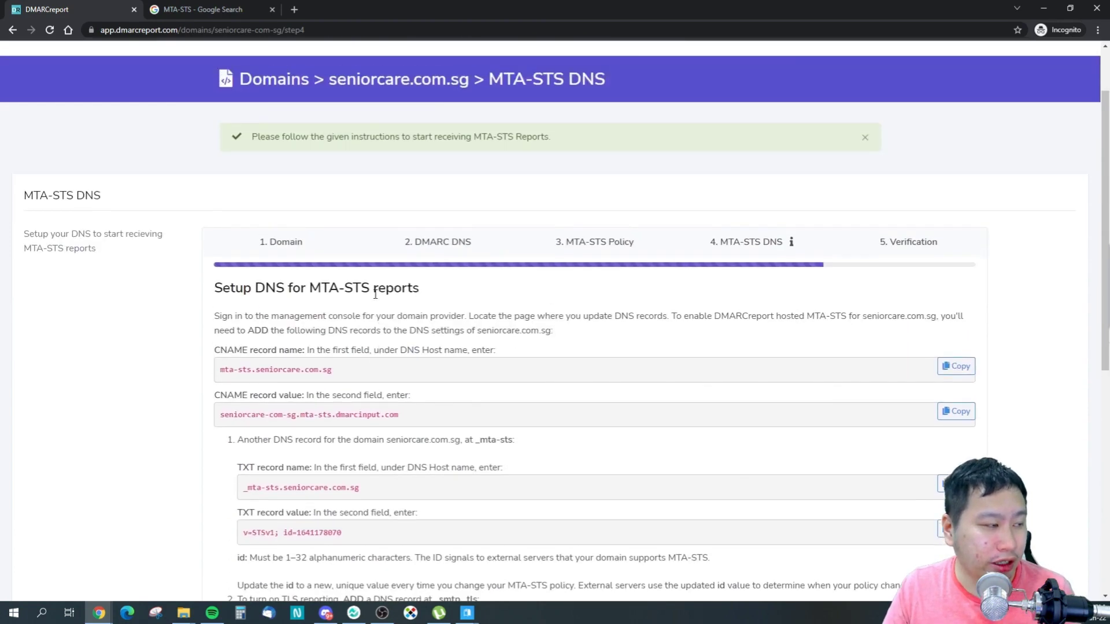
{"action": "left_click", "coordinate": [269, 107]}
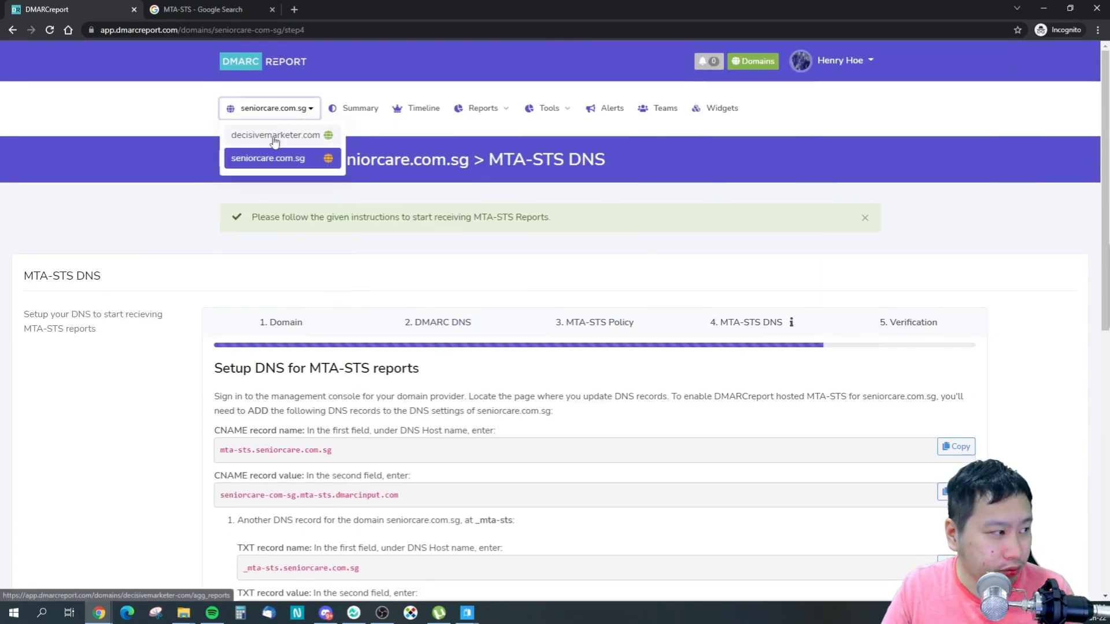
Step: Switch to decisivemarketer.com and view its aggregate reports from the Domains overview
{"action": "left_click", "coordinate": [275, 136]}
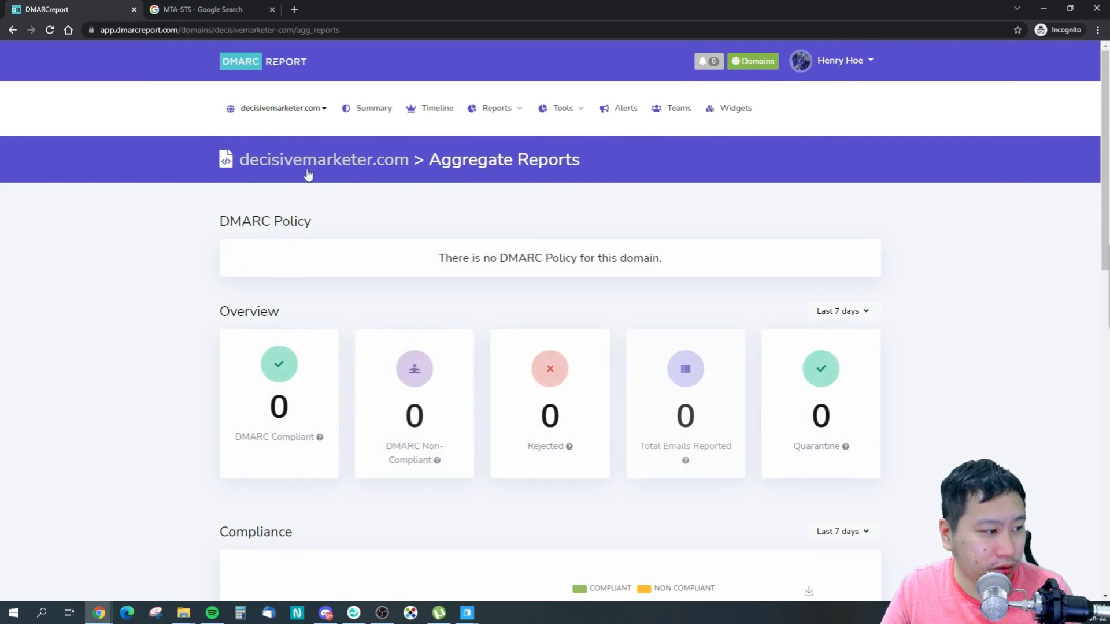
{"action": "mouse_move", "coordinate": [342, 110]}
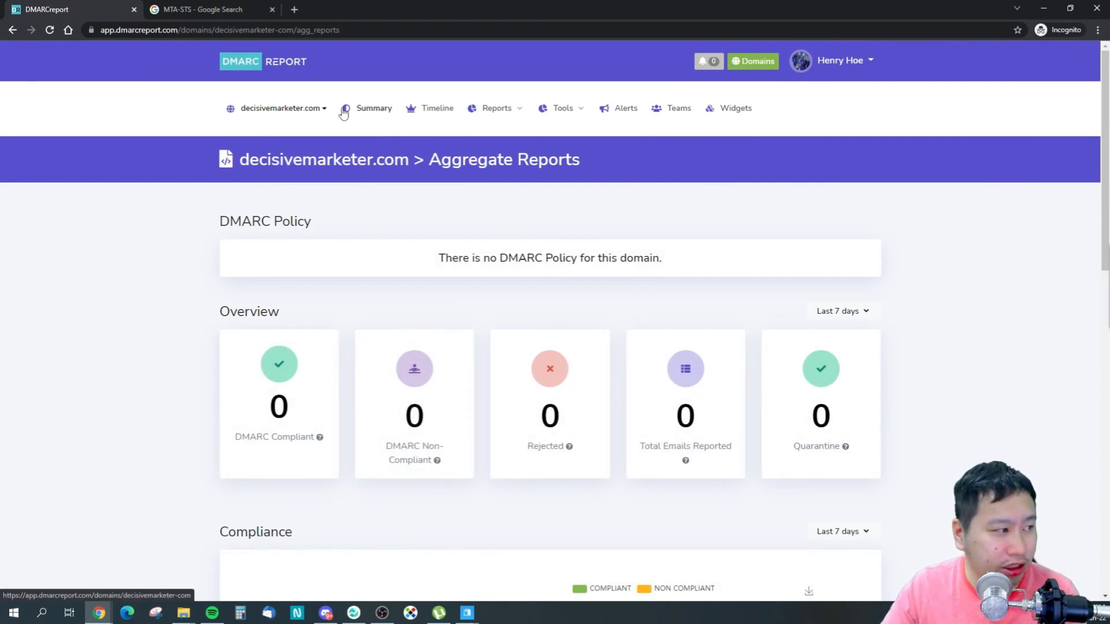
{"action": "left_click", "coordinate": [753, 61]}
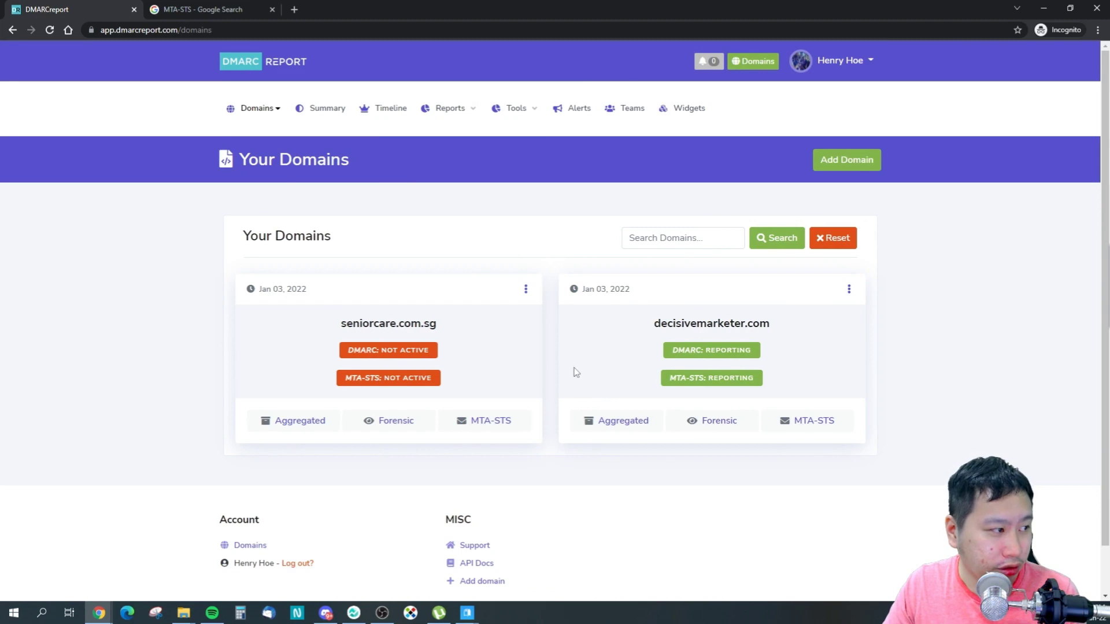
{"action": "left_click", "coordinate": [623, 421]}
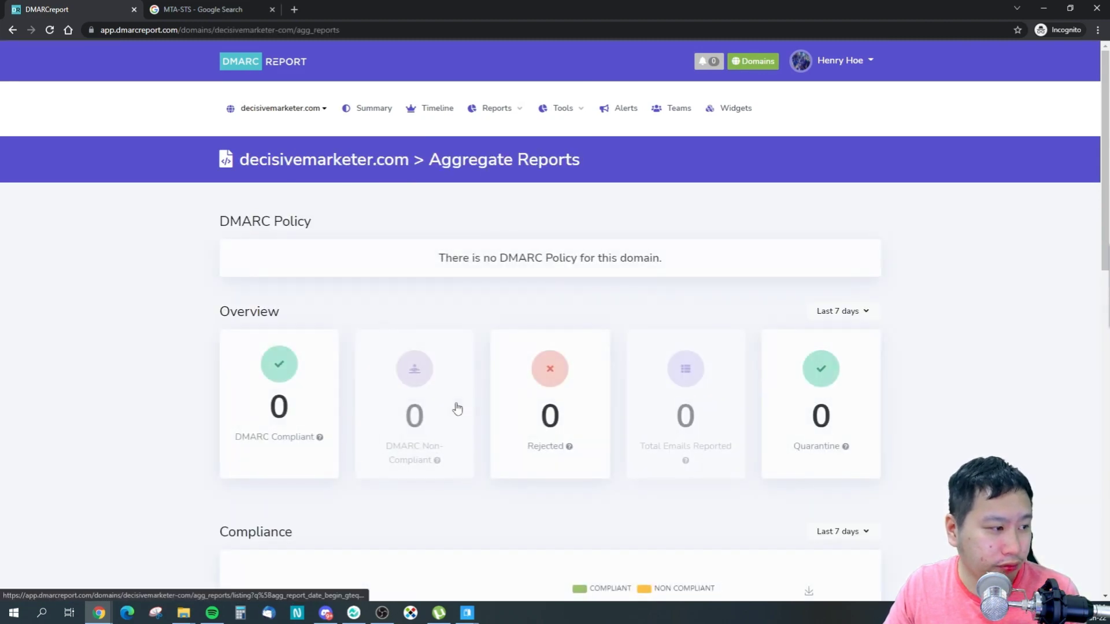
{"action": "scroll", "scroll_direction": "down", "scroll_amount": 3}
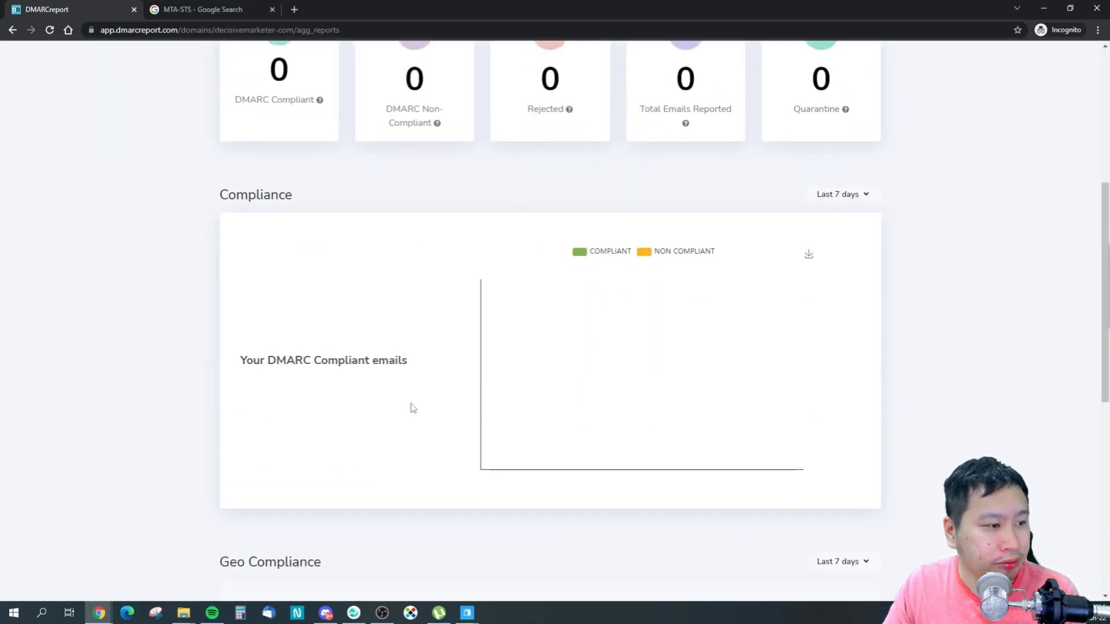
{"action": "scroll", "scroll_direction": "up", "scroll_amount": 3}
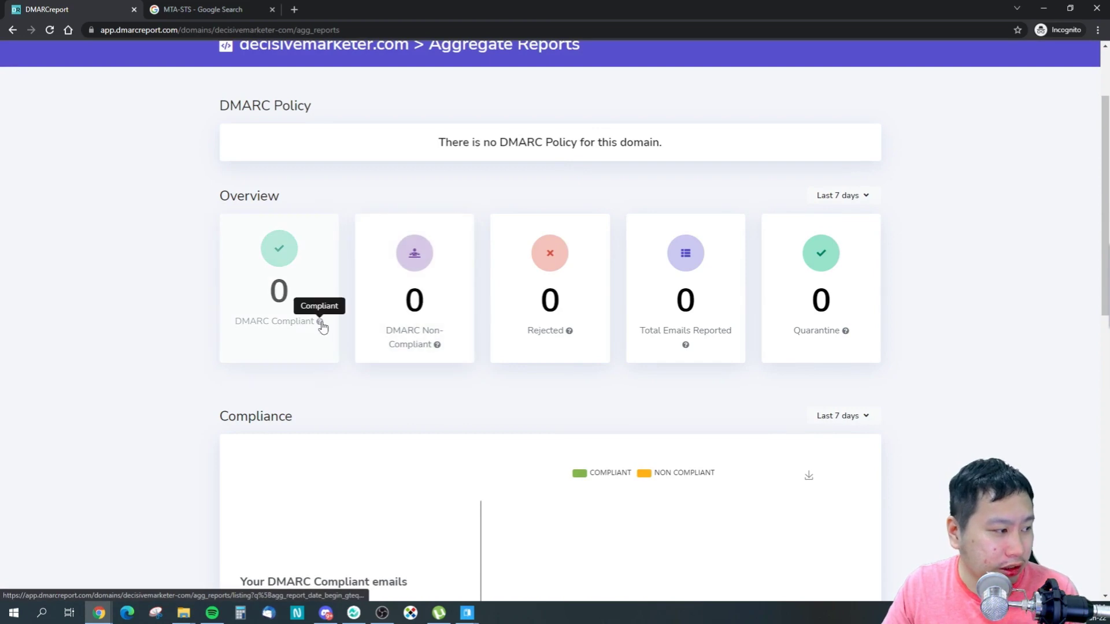
Step: Check the DMARC Compliant reports listing, return to the aggregate overview and review its charts
{"action": "left_click", "coordinate": [278, 292]}
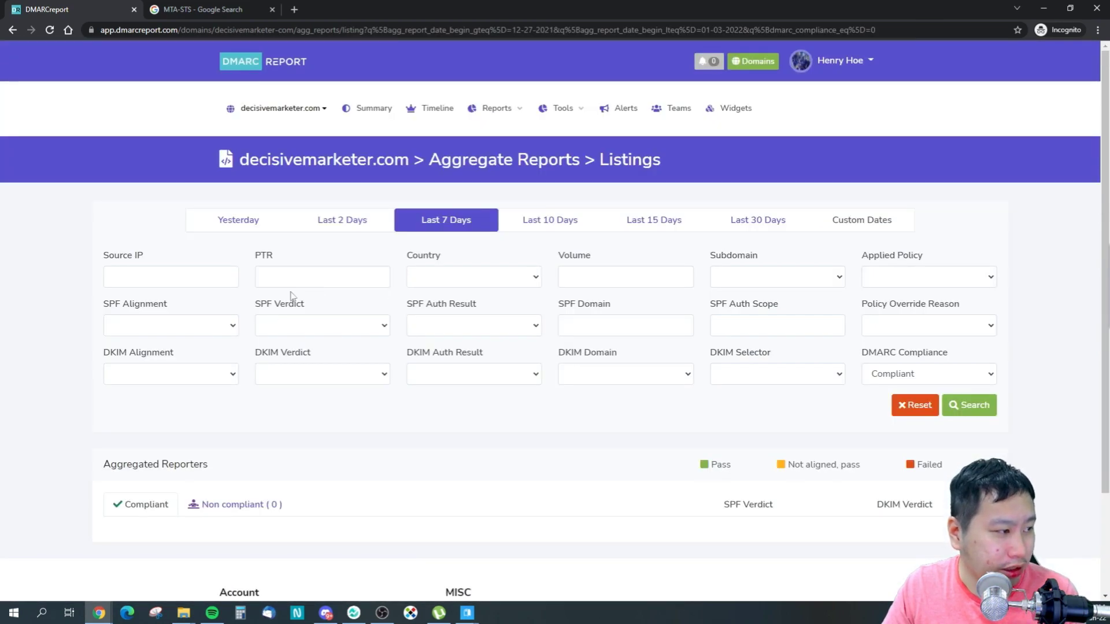
{"action": "left_click", "coordinate": [12, 30]}
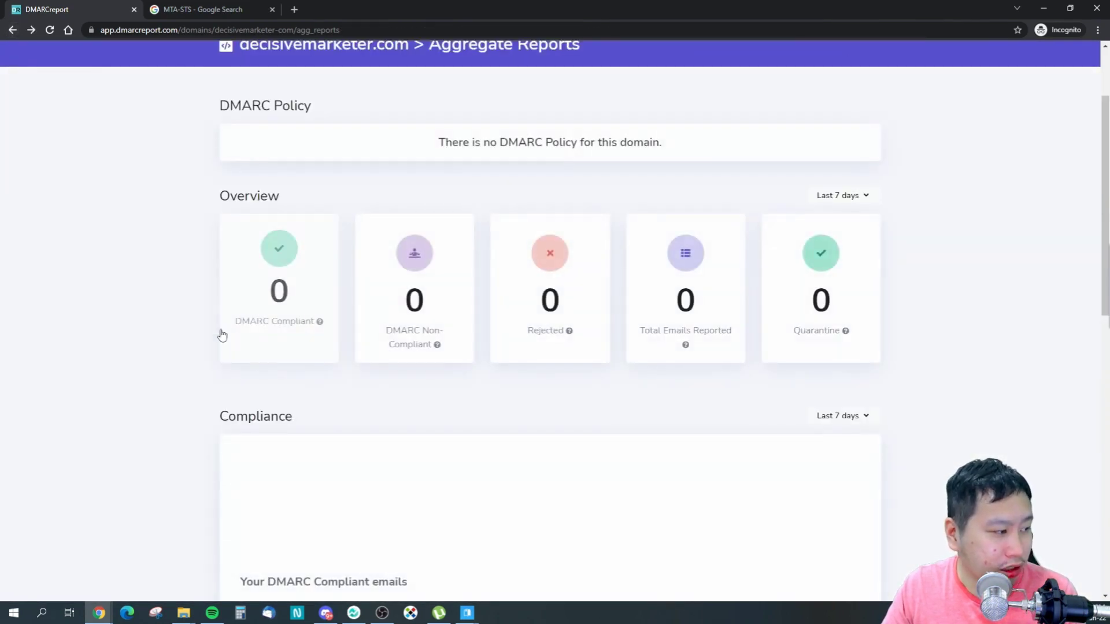
{"action": "mouse_move", "coordinate": [571, 319]}
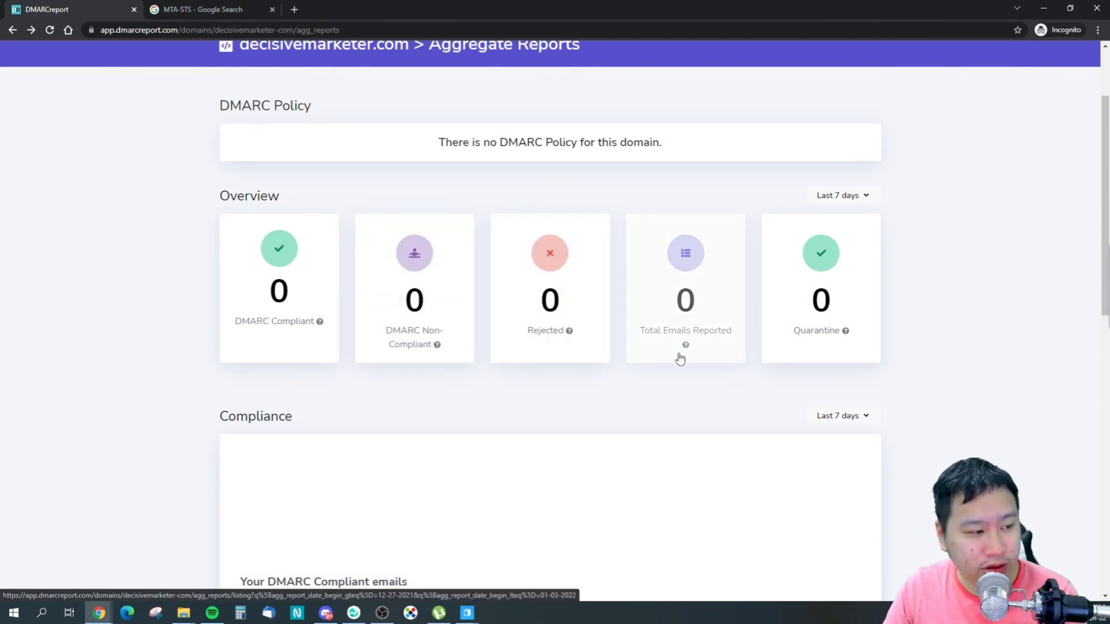
{"action": "mouse_move", "coordinate": [694, 273]}
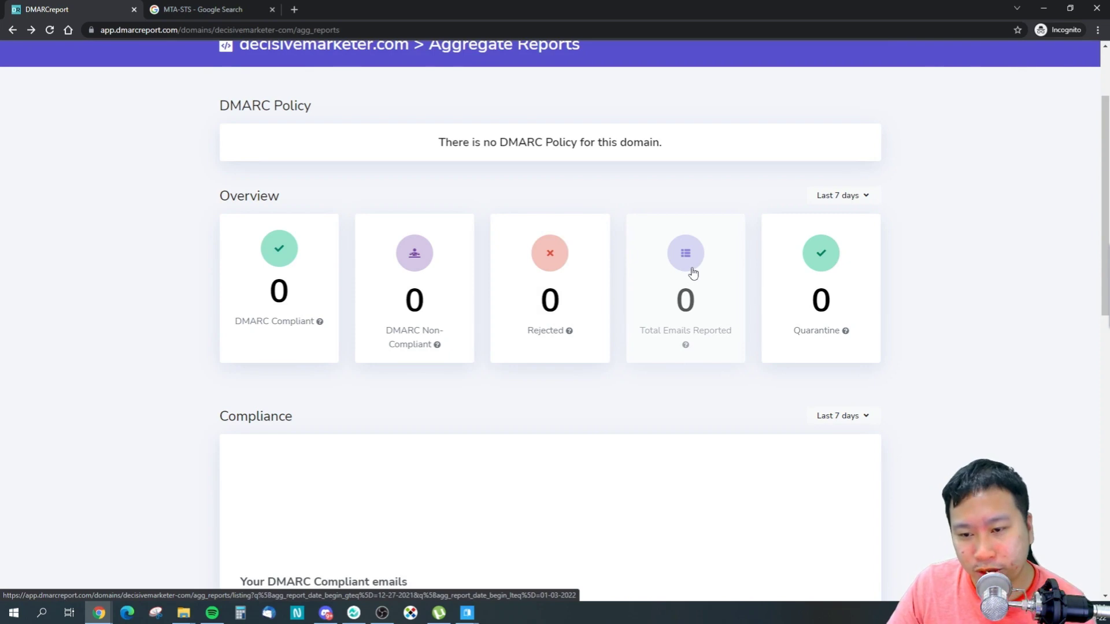
{"action": "mouse_move", "coordinate": [609, 272]}
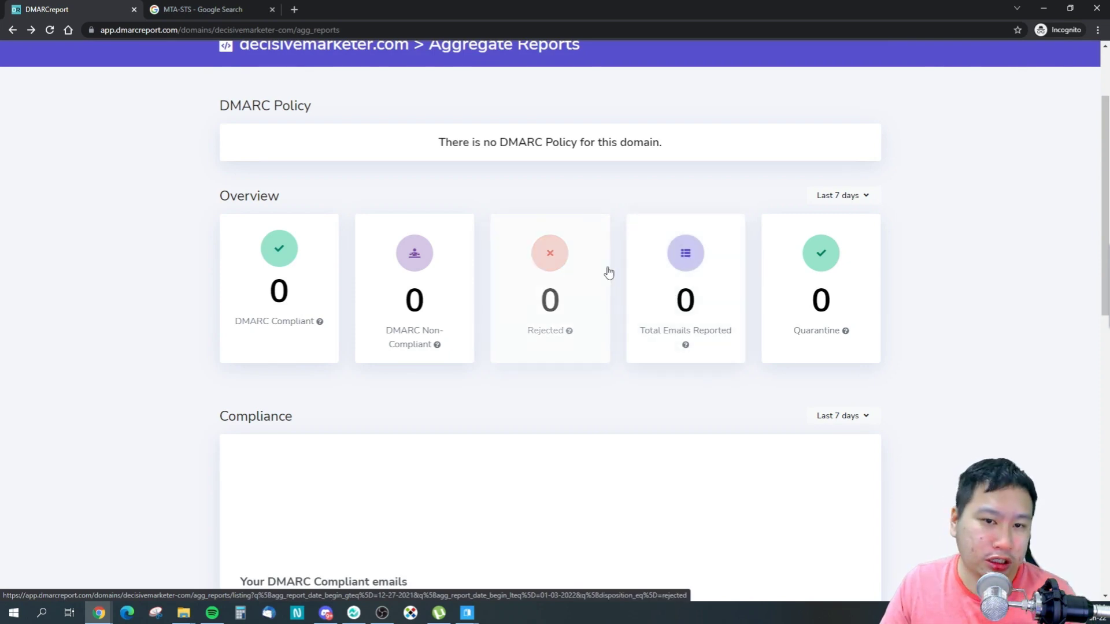
{"action": "mouse_move", "coordinate": [766, 337]}
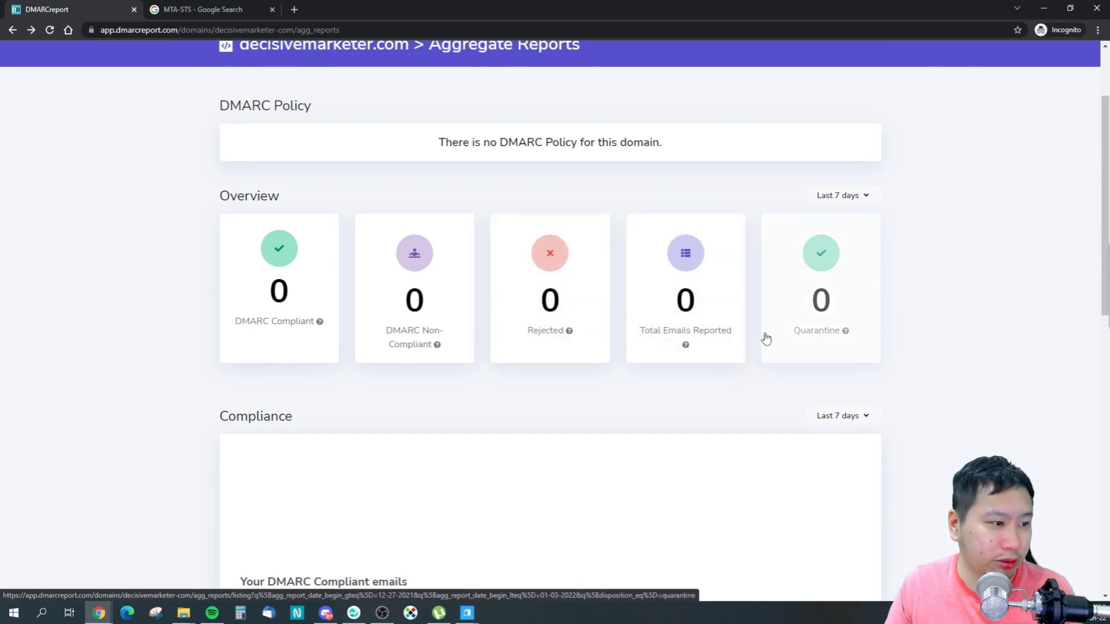
{"action": "mouse_move", "coordinate": [834, 338]}
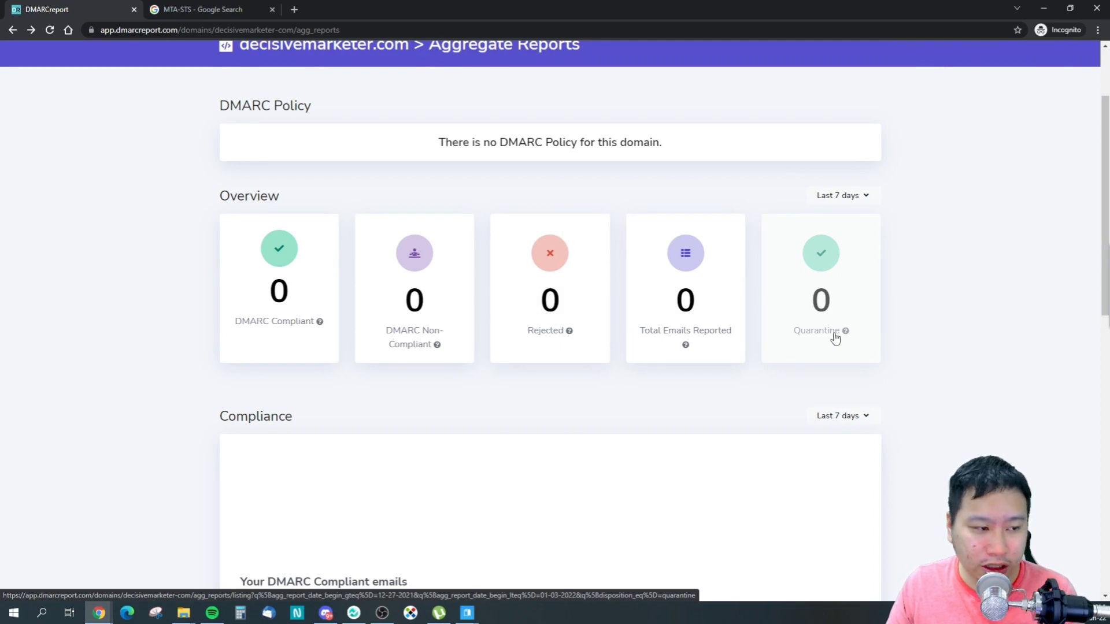
{"action": "scroll", "scroll_direction": "down", "scroll_amount": 3}
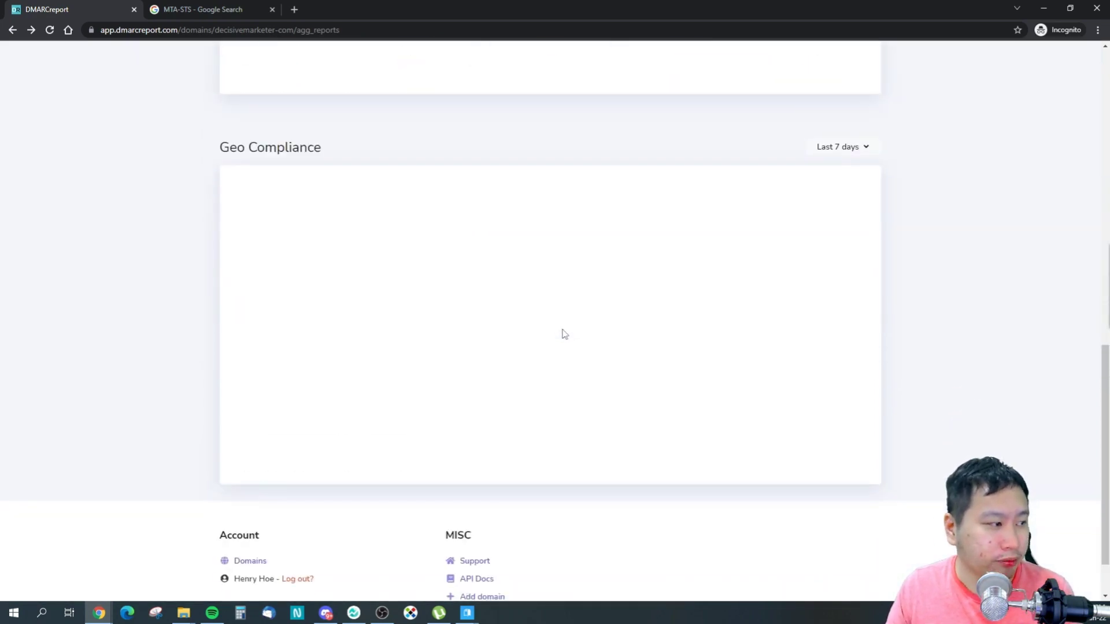
{"action": "scroll", "scroll_direction": "up", "scroll_amount": 3}
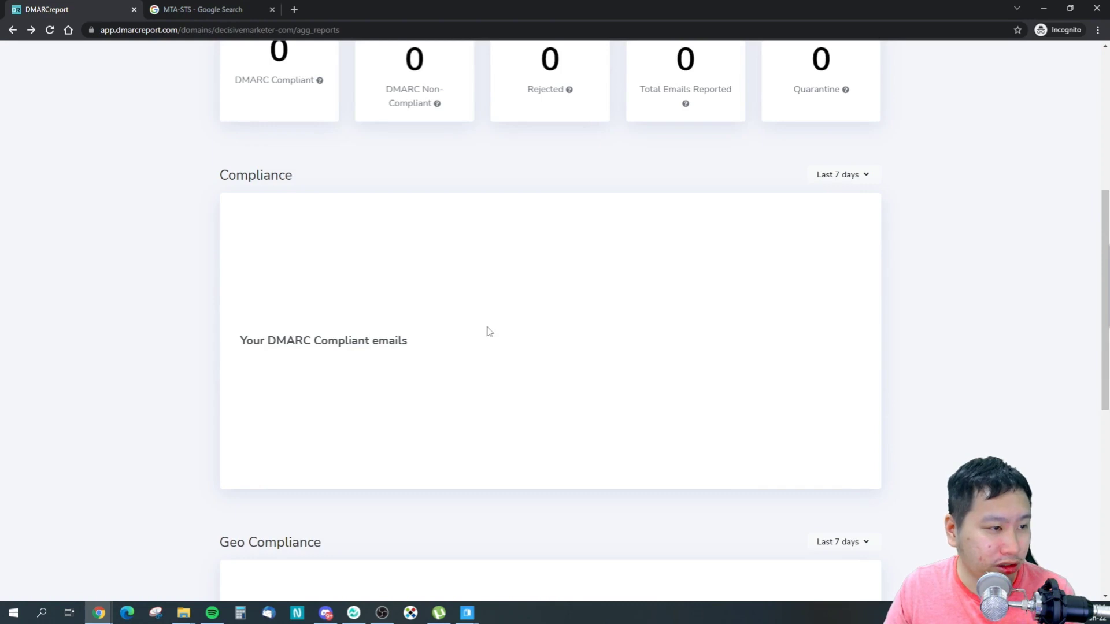
{"action": "scroll", "scroll_direction": "up", "scroll_amount": 3}
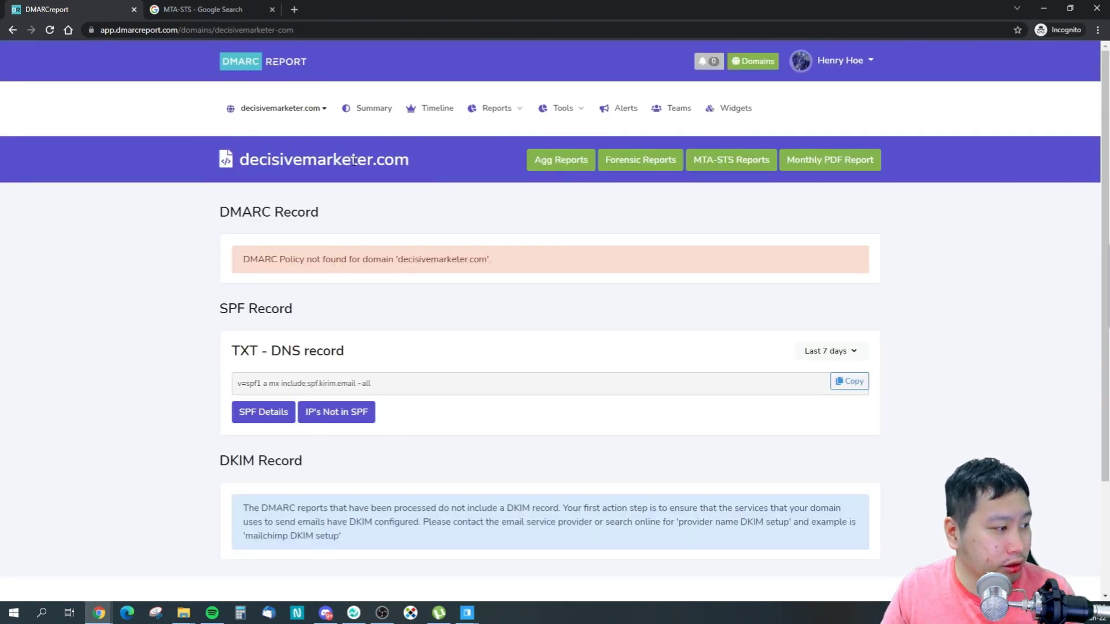
Step: Review the decisivemarketer.com summary page and show its record-detection timeline
{"action": "scroll", "scroll_direction": "down", "scroll_amount": 3}
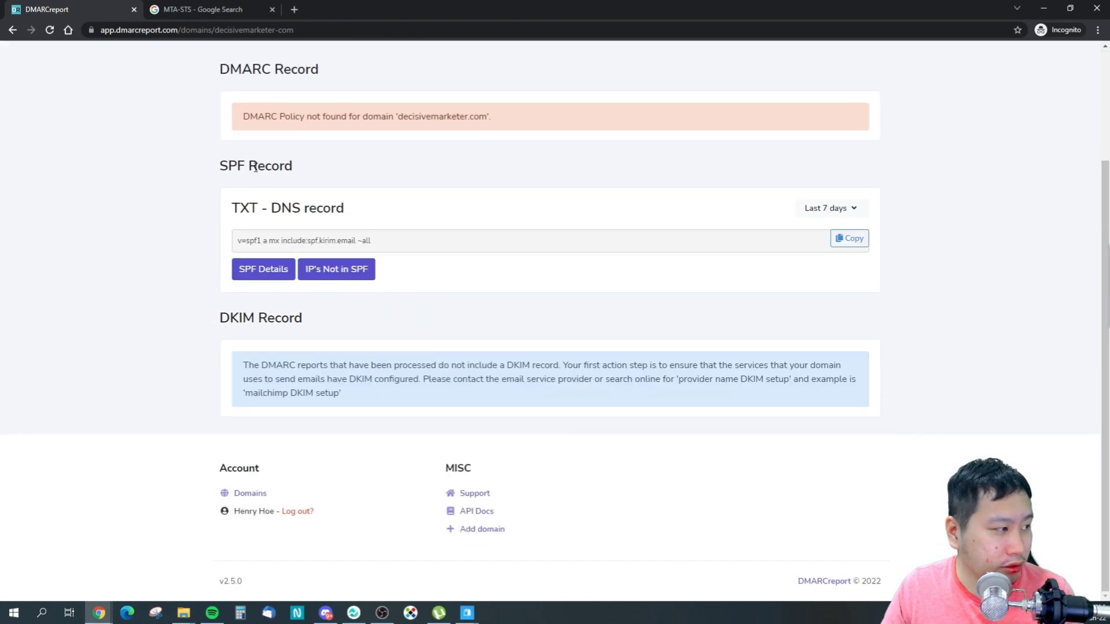
{"action": "mouse_move", "coordinate": [287, 189]}
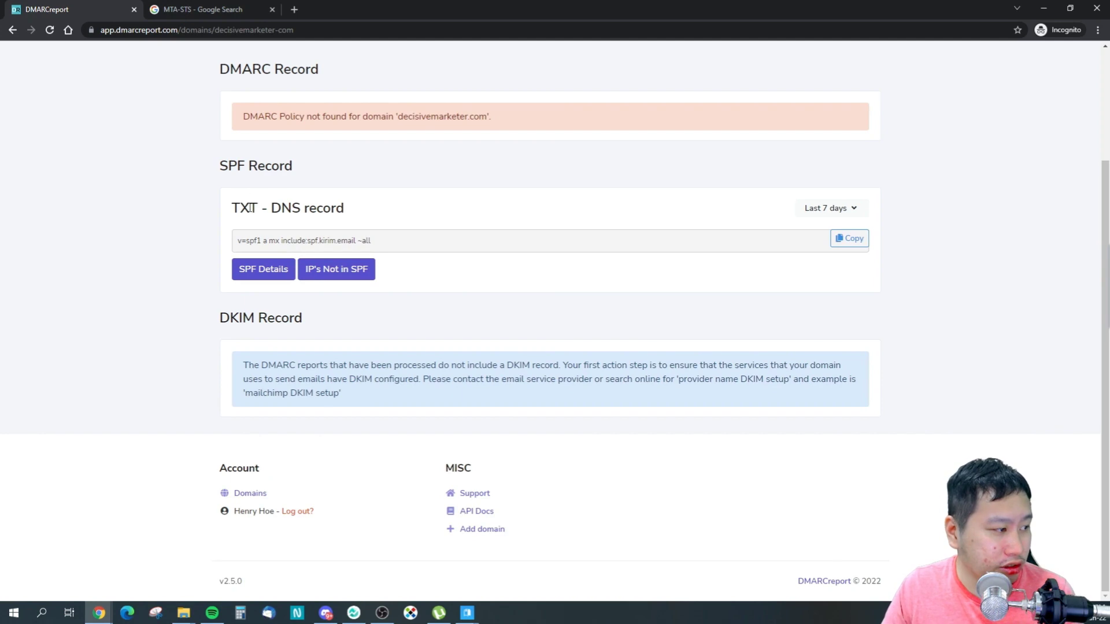
{"action": "mouse_move", "coordinate": [343, 277]}
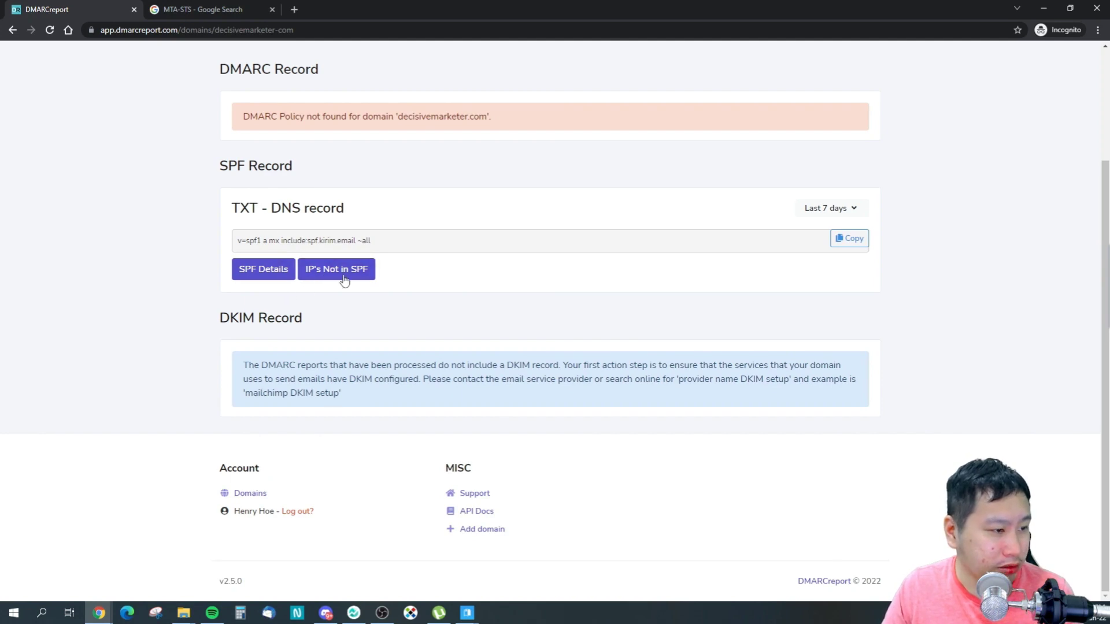
{"action": "double_click", "coordinate": [256, 240]}
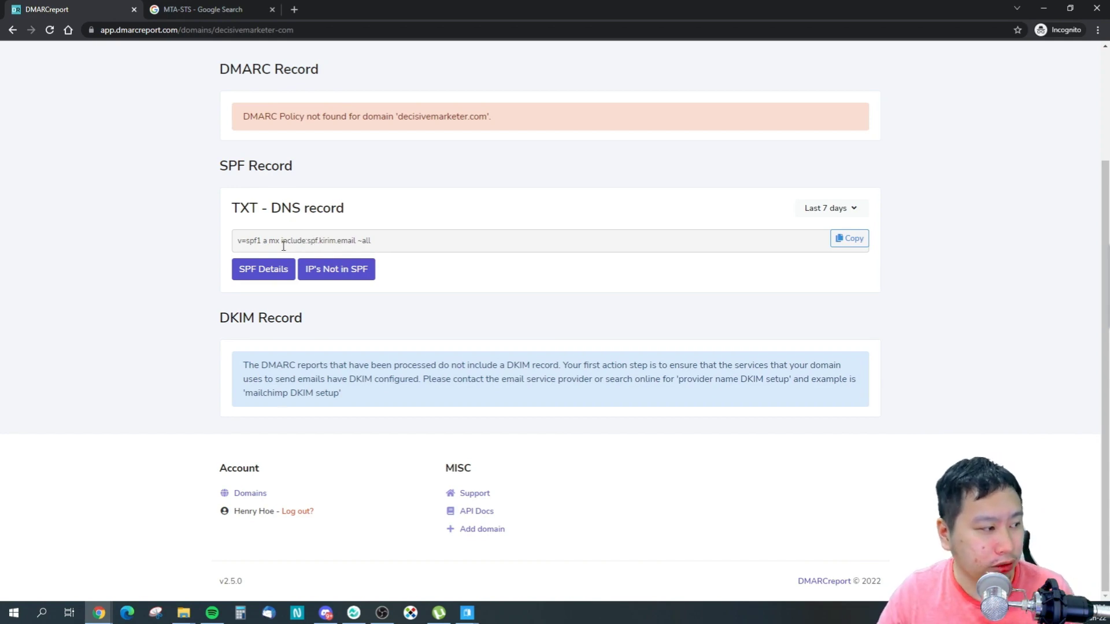
{"action": "scroll", "scroll_direction": "up", "scroll_amount": 3}
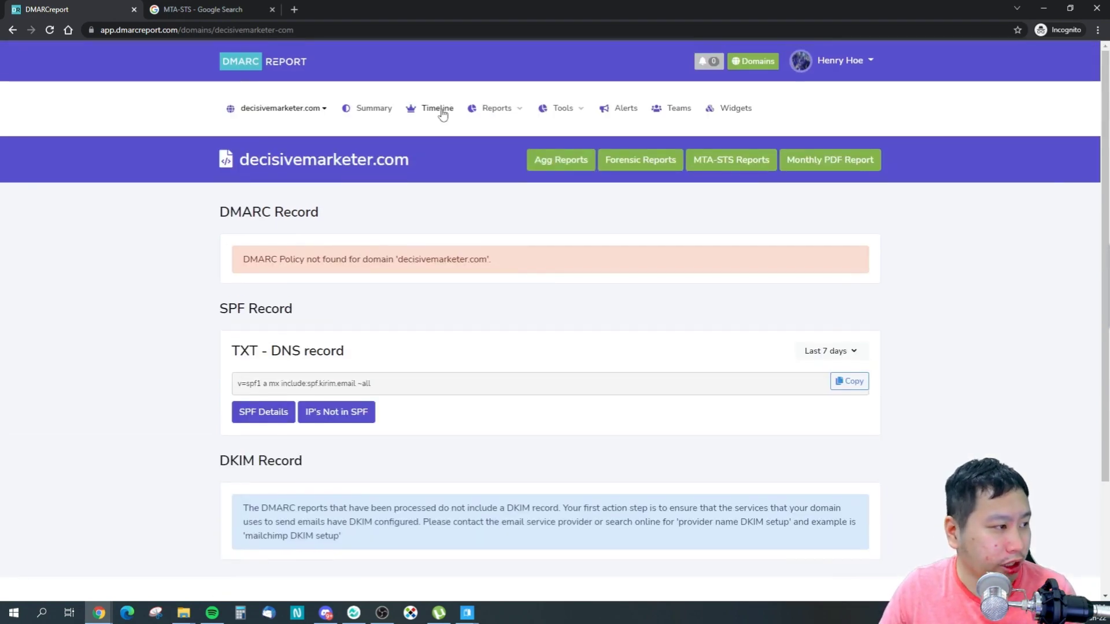
{"action": "left_click", "coordinate": [437, 107]}
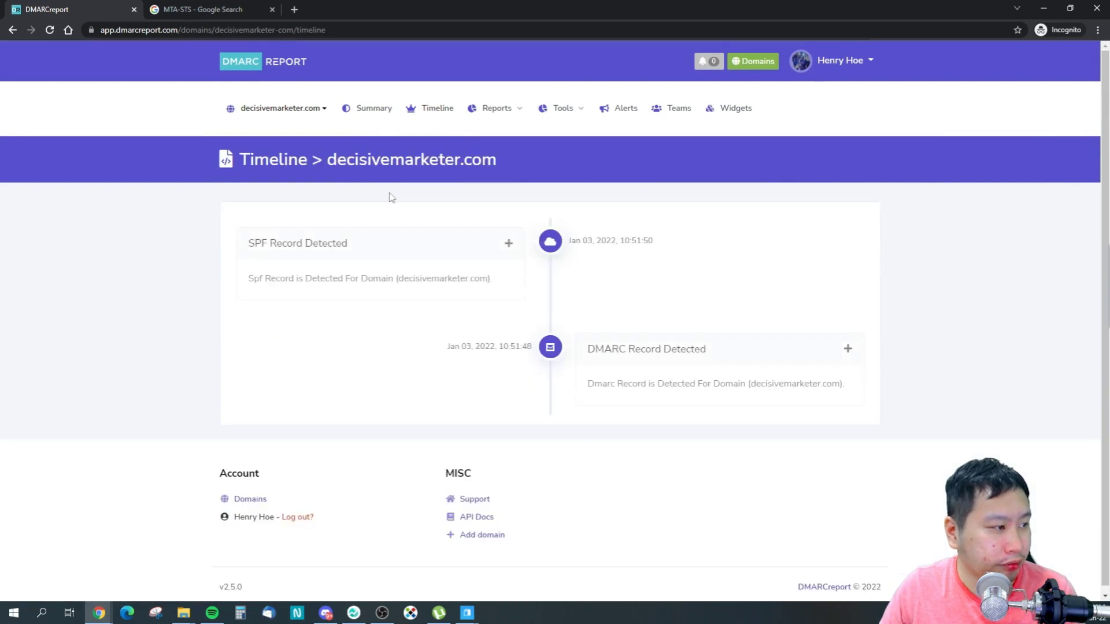
{"action": "mouse_move", "coordinate": [377, 240]}
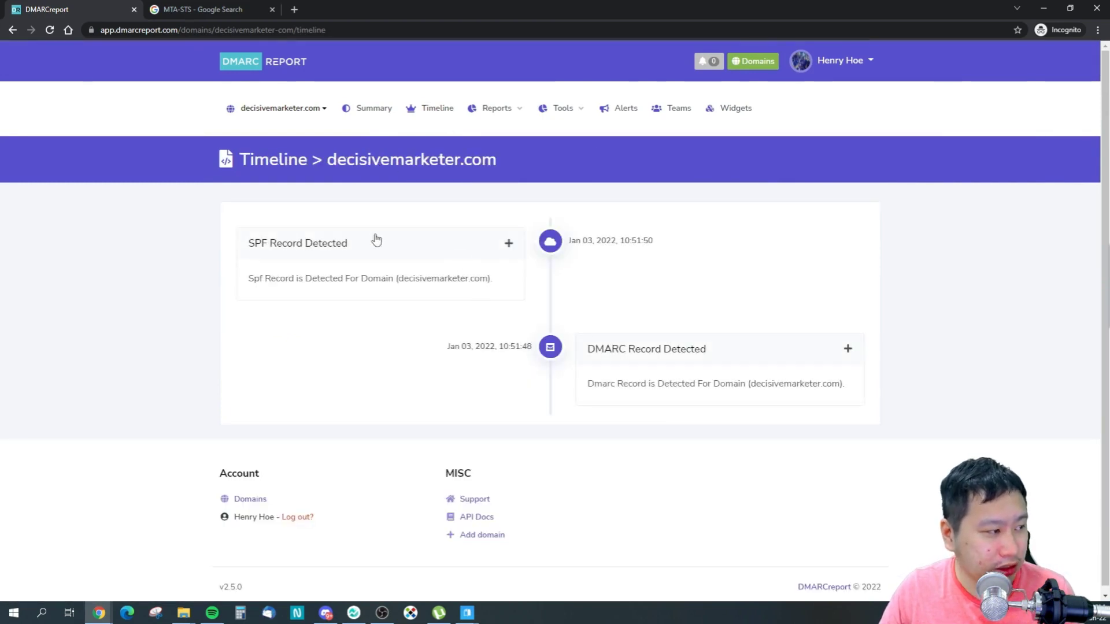
{"action": "mouse_move", "coordinate": [509, 244]}
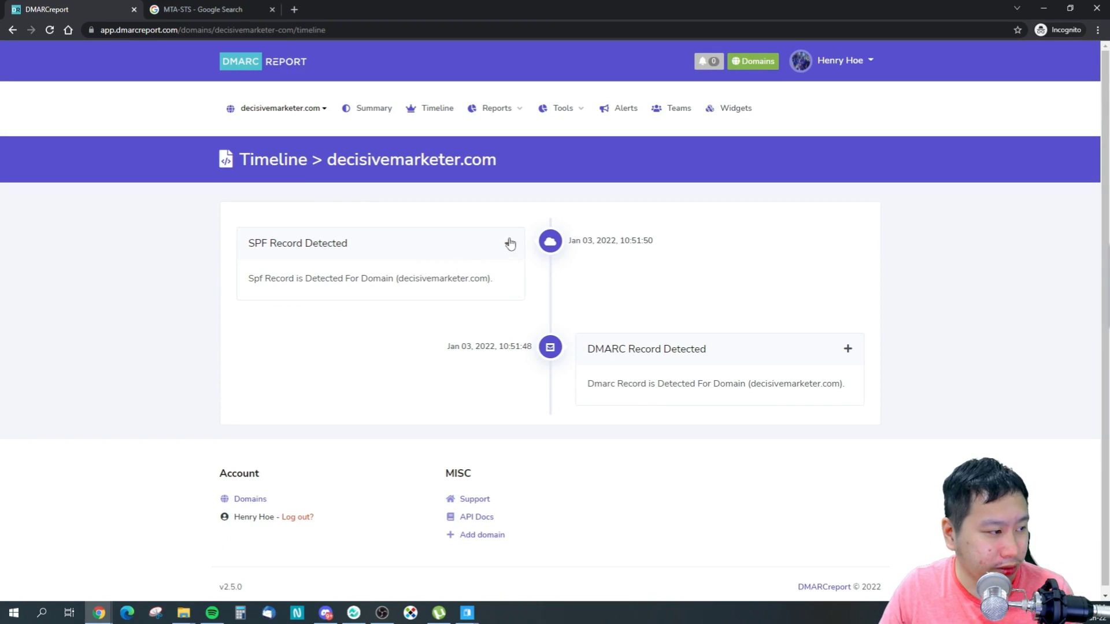
{"action": "mouse_move", "coordinate": [402, 275]}
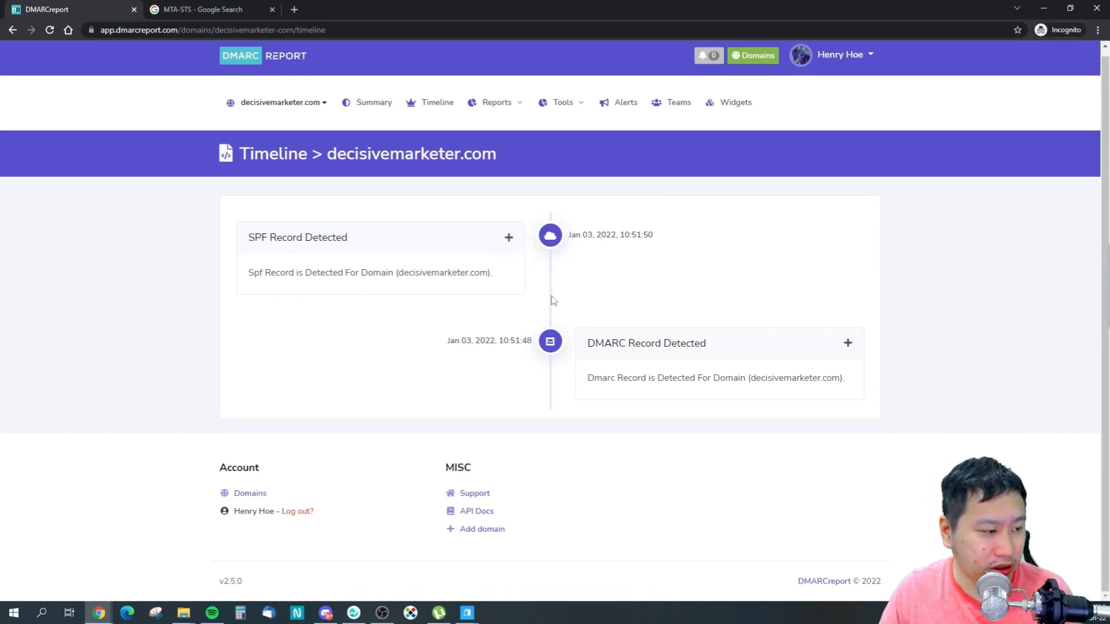
{"action": "mouse_move", "coordinate": [437, 102]}
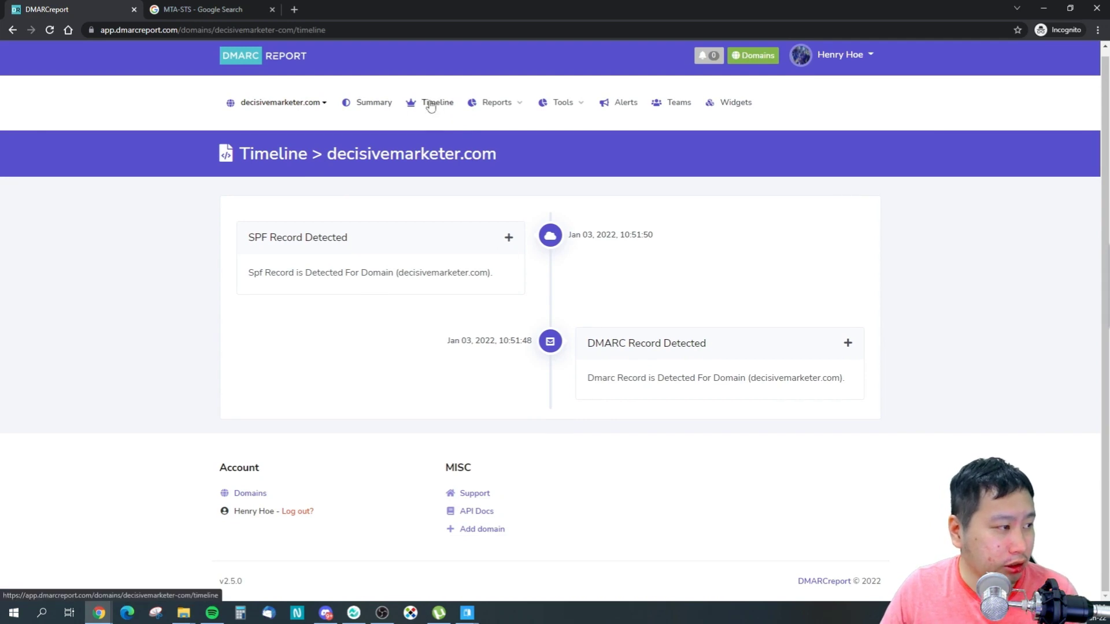
Step: Go to the Forensic Reports dashboard for decisivemarketer.com via the Reports menu
{"action": "left_click", "coordinate": [496, 102]}
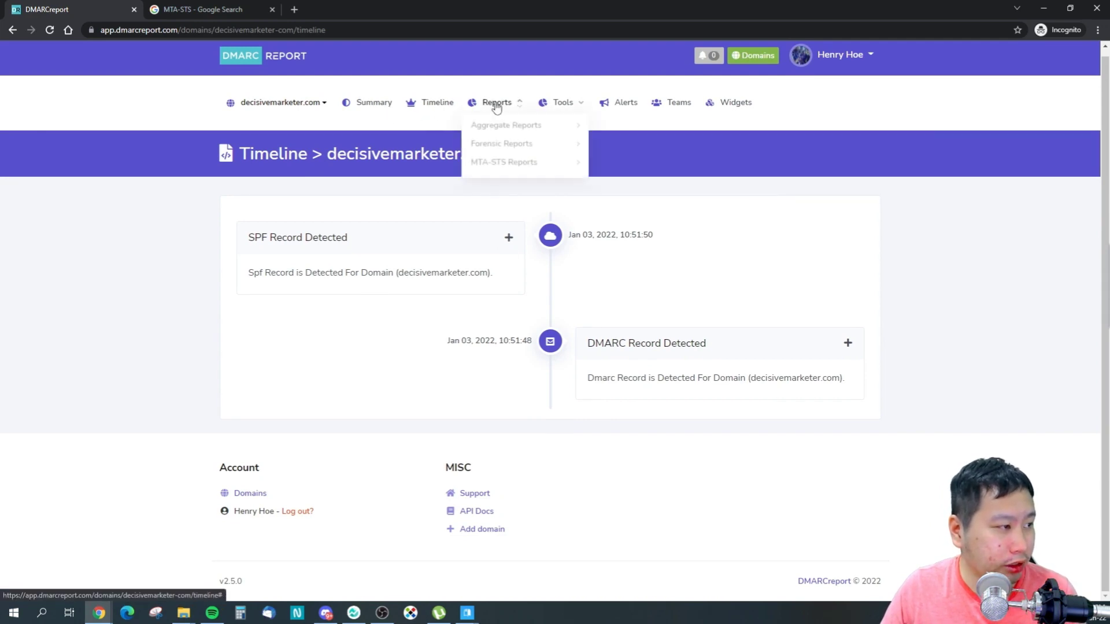
{"action": "left_click", "coordinate": [500, 145]}
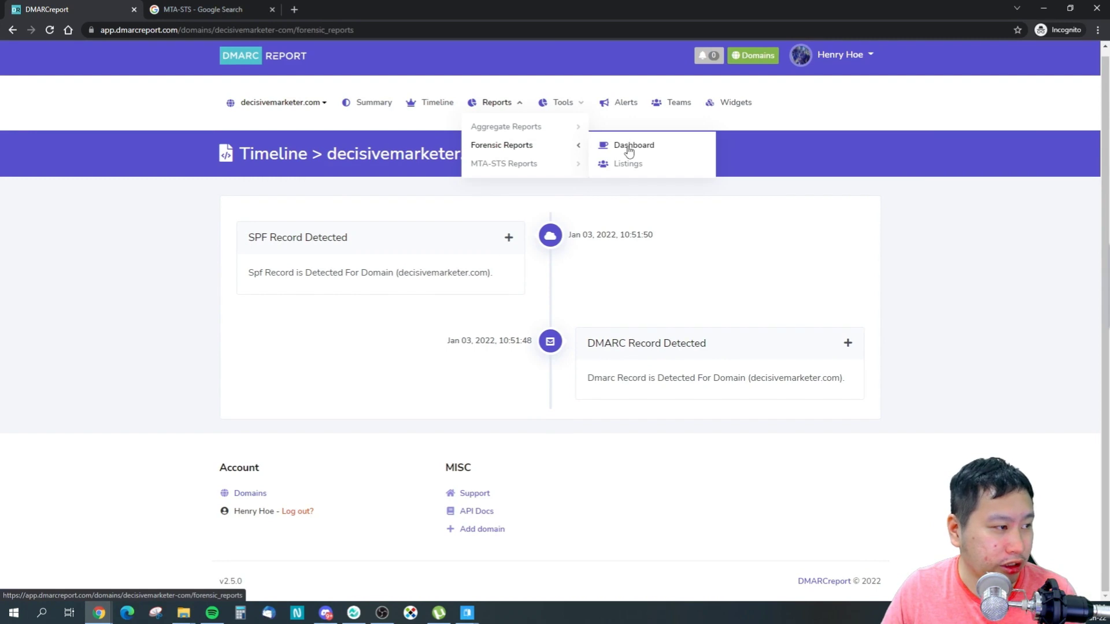
{"action": "left_click", "coordinate": [632, 145]}
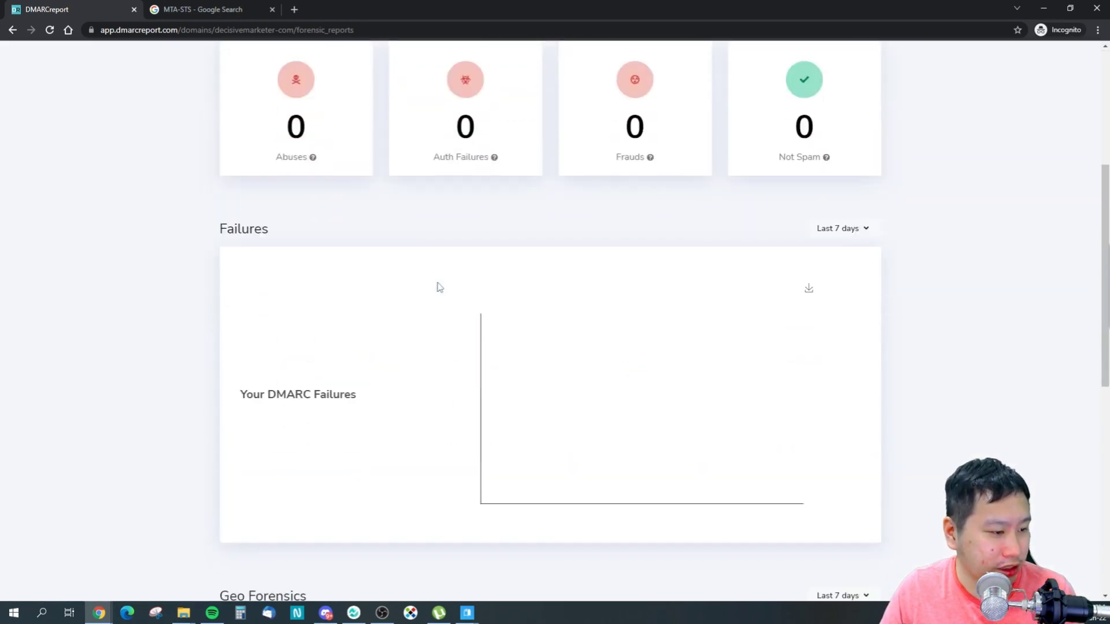
Step: Review the forensic overview cards and show the MTA-STS report options in the Reports menu
{"action": "scroll", "scroll_direction": "up", "scroll_amount": 3}
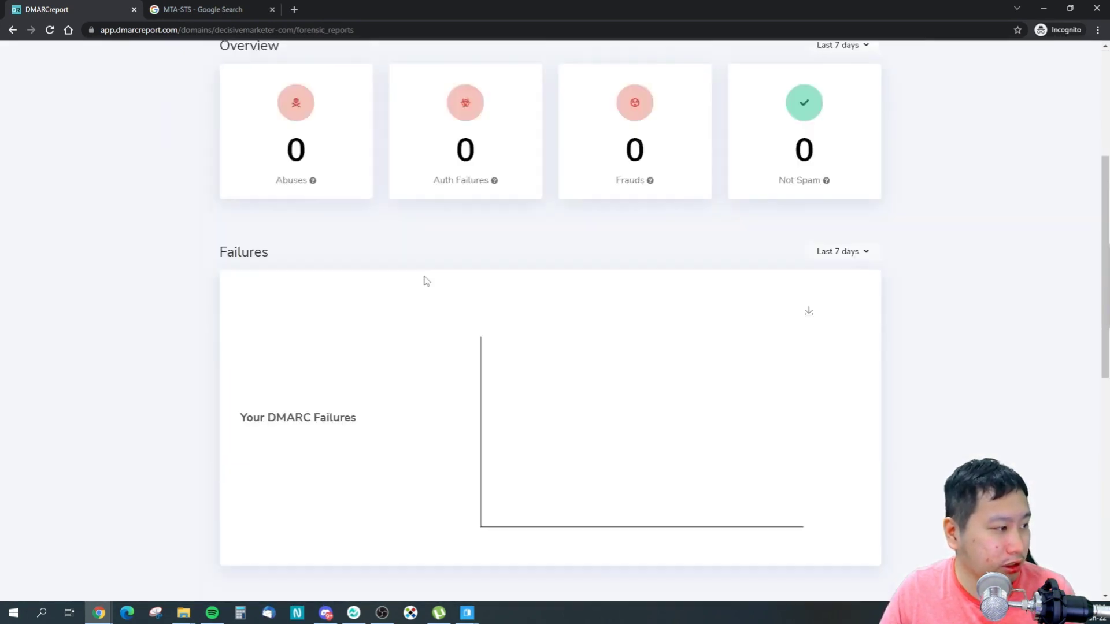
{"action": "scroll", "scroll_direction": "up", "scroll_amount": 3}
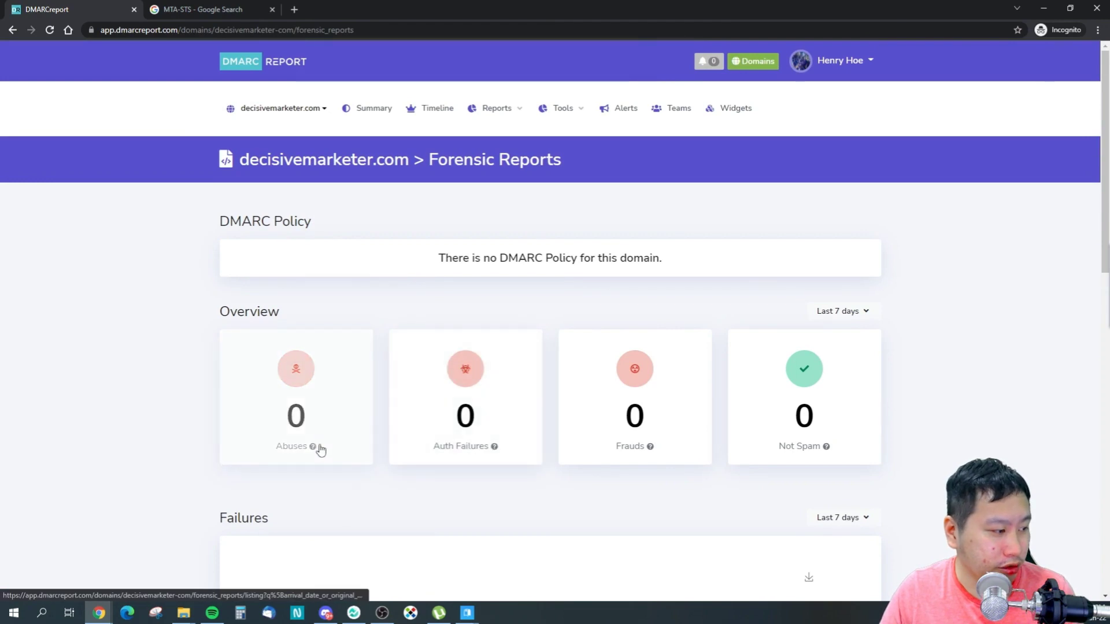
{"action": "mouse_move", "coordinate": [514, 456]}
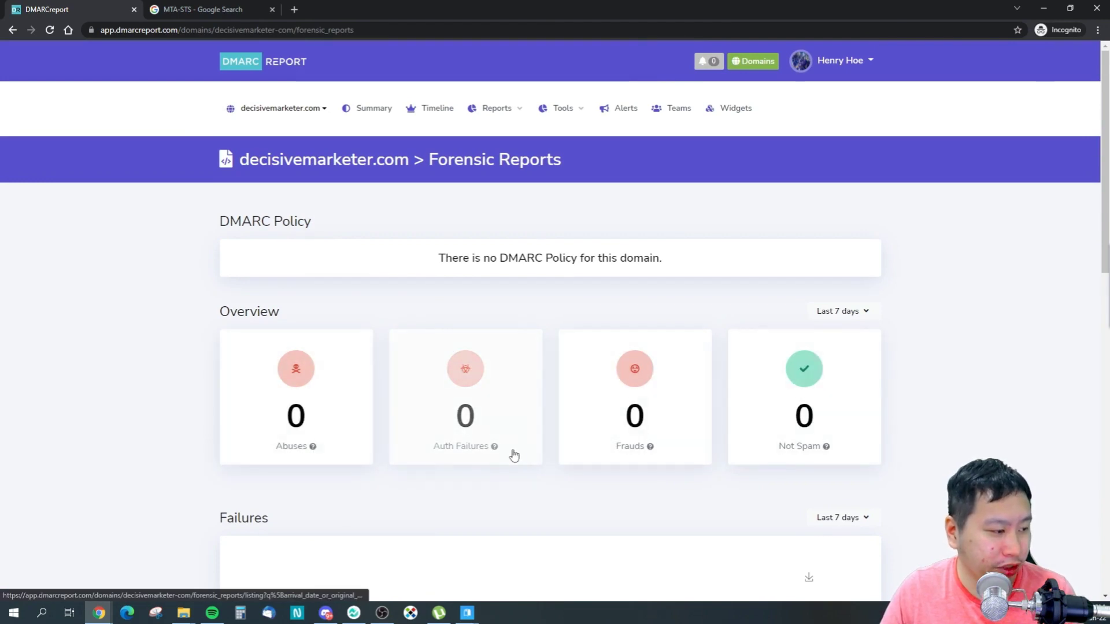
{"action": "mouse_move", "coordinate": [585, 459]}
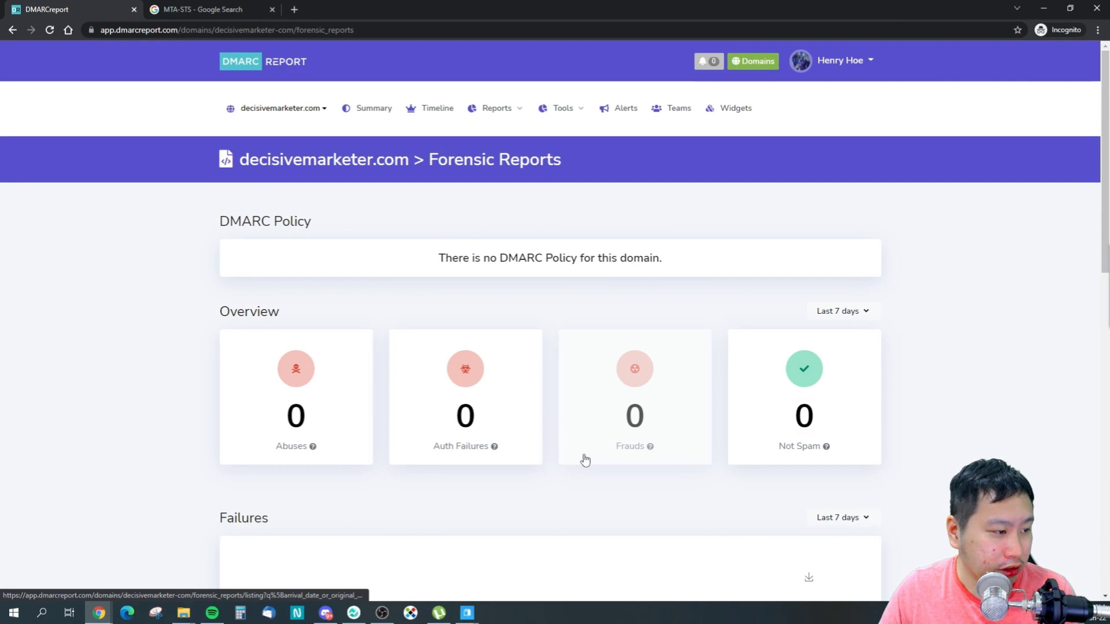
{"action": "mouse_move", "coordinate": [649, 449]}
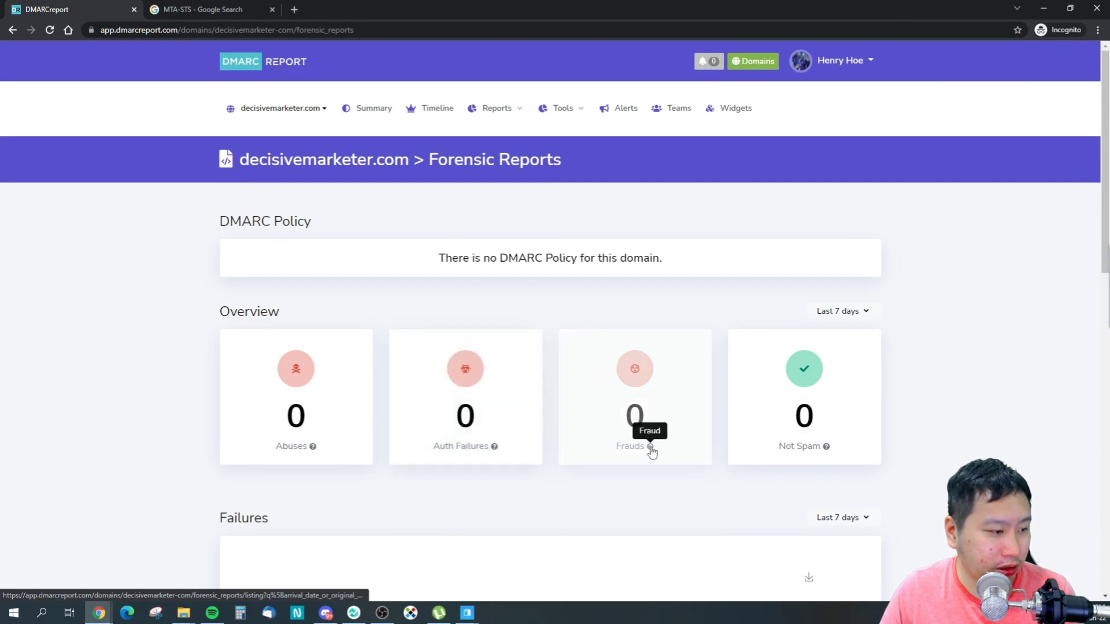
{"action": "mouse_move", "coordinate": [792, 452]}
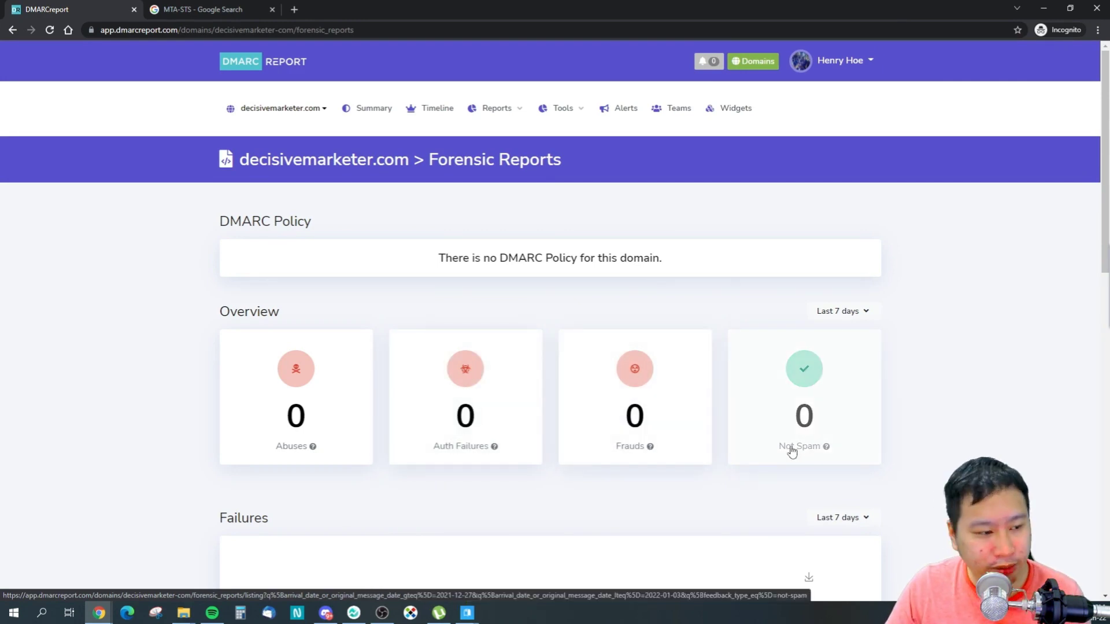
{"action": "mouse_move", "coordinate": [512, 453]}
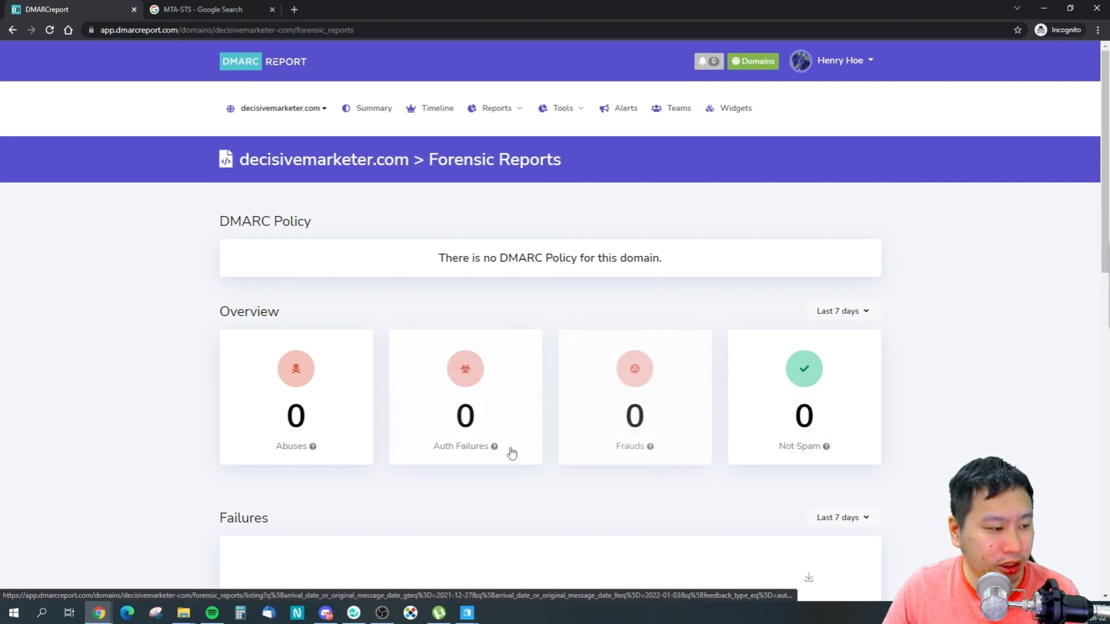
{"action": "mouse_move", "coordinate": [452, 67]}
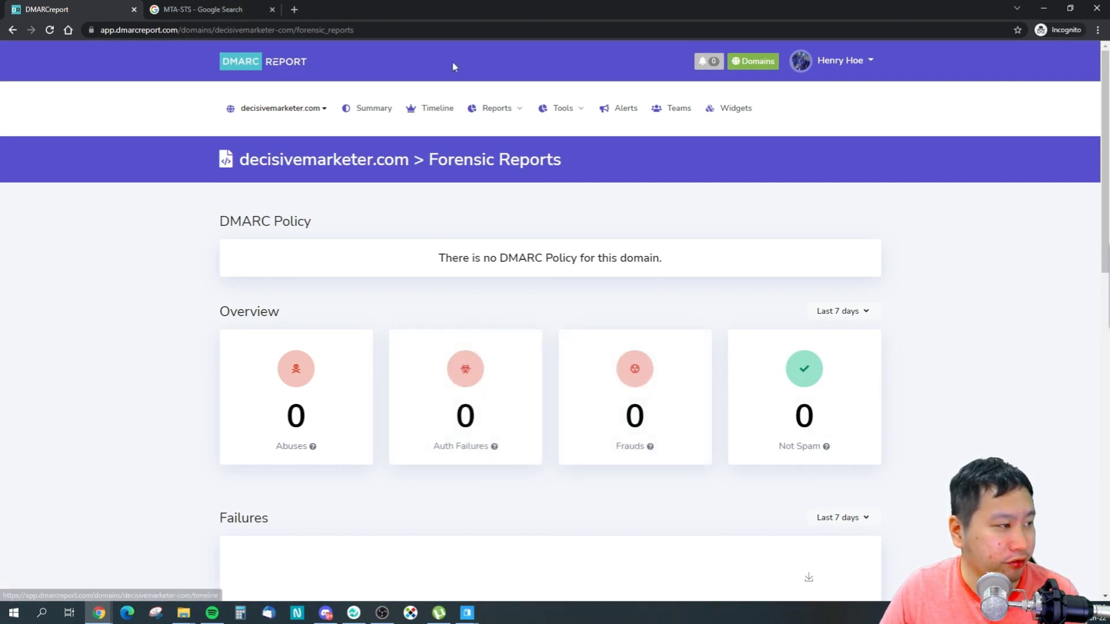
{"action": "left_click", "coordinate": [496, 107]}
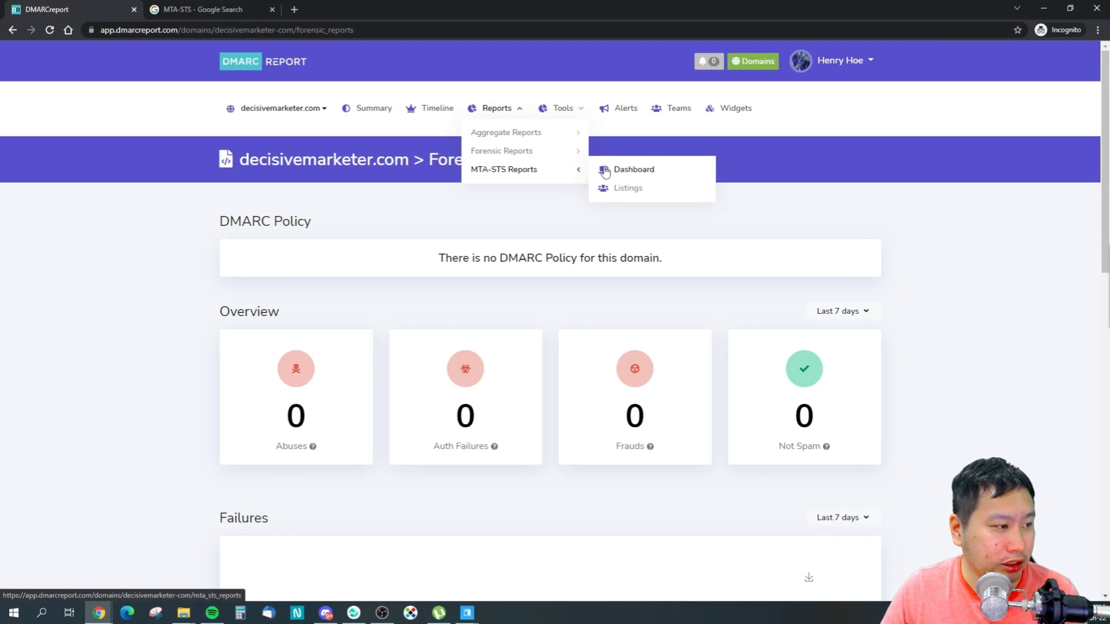
Step: Review the MTA-STS reports dashboard for decisivemarketer.com, then return to the MTA-STS Google results
{"action": "left_click", "coordinate": [634, 169]}
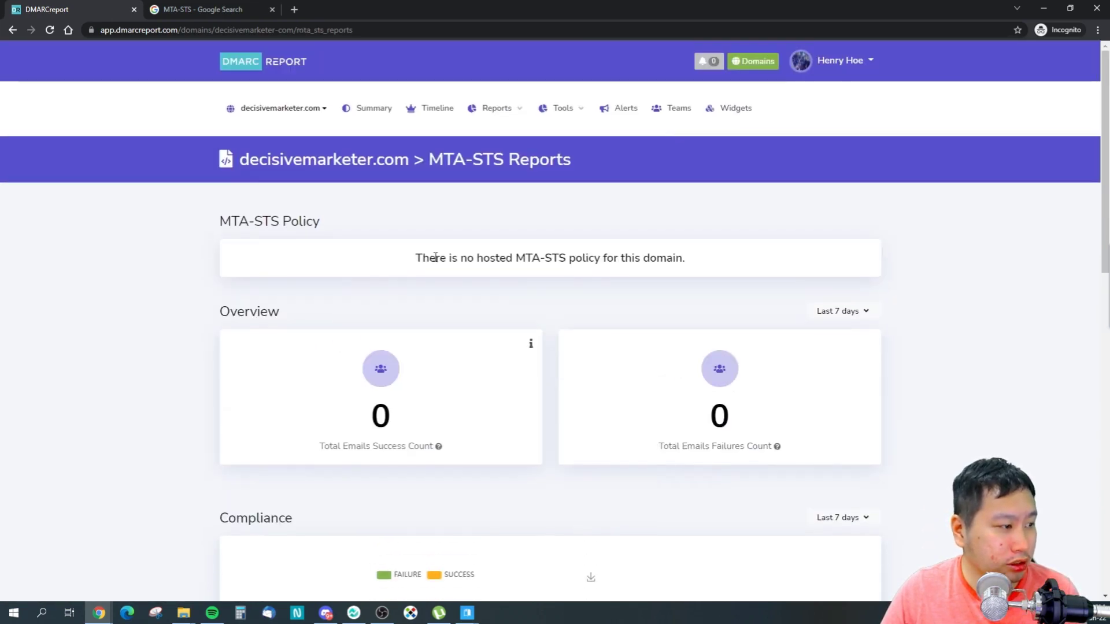
{"action": "scroll", "scroll_direction": "down", "scroll_amount": 3}
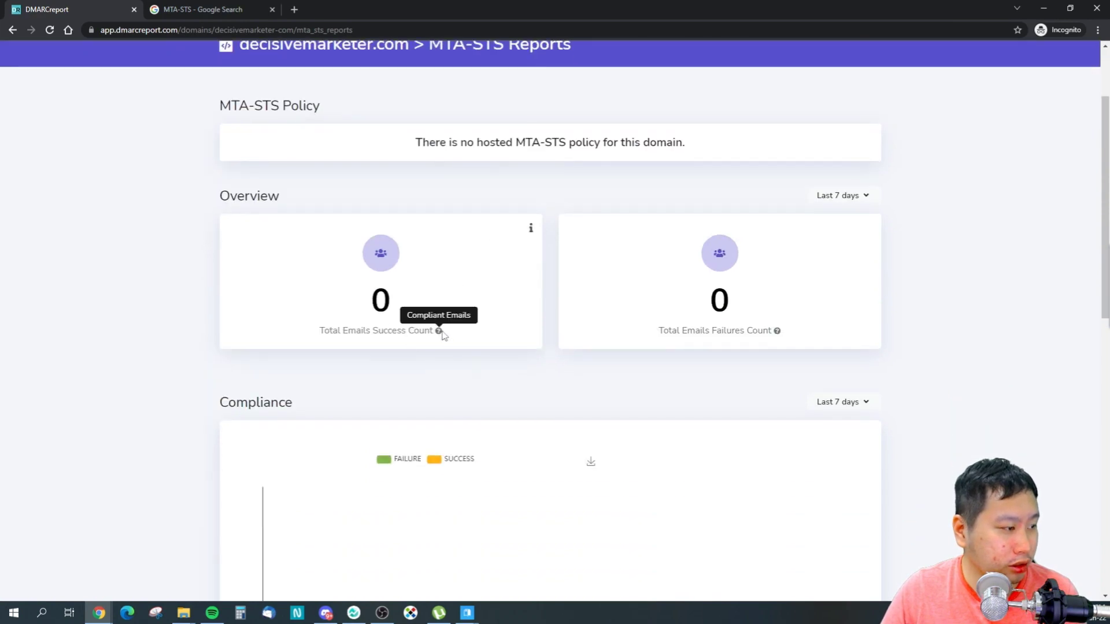
{"action": "scroll", "scroll_direction": "down", "scroll_amount": 3}
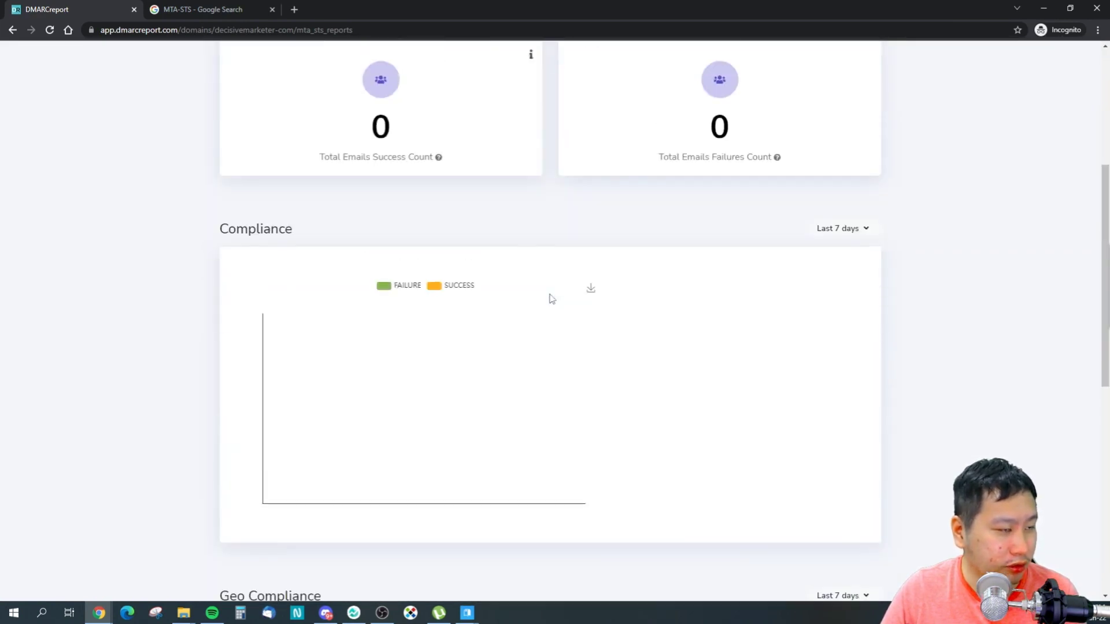
{"action": "left_click", "coordinate": [205, 9]}
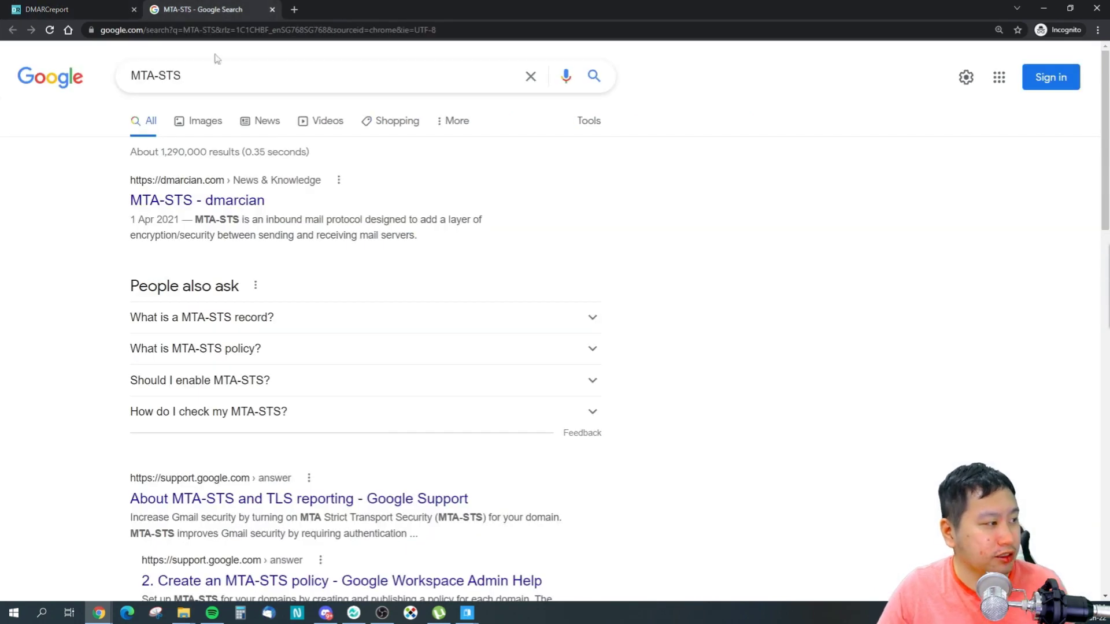
{"action": "mouse_move", "coordinate": [248, 250]}
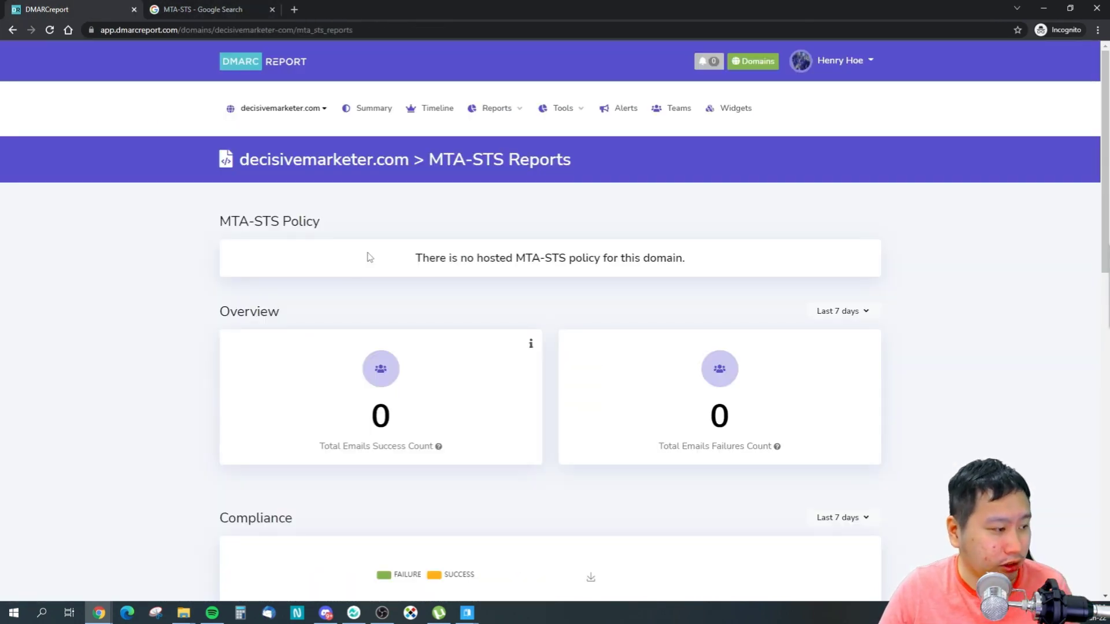
{"action": "left_click", "coordinate": [205, 9]}
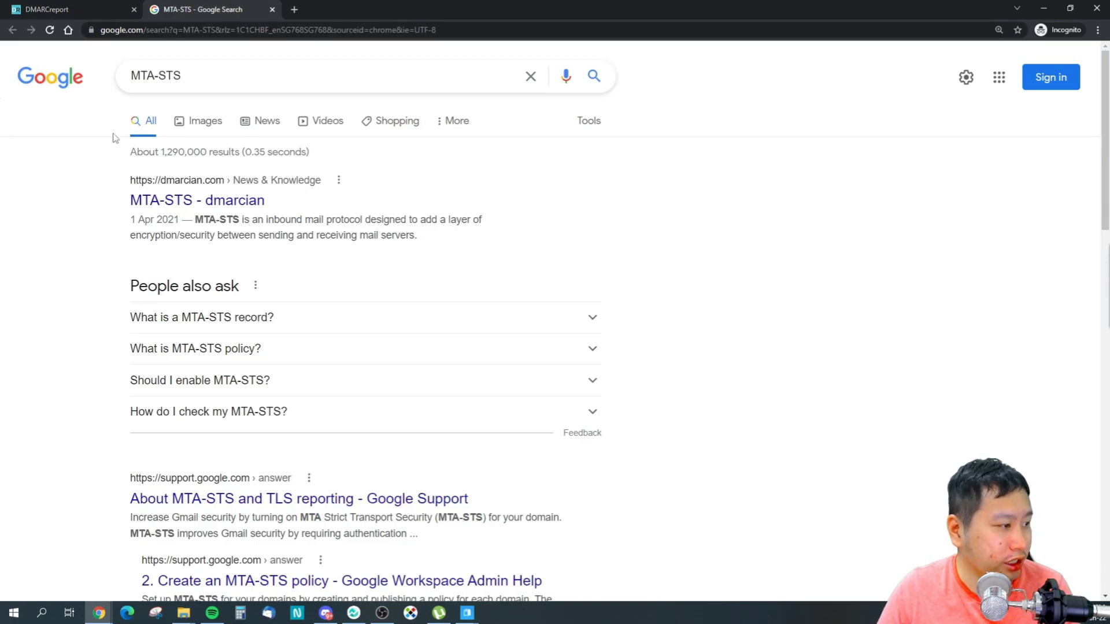
Step: Go back to the app and switch from the MTA-STS report to the DMARC Record Lookup tool
{"action": "left_click", "coordinate": [67, 10]}
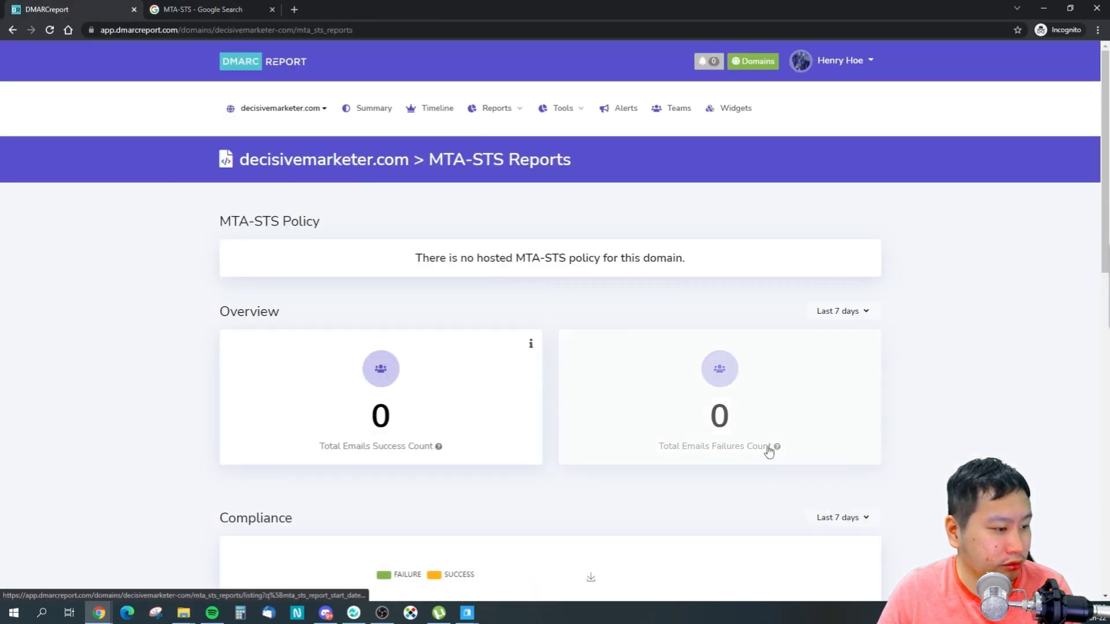
{"action": "left_click", "coordinate": [562, 107]}
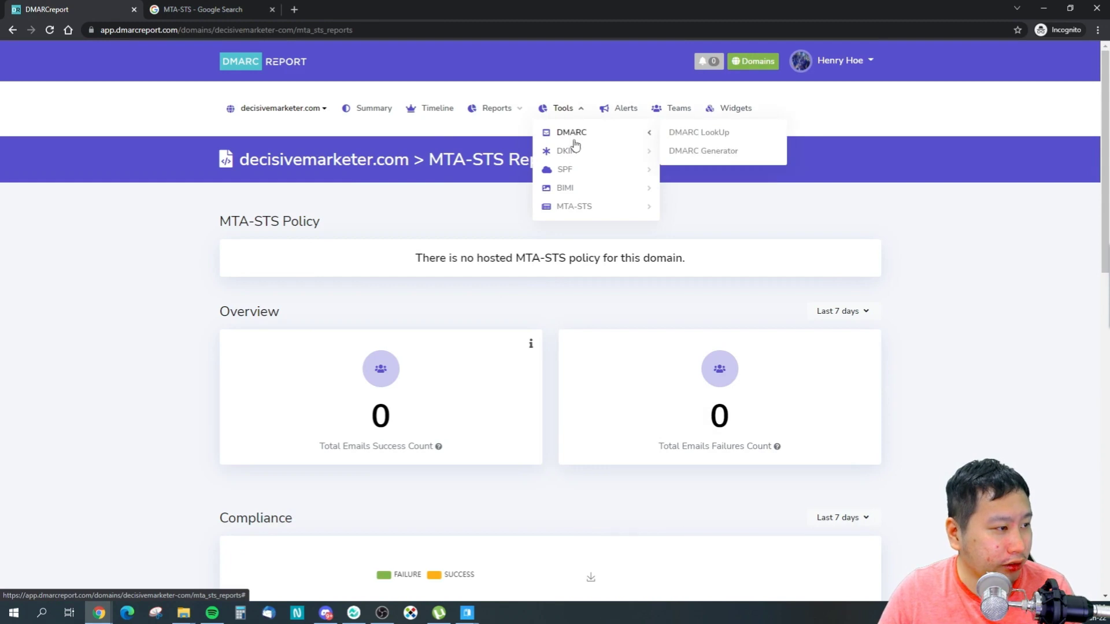
{"action": "mouse_move", "coordinate": [698, 132]}
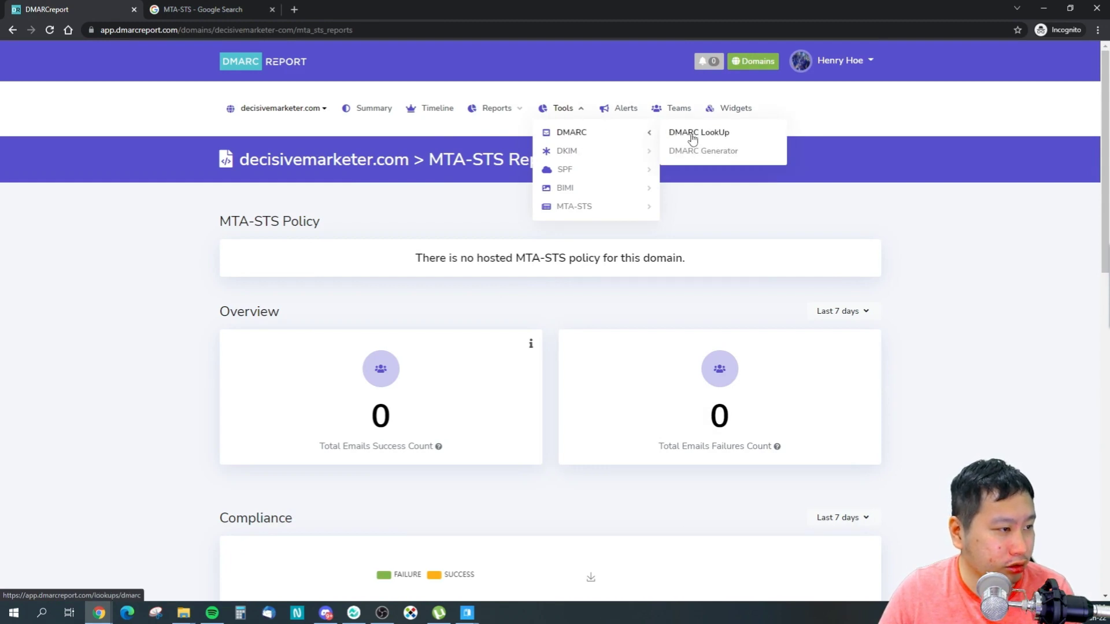
{"action": "left_click", "coordinate": [698, 132]}
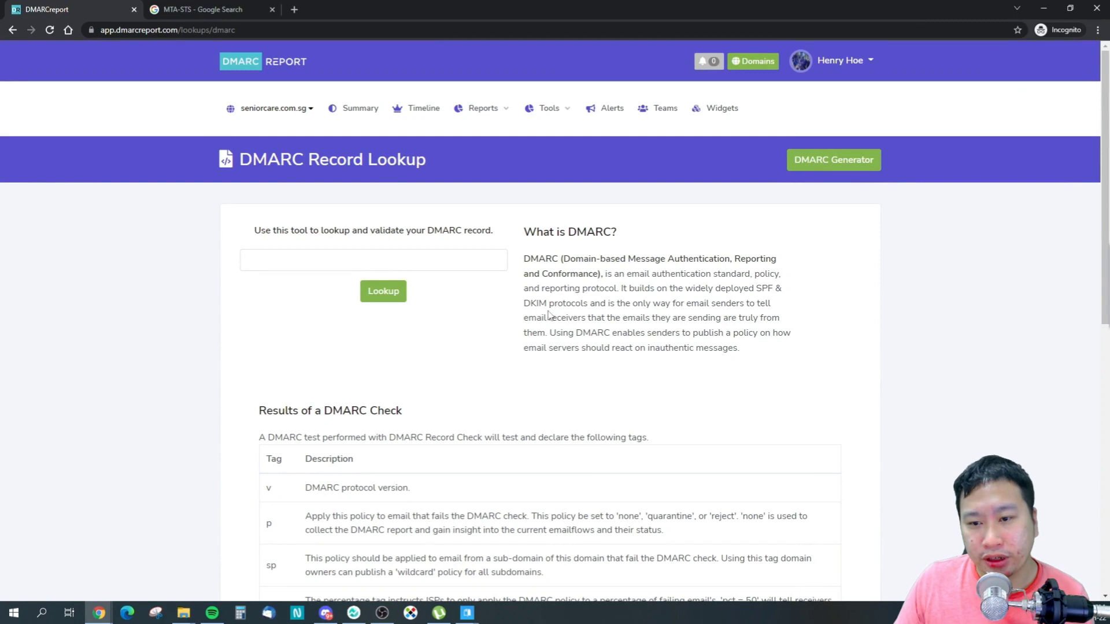
{"action": "left_click", "coordinate": [548, 108]}
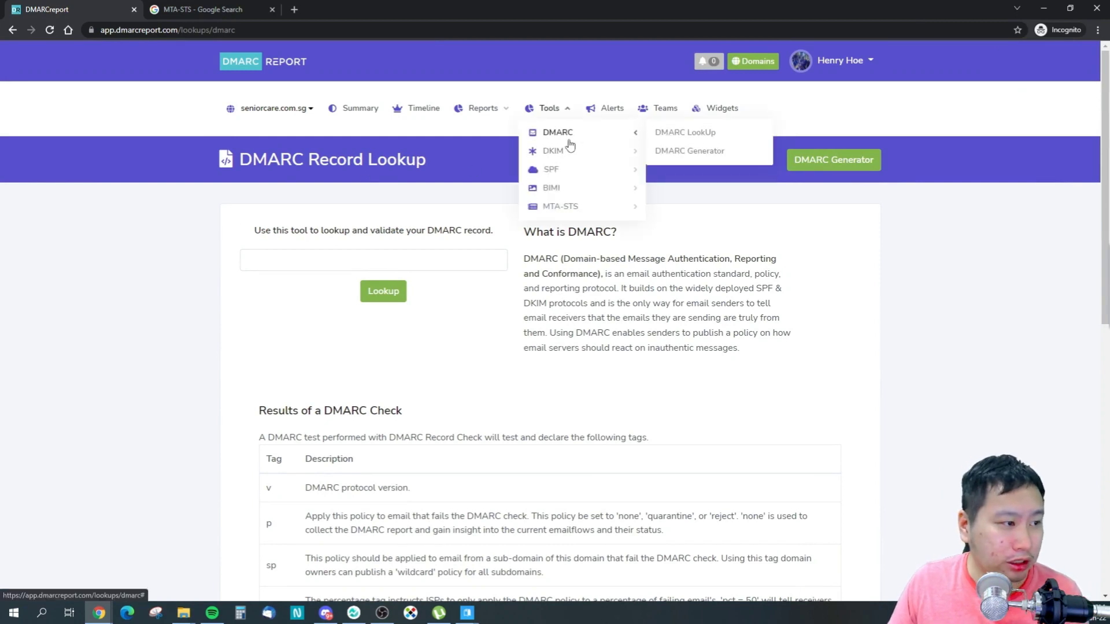
{"action": "mouse_move", "coordinate": [552, 151]}
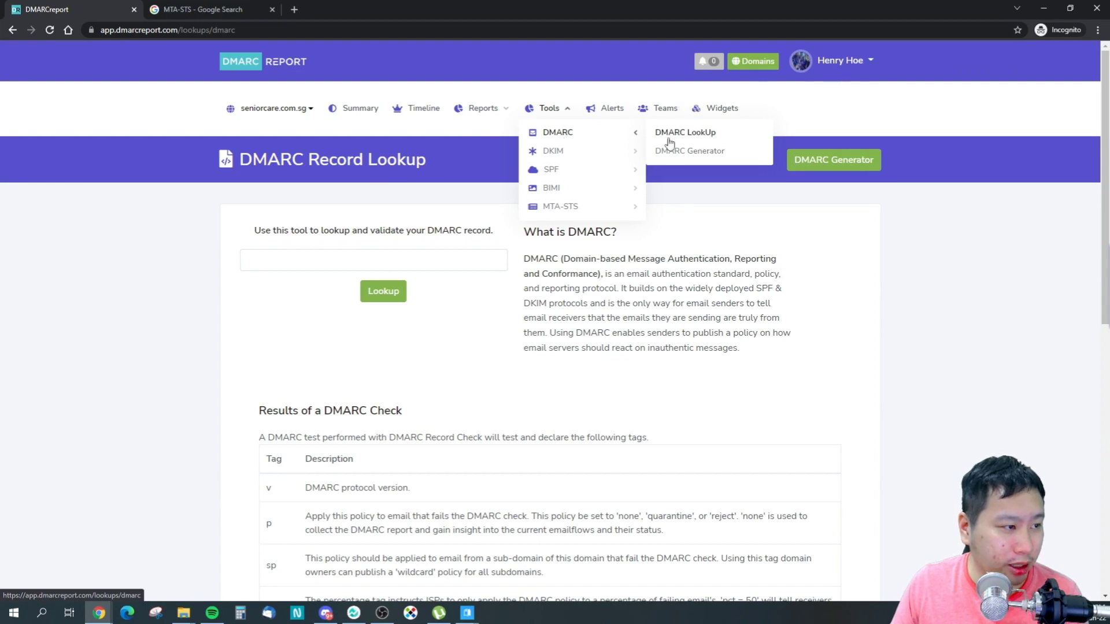
Step: Visit the DMARC Record Generator briefly, then move on to the DKIM Record Lookup tool
{"action": "left_click", "coordinate": [690, 150]}
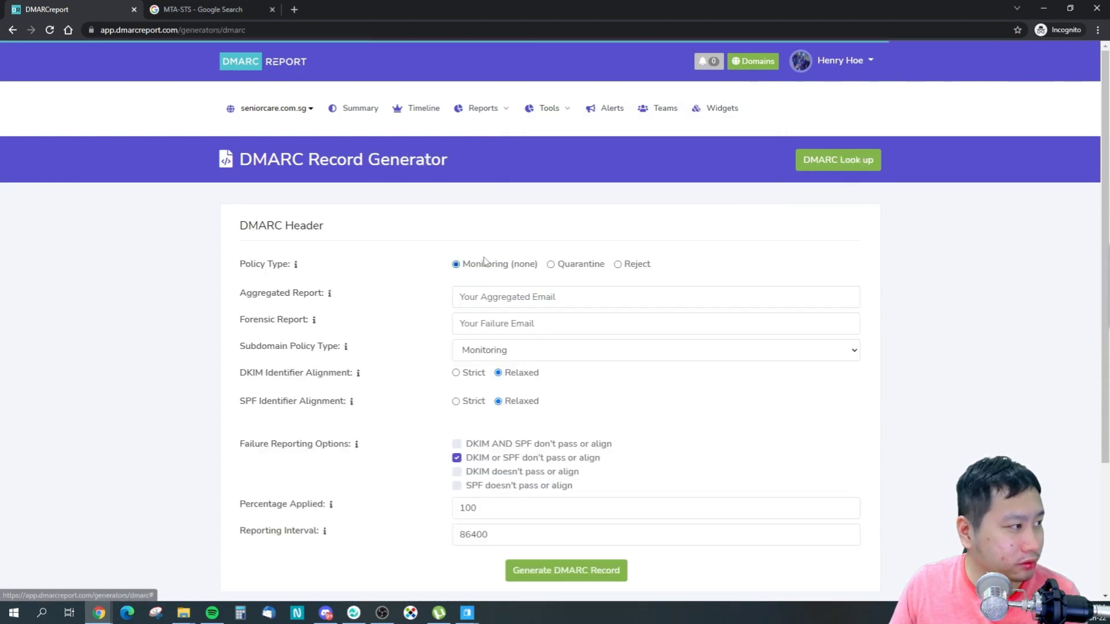
{"action": "mouse_move", "coordinate": [386, 290]}
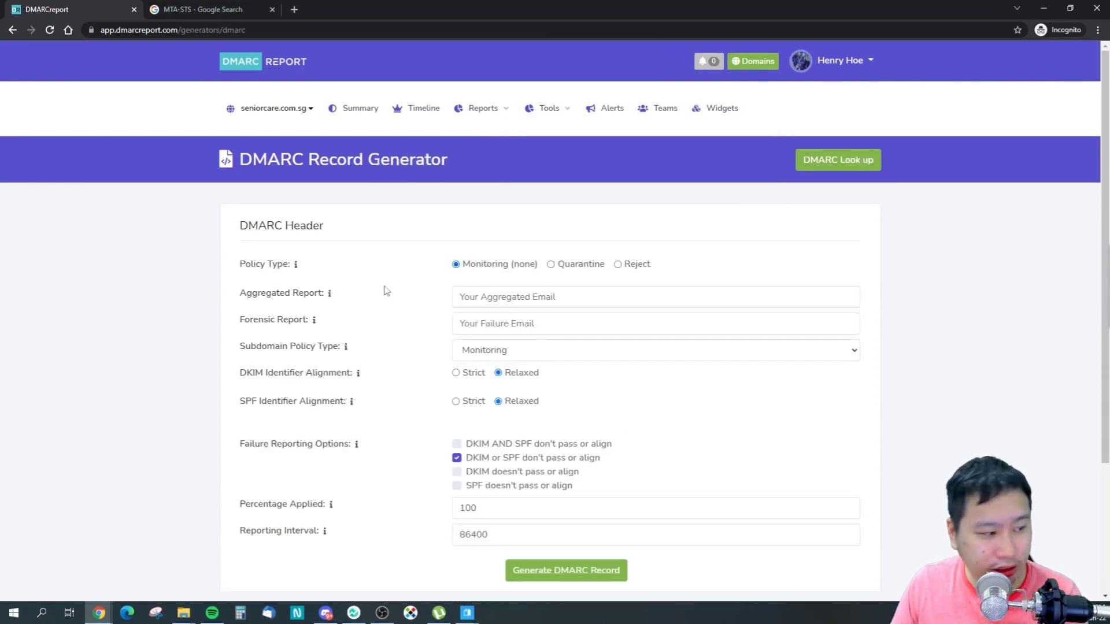
{"action": "left_click", "coordinate": [548, 108]}
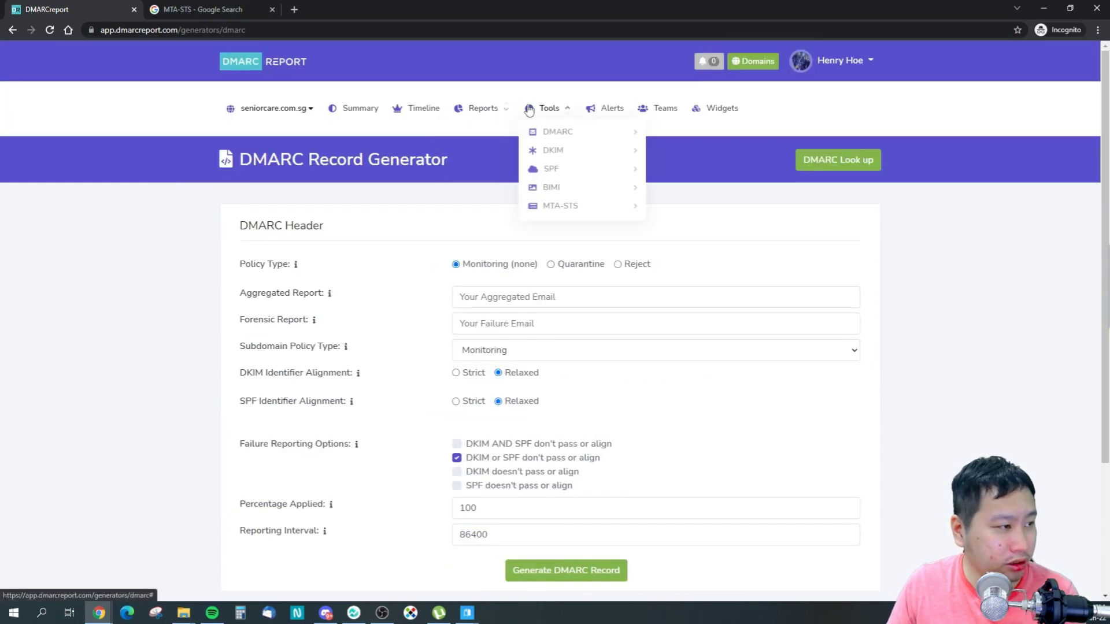
{"action": "mouse_move", "coordinate": [553, 150]}
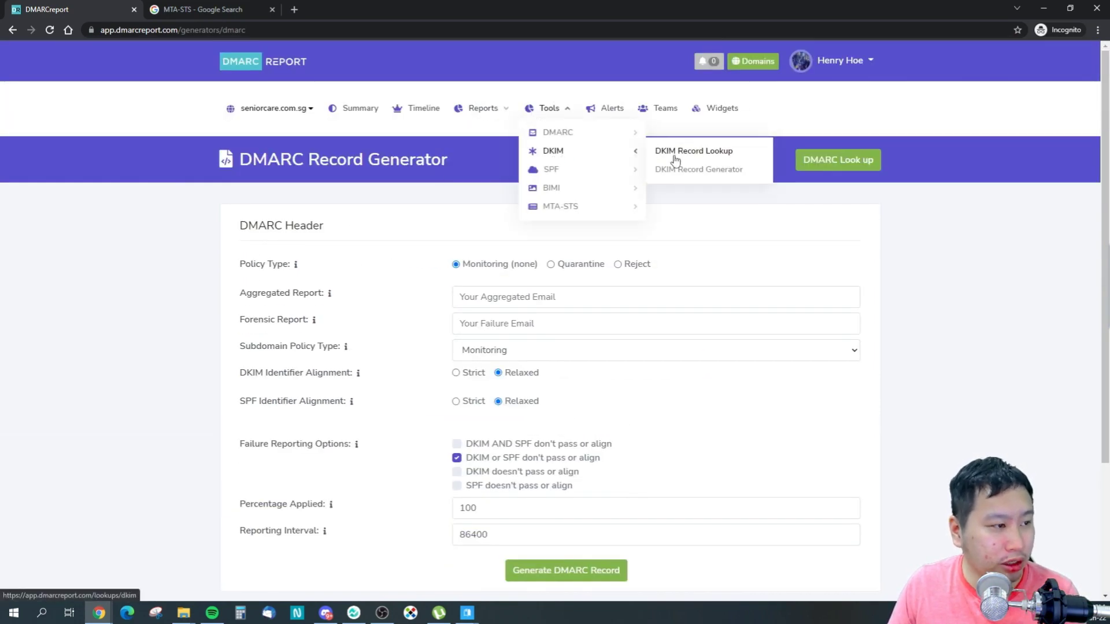
{"action": "left_click", "coordinate": [692, 151]}
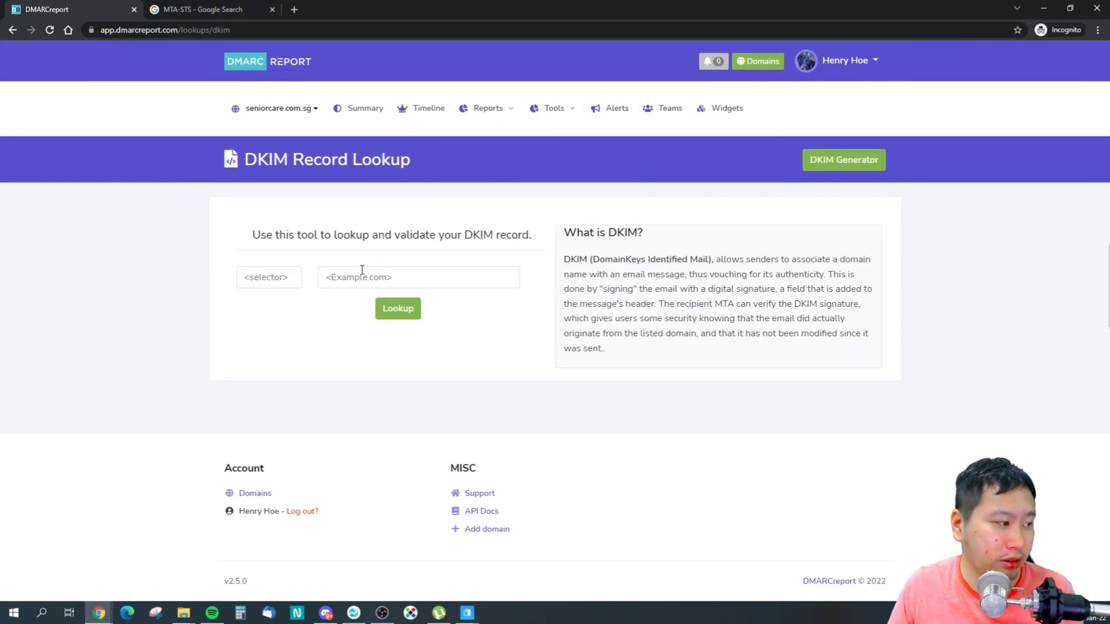
{"action": "mouse_move", "coordinate": [523, 154]}
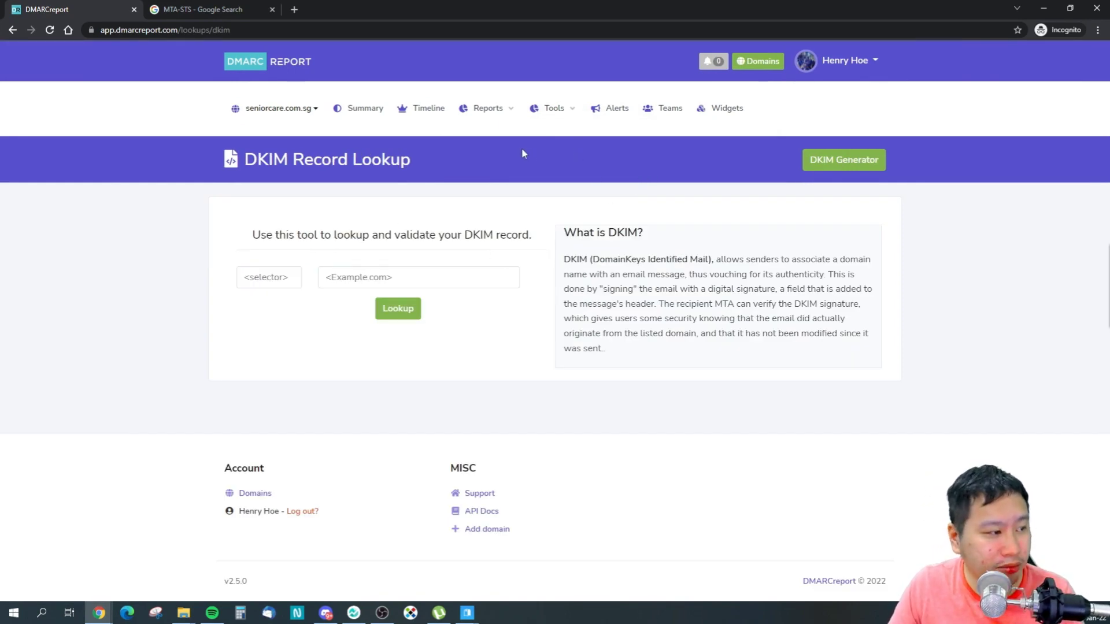
Step: Show the BIMI Record Lookup tool and select the 'Brand Indicators for Message Identification' phrase
{"action": "left_click", "coordinate": [554, 108]}
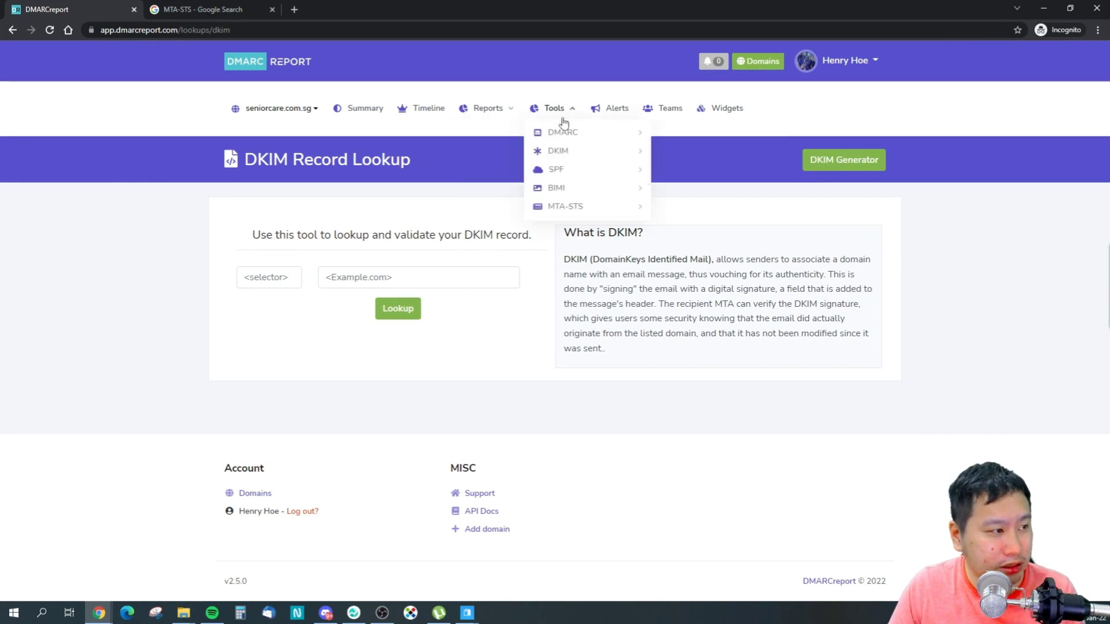
{"action": "mouse_move", "coordinate": [556, 187]}
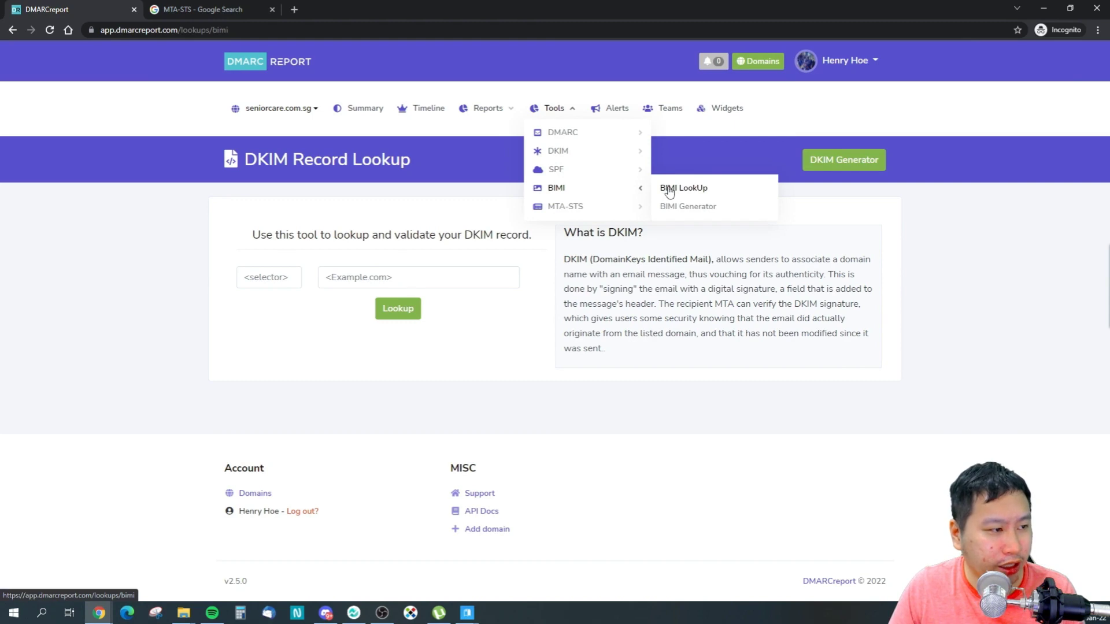
{"action": "left_click", "coordinate": [682, 187]}
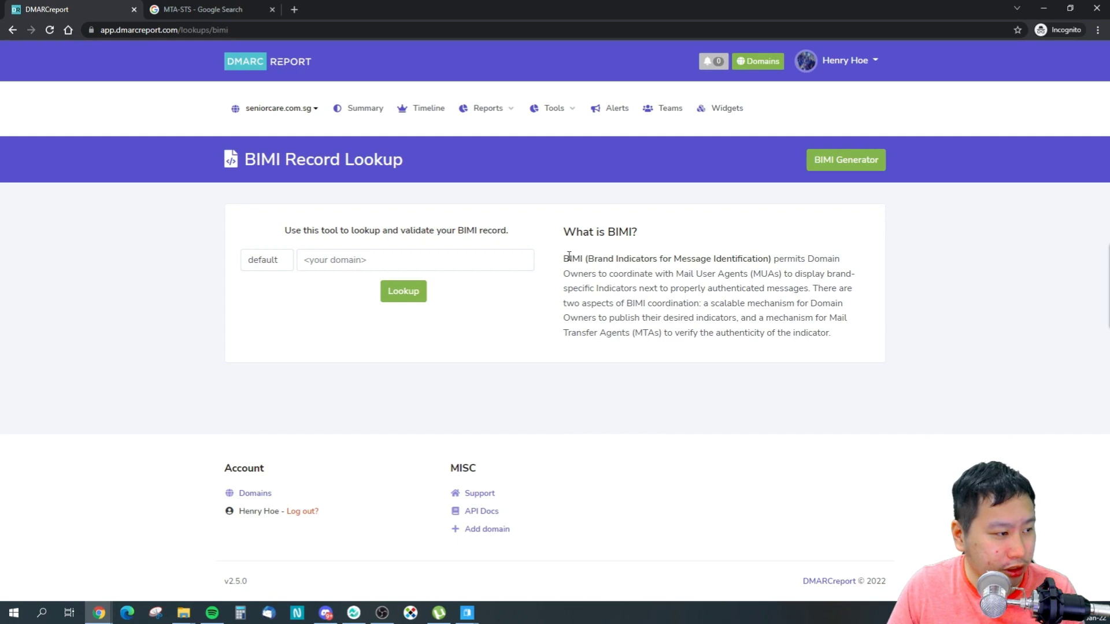
{"action": "double_click", "coordinate": [572, 257]}
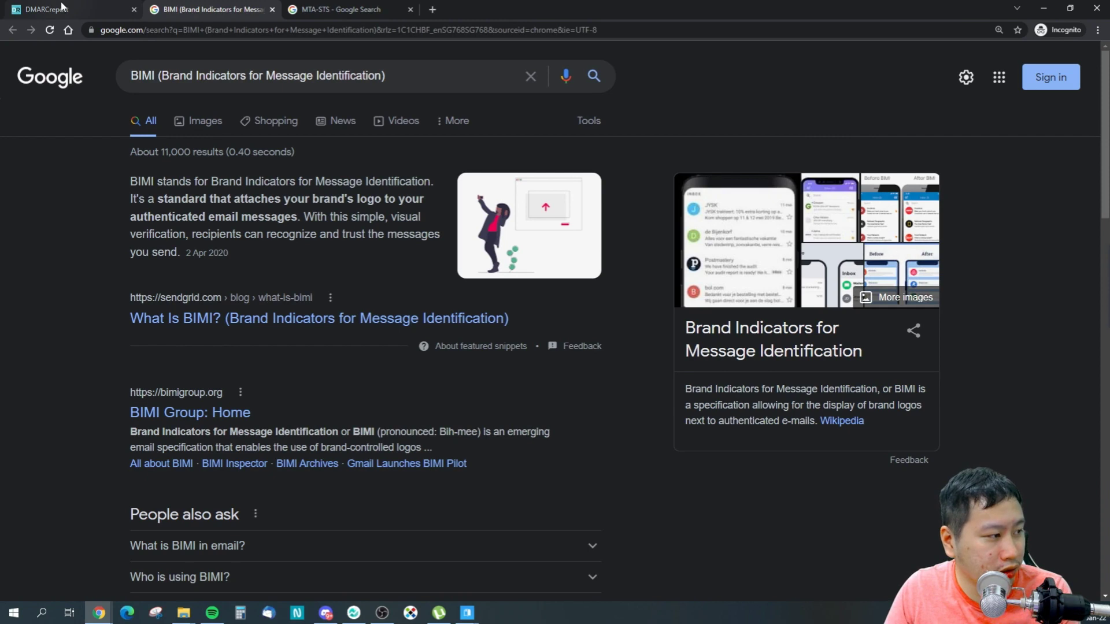
Step: Flip between the Google BIMI results and the BIMI lookup page, skimming the results
{"action": "left_click", "coordinate": [46, 9]}
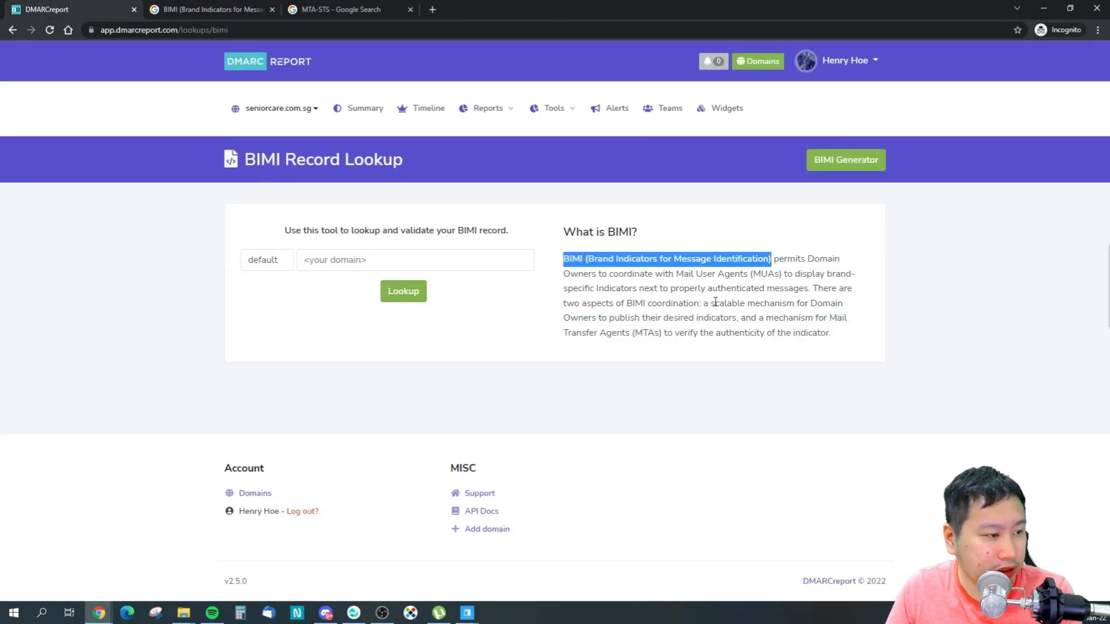
{"action": "left_click", "coordinate": [209, 10]}
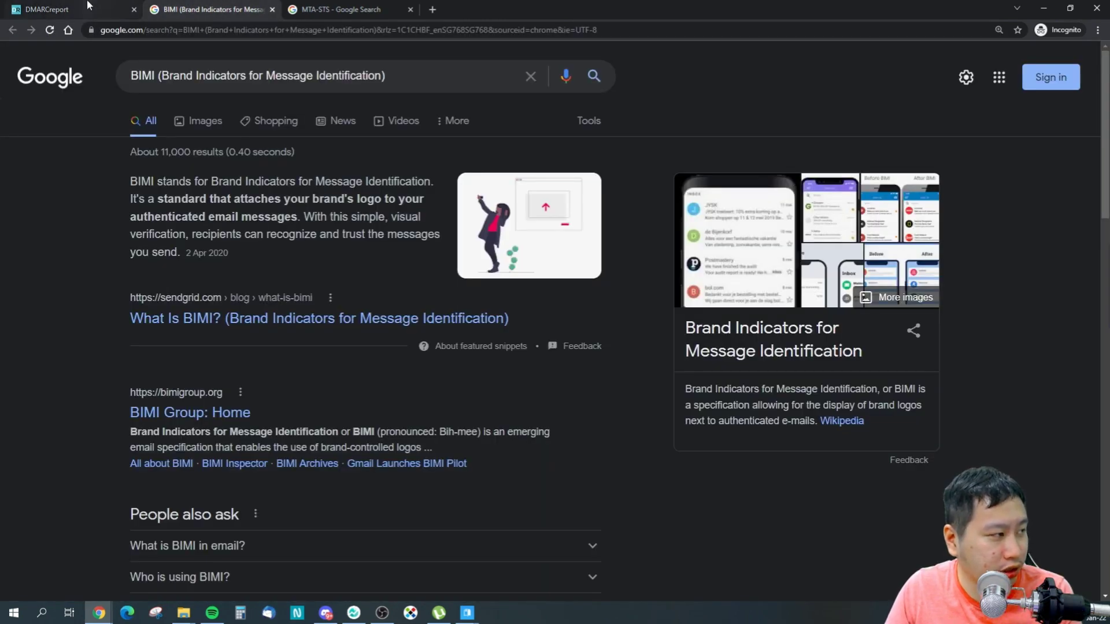
{"action": "left_click", "coordinate": [43, 9]}
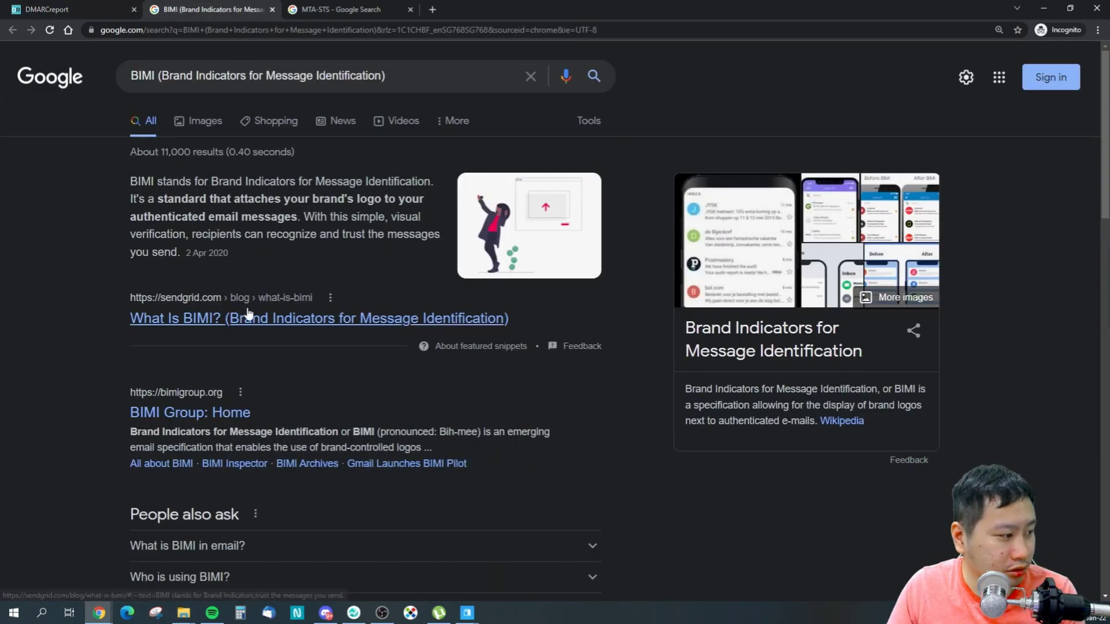
{"action": "scroll", "scroll_direction": "down", "scroll_amount": 3}
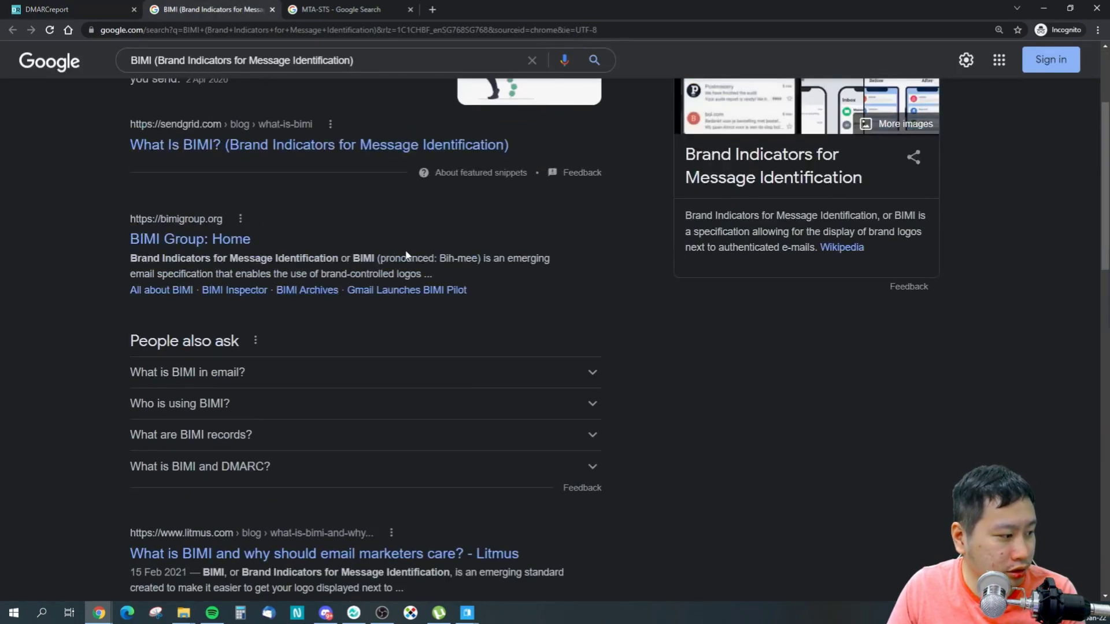
{"action": "scroll", "scroll_direction": "up", "scroll_amount": 3}
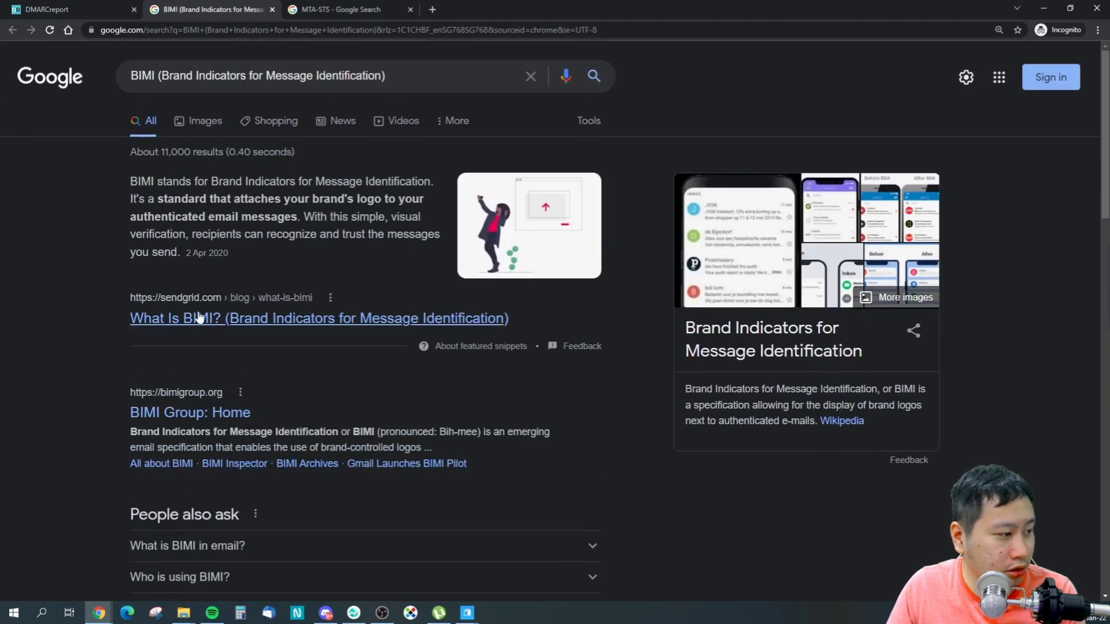
{"action": "left_click", "coordinate": [63, 9]}
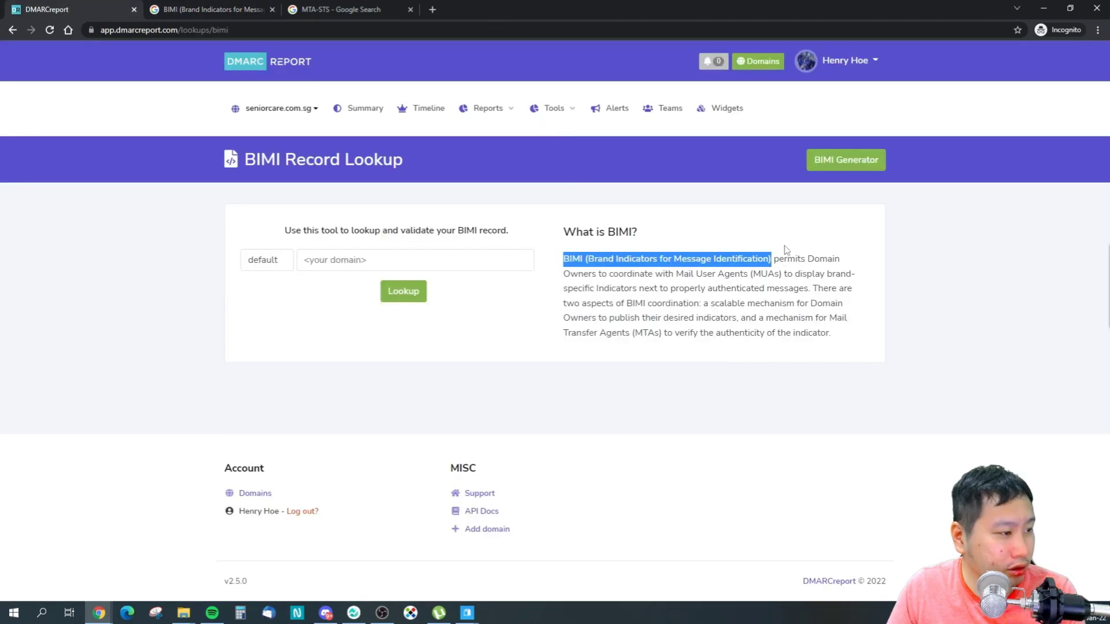
Step: Clear the highlighted phrase and show the account menu with profile, subscription, plans and API tokens
{"action": "left_click", "coordinate": [554, 108]}
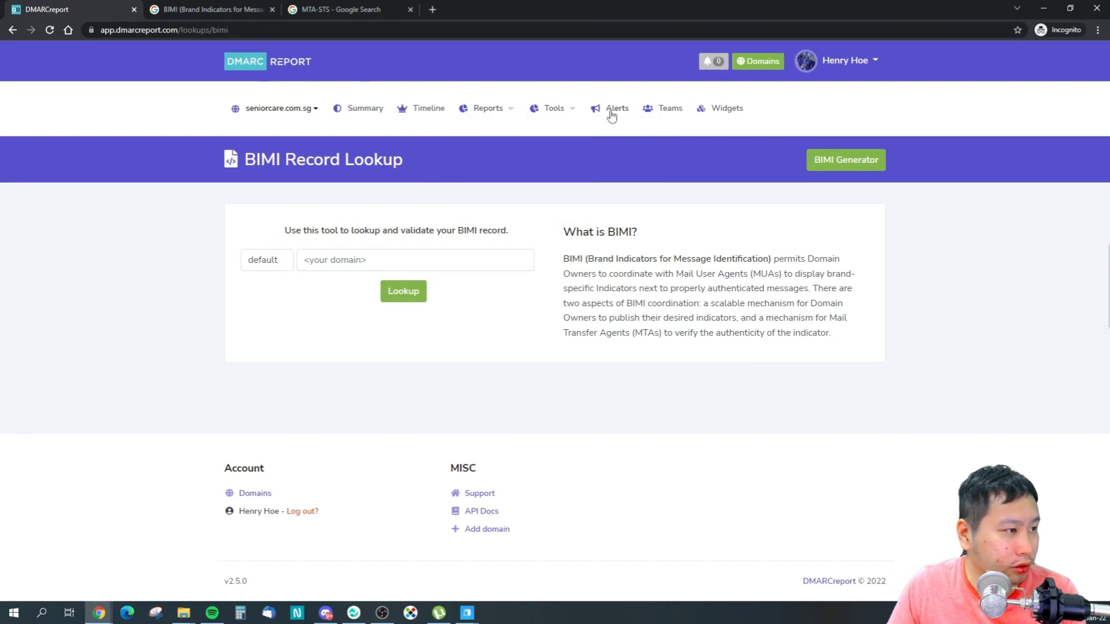
{"action": "left_click", "coordinate": [843, 60]}
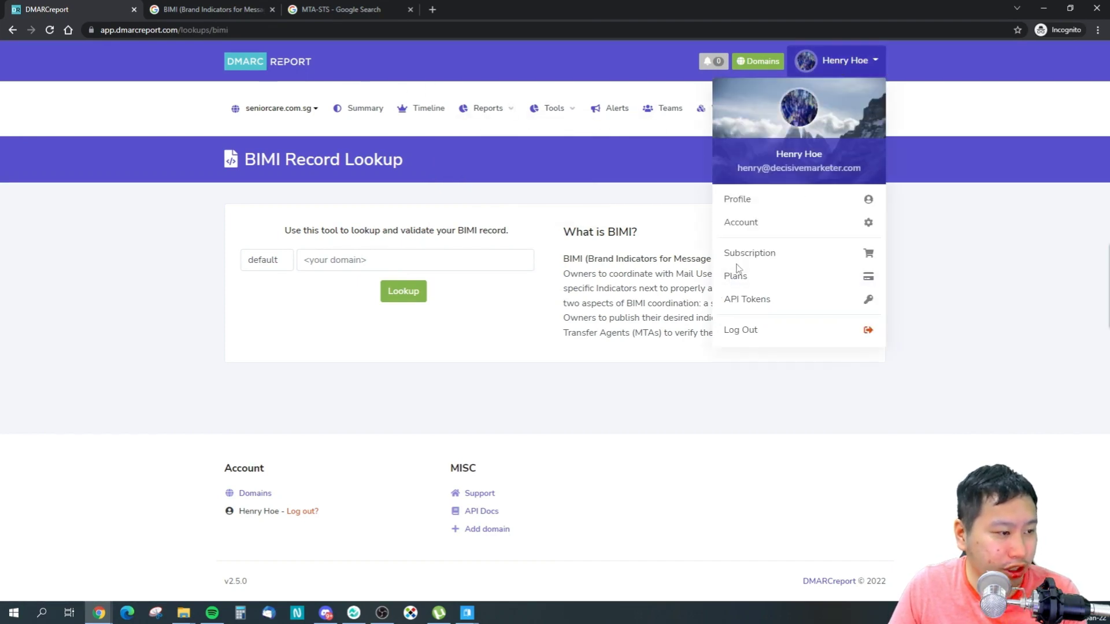
{"action": "mouse_move", "coordinate": [434, 12]}
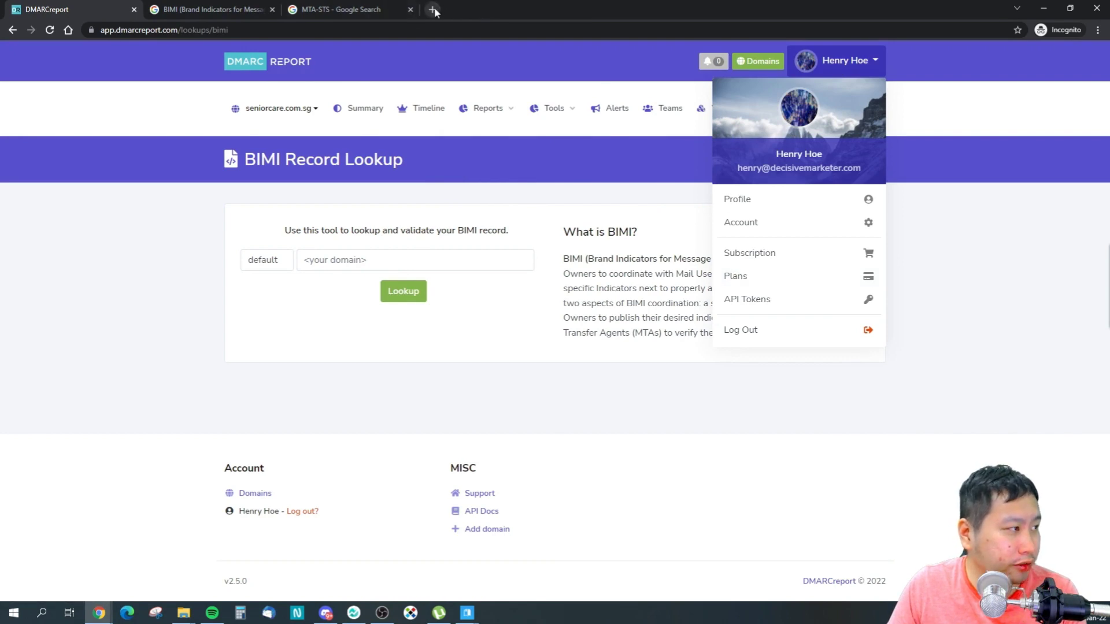
Step: Search Google for 'dmarc report' and follow the dmarcreport.com result to the homepage
{"action": "left_click", "coordinate": [343, 9]}
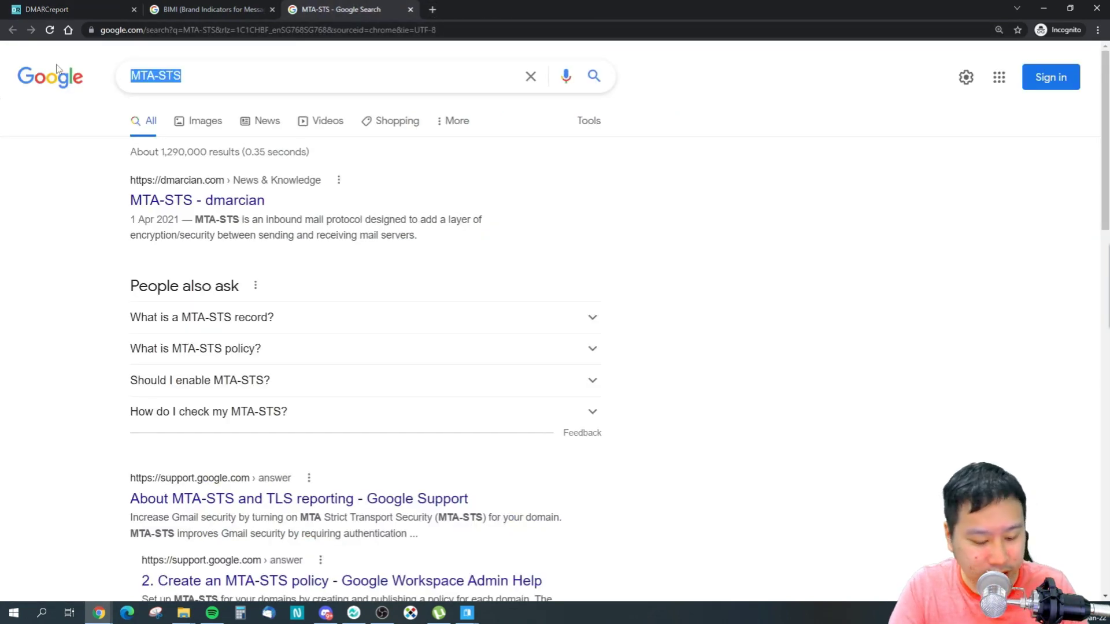
{"action": "type", "text": "dmarc re"}
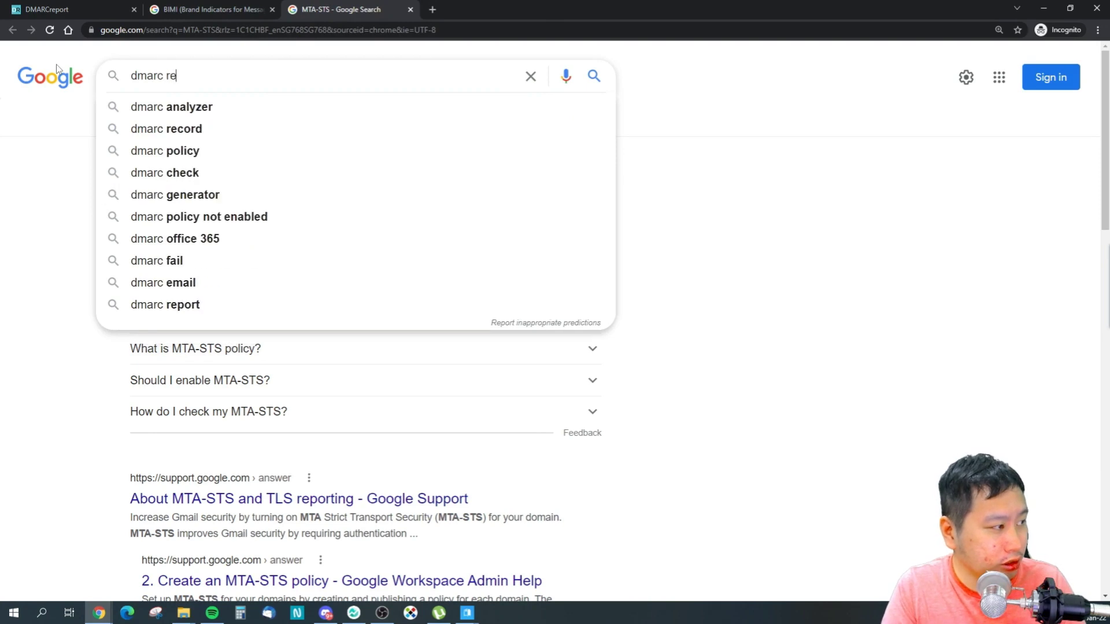
{"action": "left_click", "coordinate": [164, 304]}
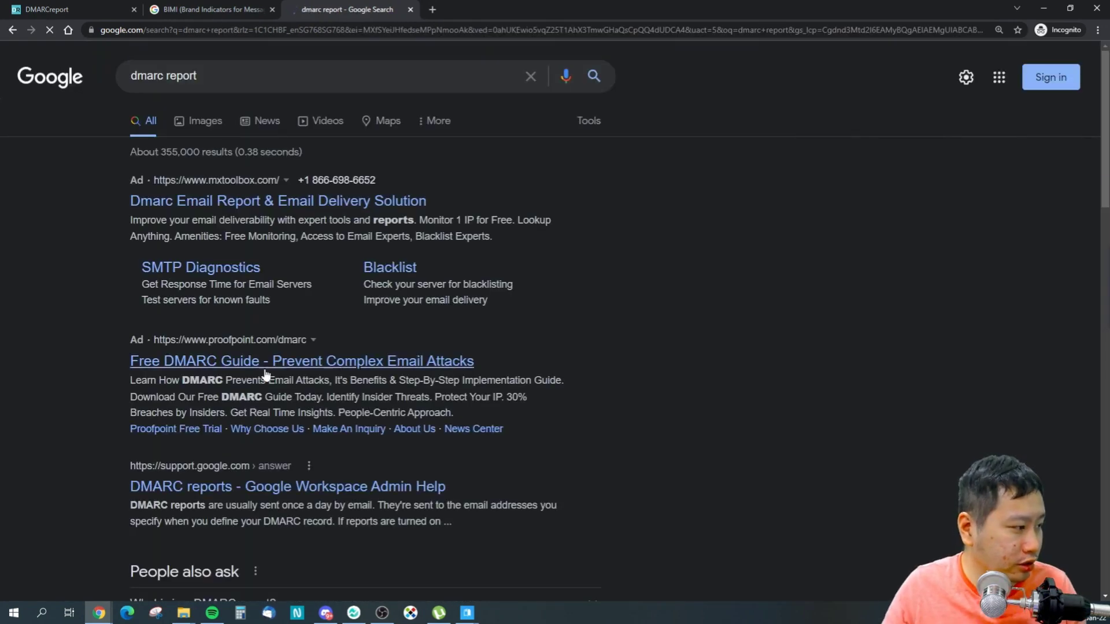
{"action": "scroll", "scroll_direction": "down", "scroll_amount": 3}
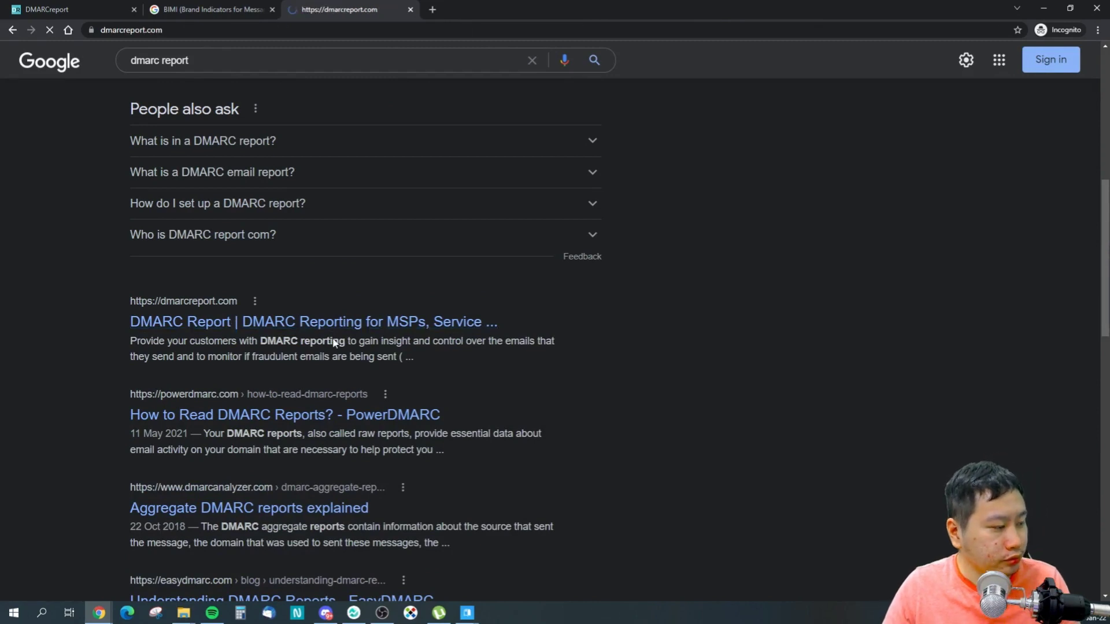
{"action": "left_click", "coordinate": [313, 322]}
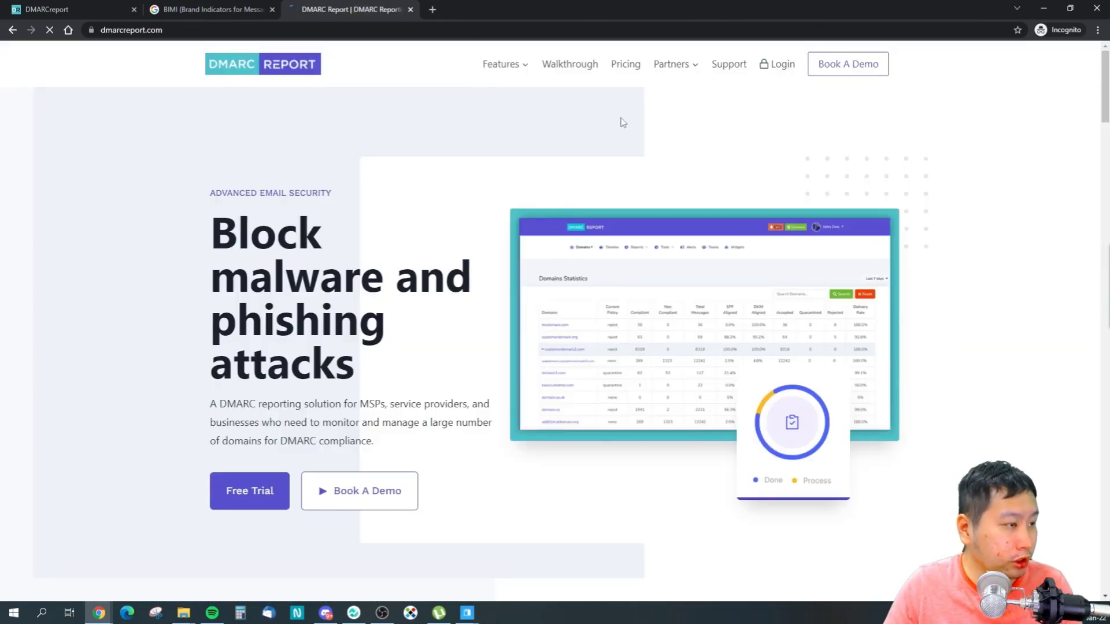
Step: Browse the pricing page comparing Starter (Free), Standard ($100) and Enterprise ($400) plans
{"action": "left_click", "coordinate": [503, 64]}
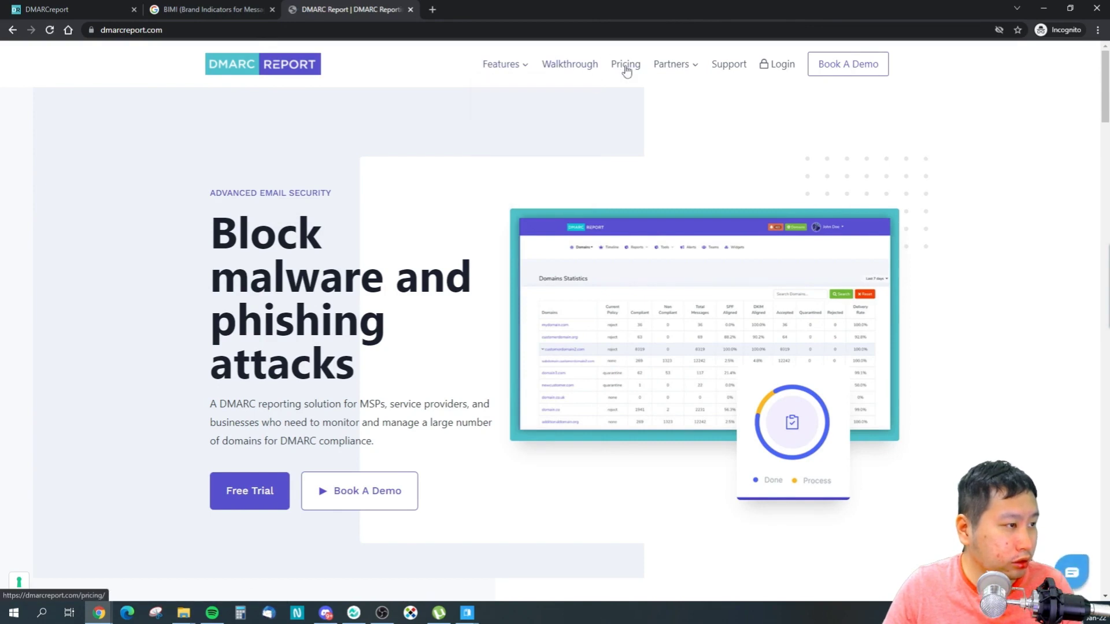
{"action": "left_click", "coordinate": [626, 64]}
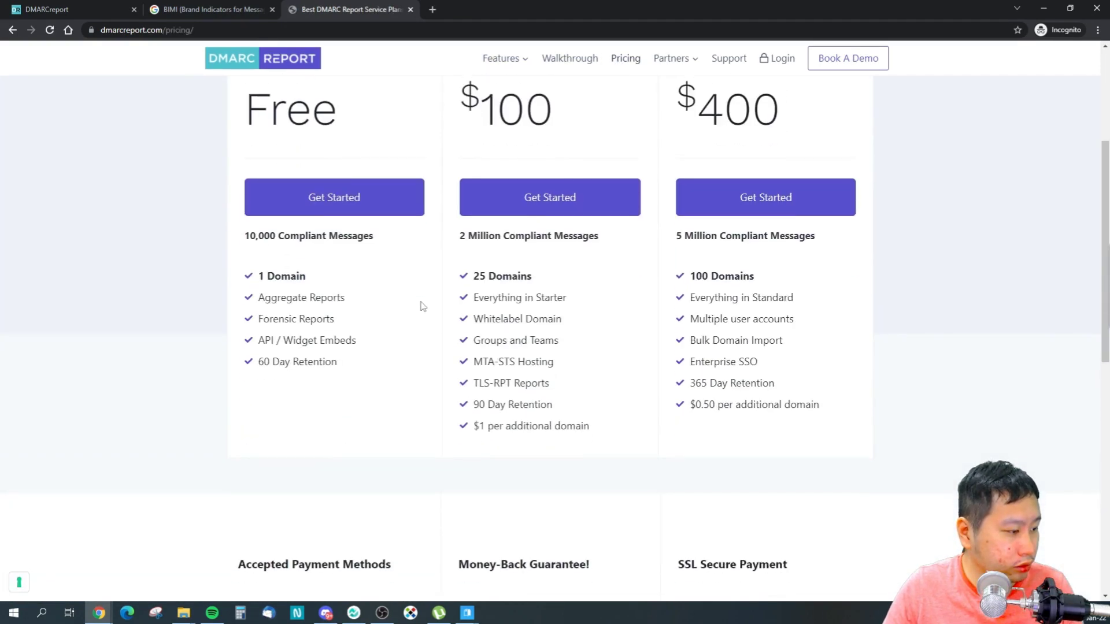
{"action": "scroll", "scroll_direction": "down", "scroll_amount": 3}
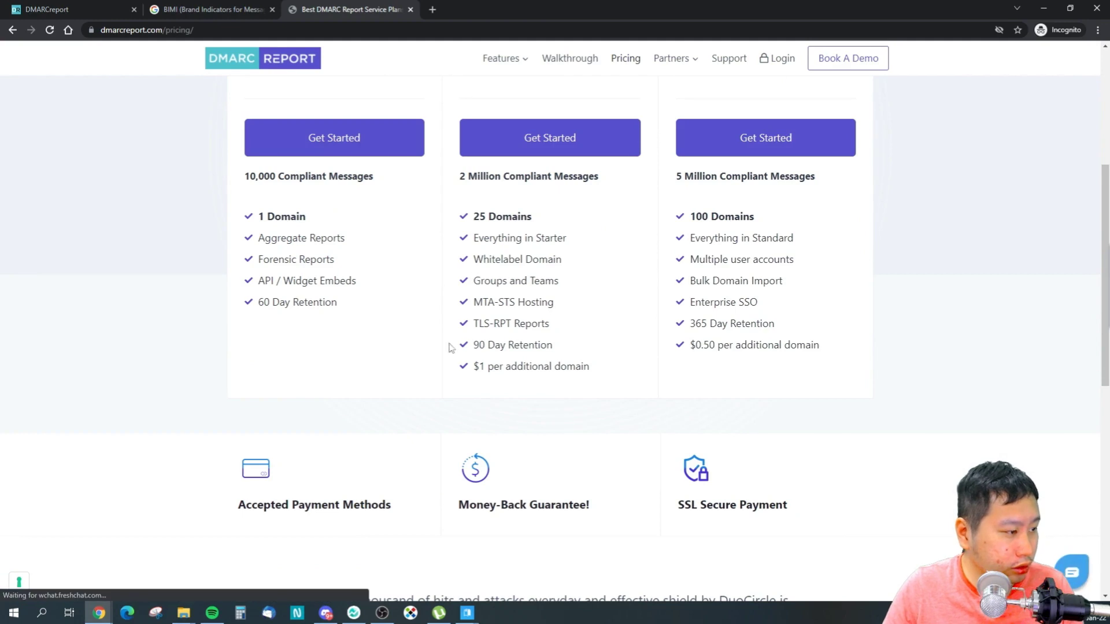
{"action": "scroll", "scroll_direction": "up", "scroll_amount": 3}
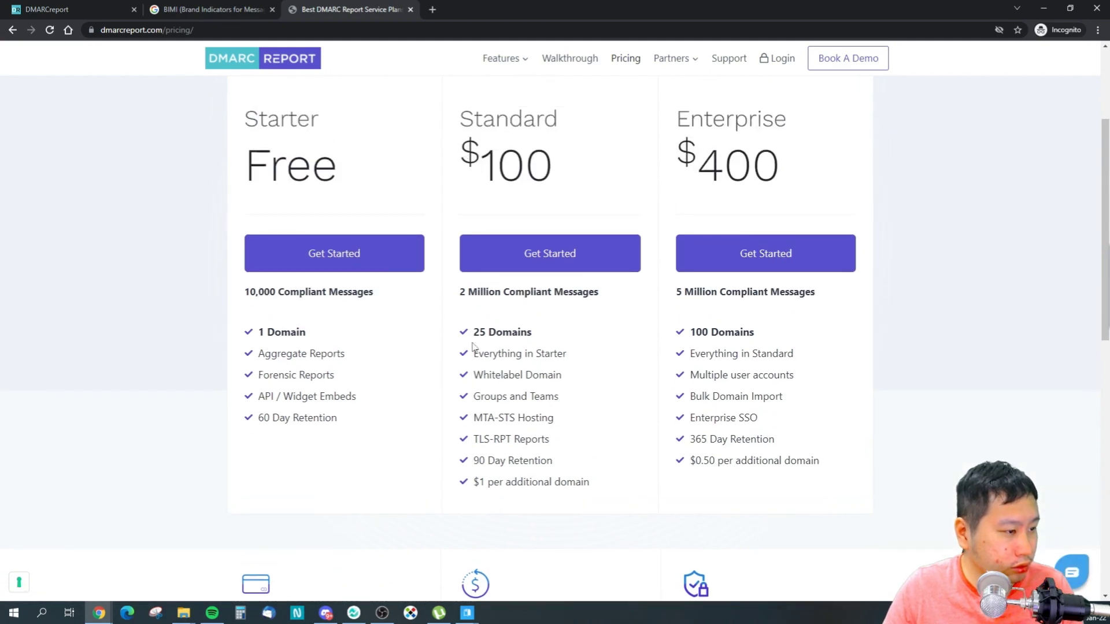
{"action": "scroll", "scroll_direction": "down", "scroll_amount": 3}
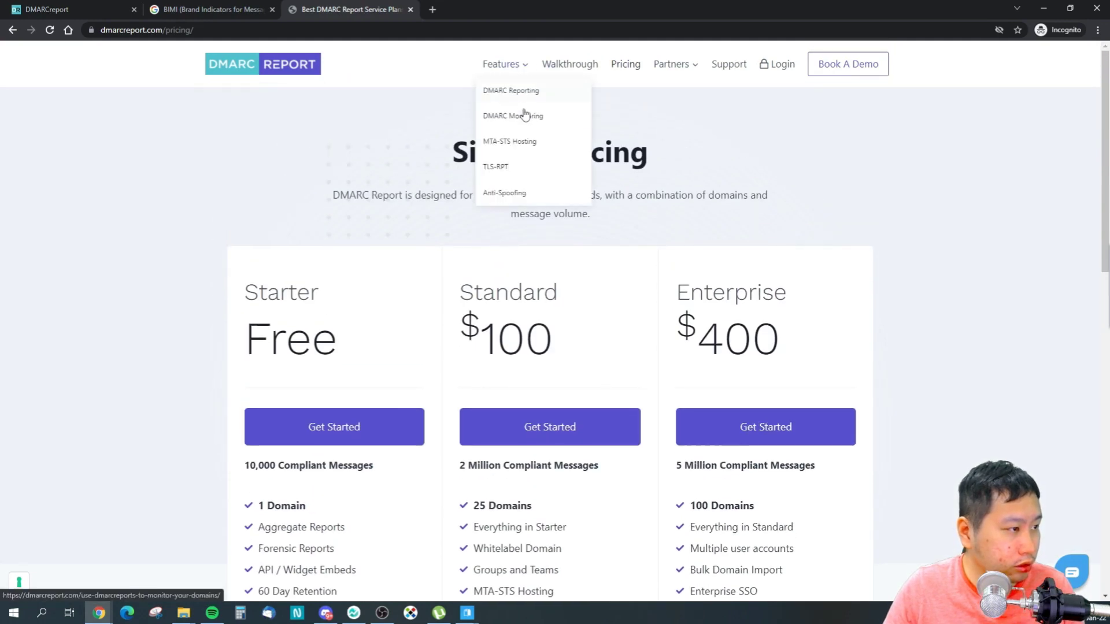
Step: Read through the TLS-RPT feature page on MTA-STS support and TLS report implementation
{"action": "left_click", "coordinate": [496, 166]}
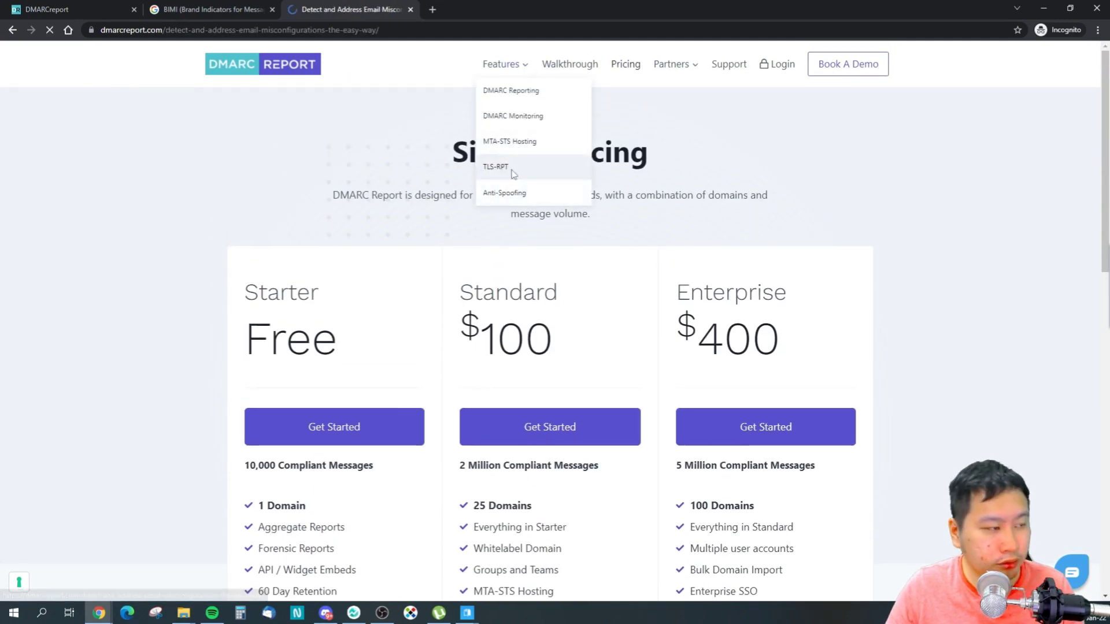
{"action": "left_click", "coordinate": [496, 167]}
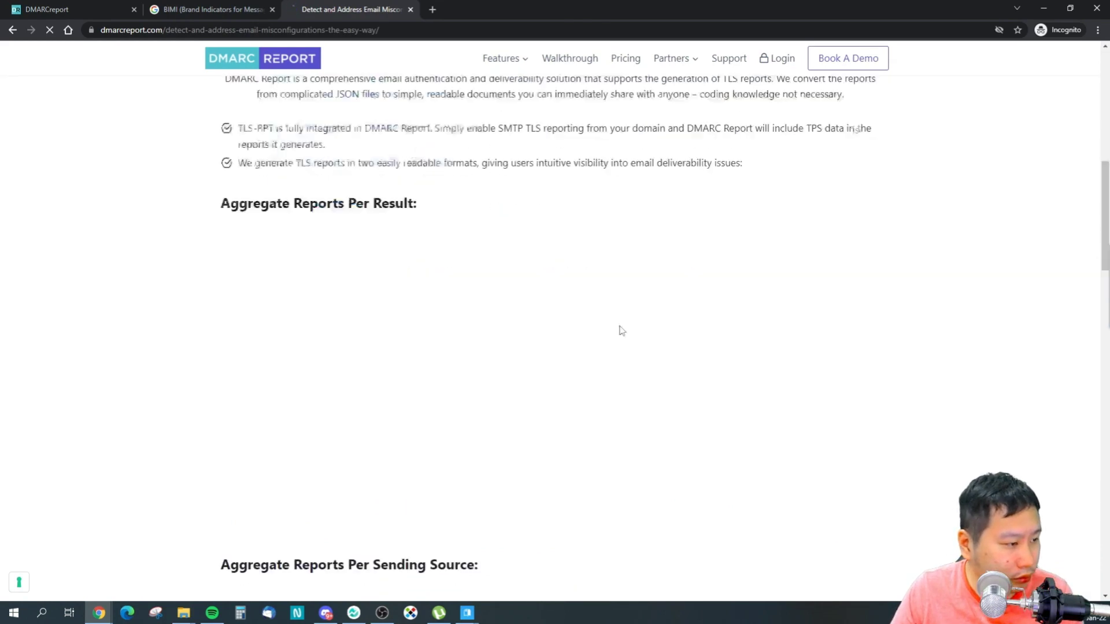
{"action": "scroll", "scroll_direction": "up", "scroll_amount": 3}
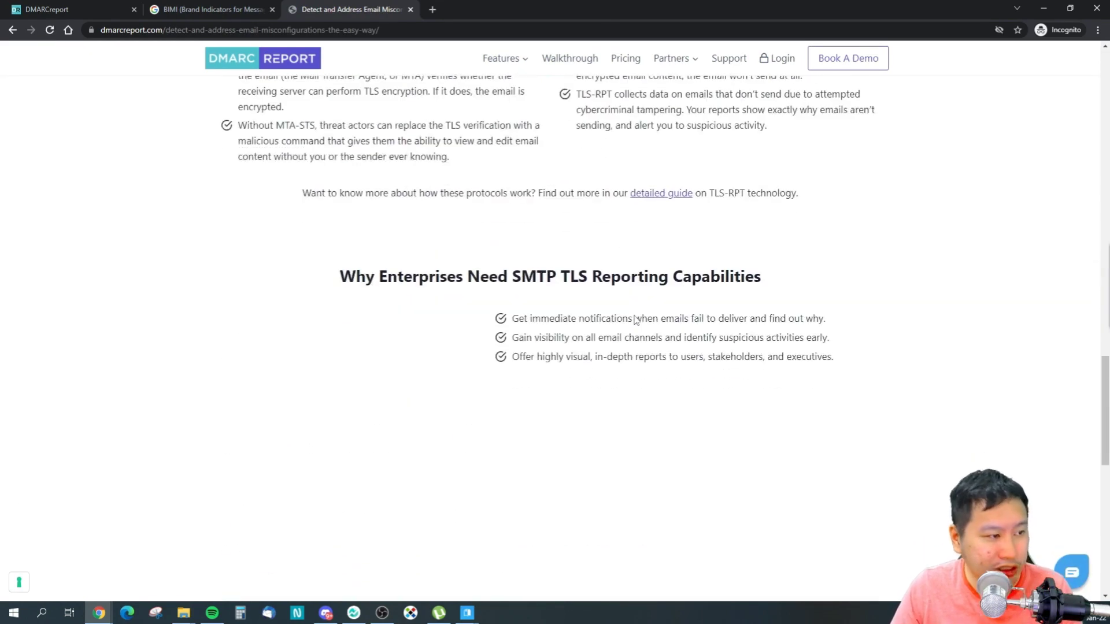
{"action": "scroll", "scroll_direction": "down", "scroll_amount": 3}
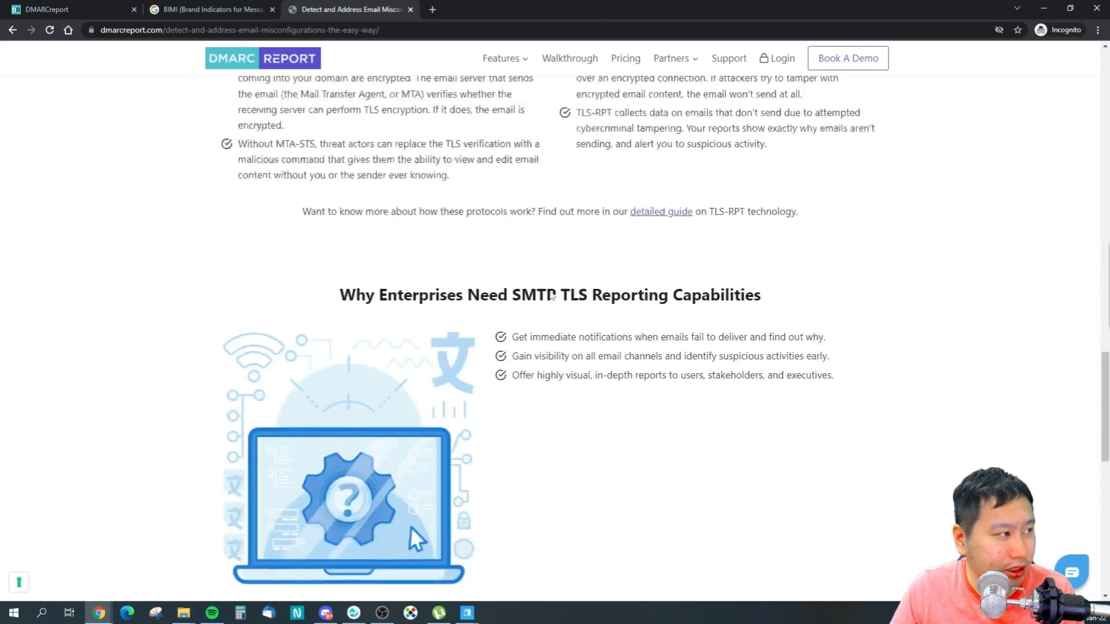
{"action": "scroll", "scroll_direction": "up", "scroll_amount": 3}
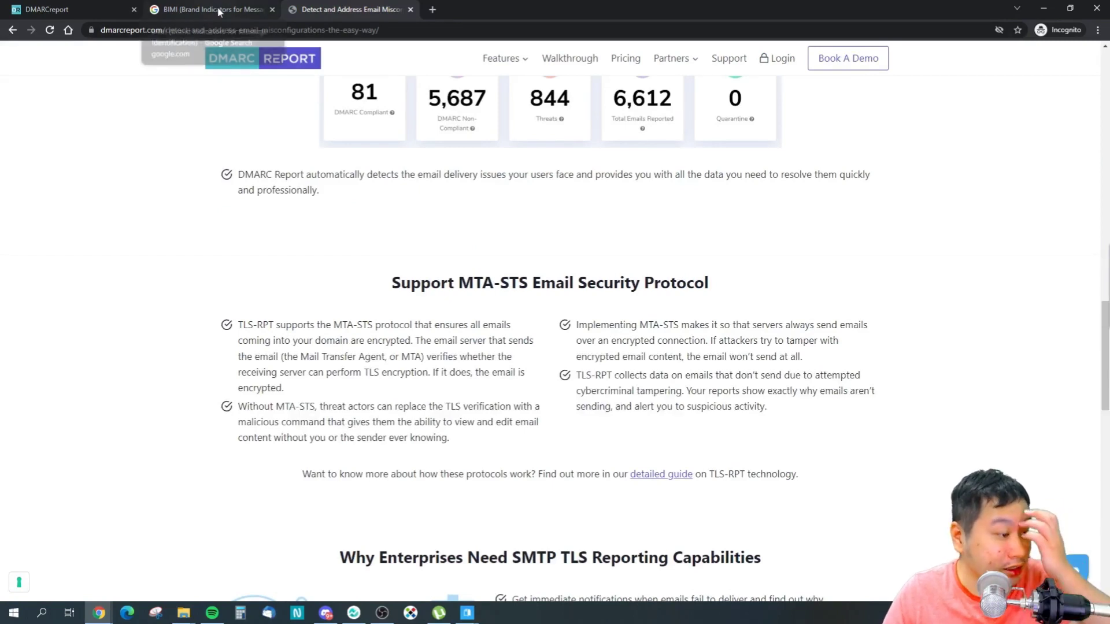
{"action": "scroll", "scroll_direction": "down", "scroll_amount": 3}
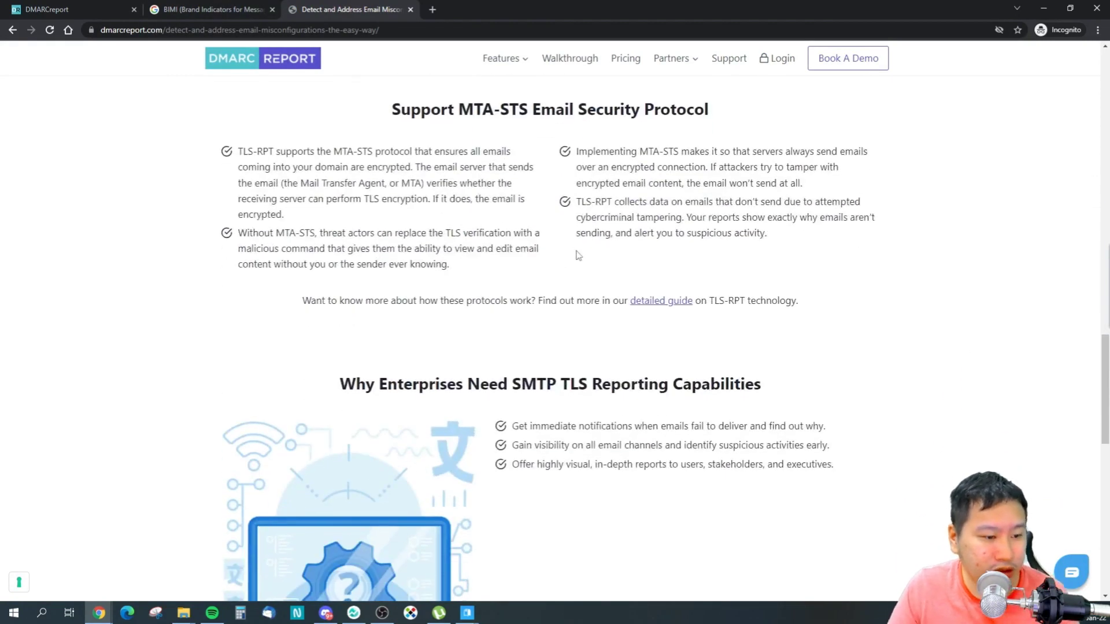
{"action": "scroll", "scroll_direction": "down", "scroll_amount": 3}
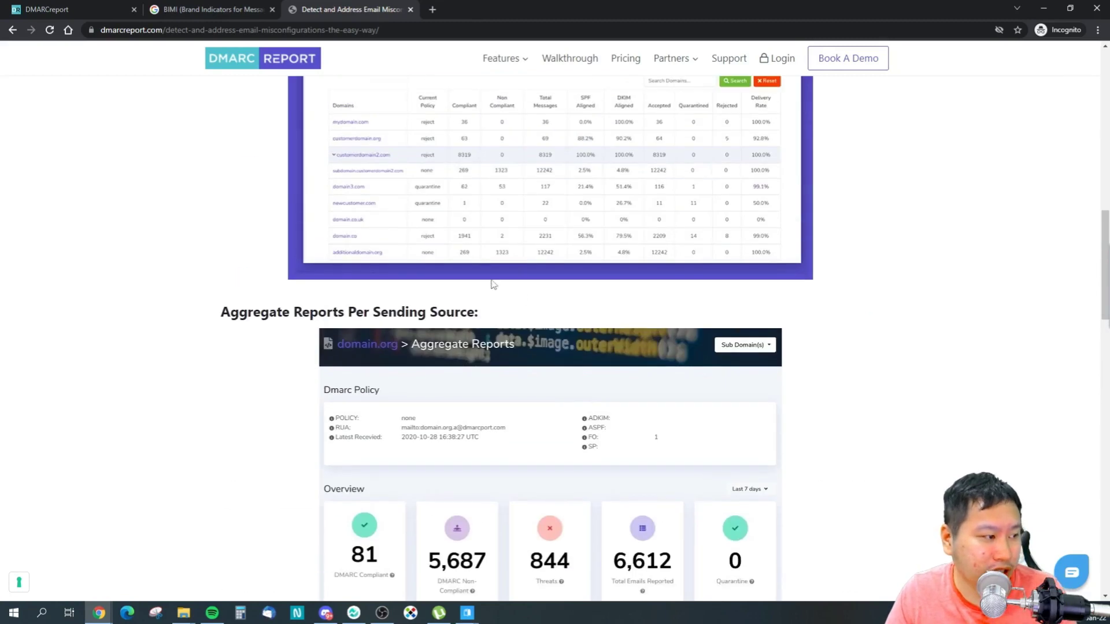
{"action": "scroll", "scroll_direction": "up", "scroll_amount": 3}
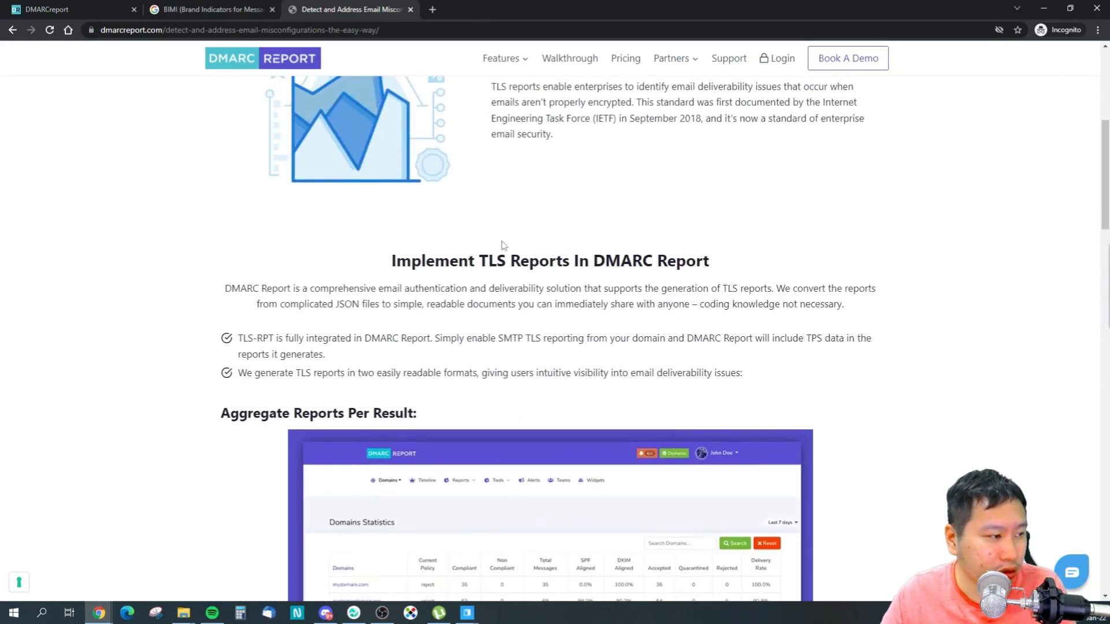
Step: Read through the Active Anti-Spoofing Technology feature page, then return to the BIMI Google results
{"action": "scroll", "scroll_direction": "up", "scroll_amount": 3}
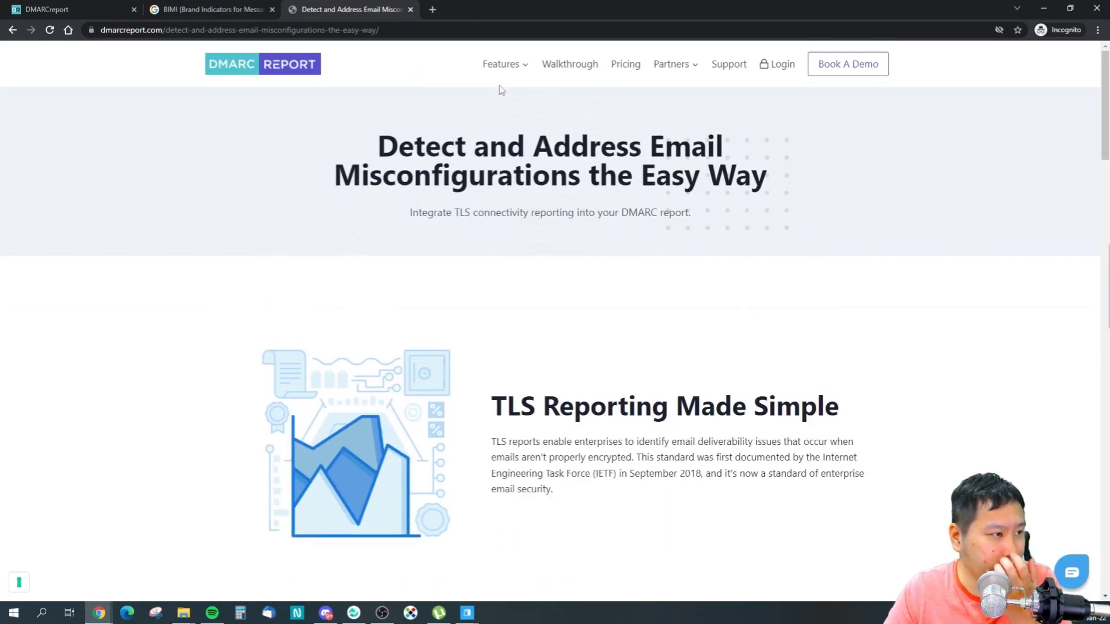
{"action": "left_click", "coordinate": [501, 64]}
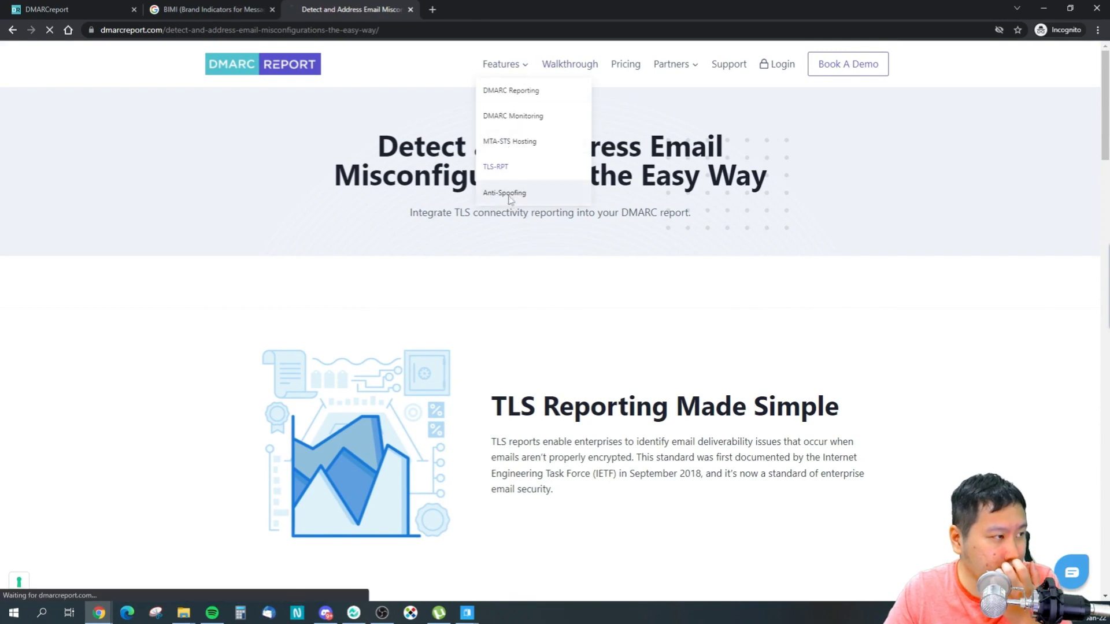
{"action": "left_click", "coordinate": [504, 193]}
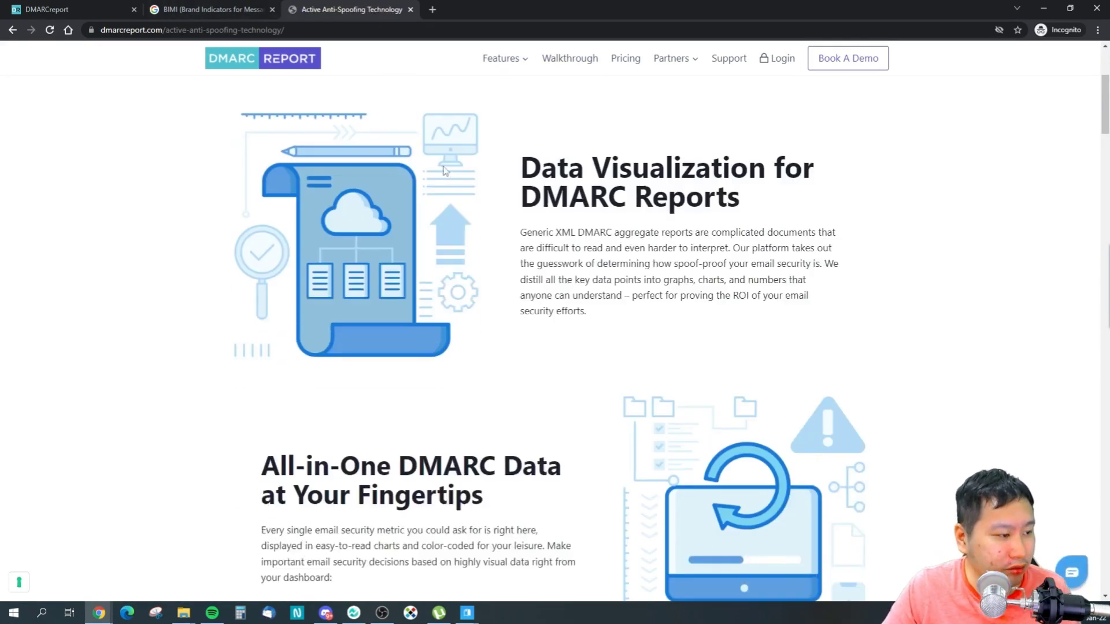
{"action": "scroll", "scroll_direction": "down", "scroll_amount": 3}
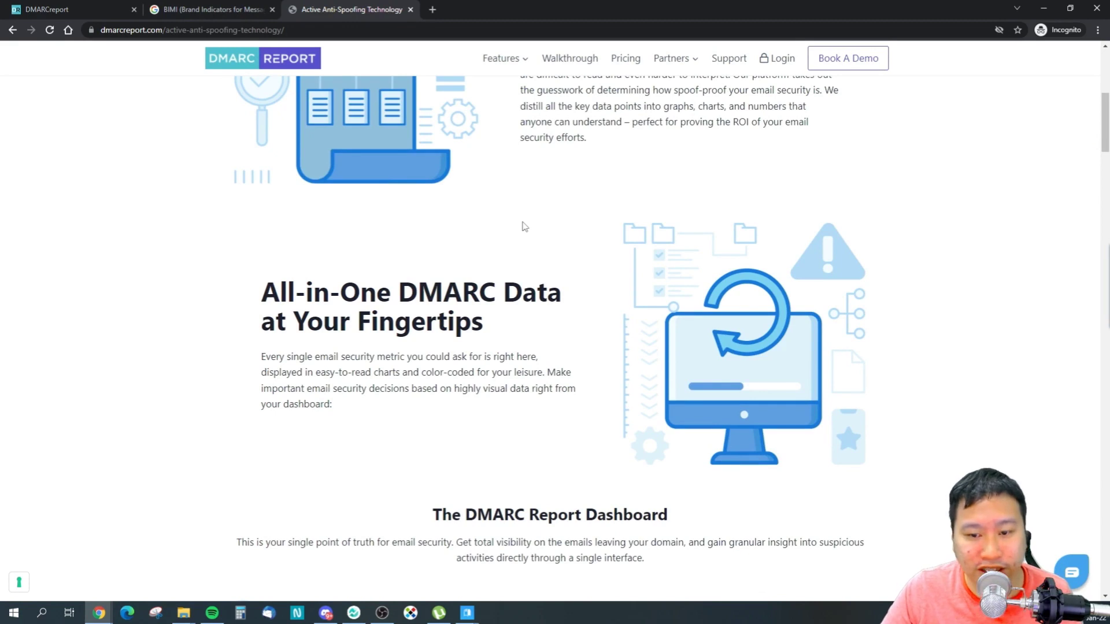
{"action": "scroll", "scroll_direction": "down", "scroll_amount": 3}
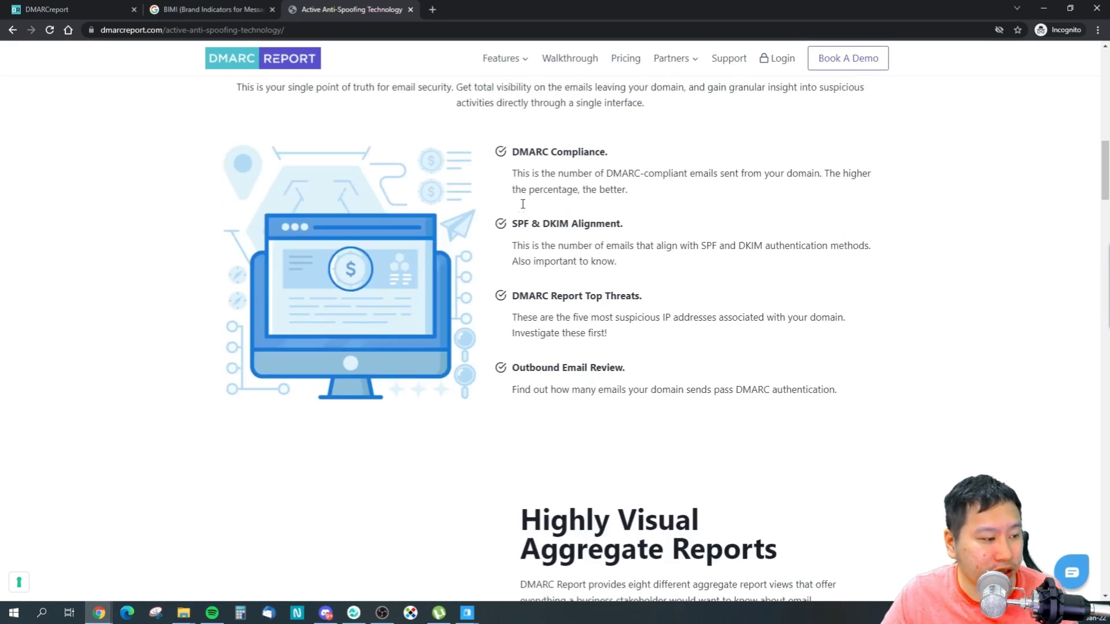
{"action": "scroll", "scroll_direction": "down", "scroll_amount": 3}
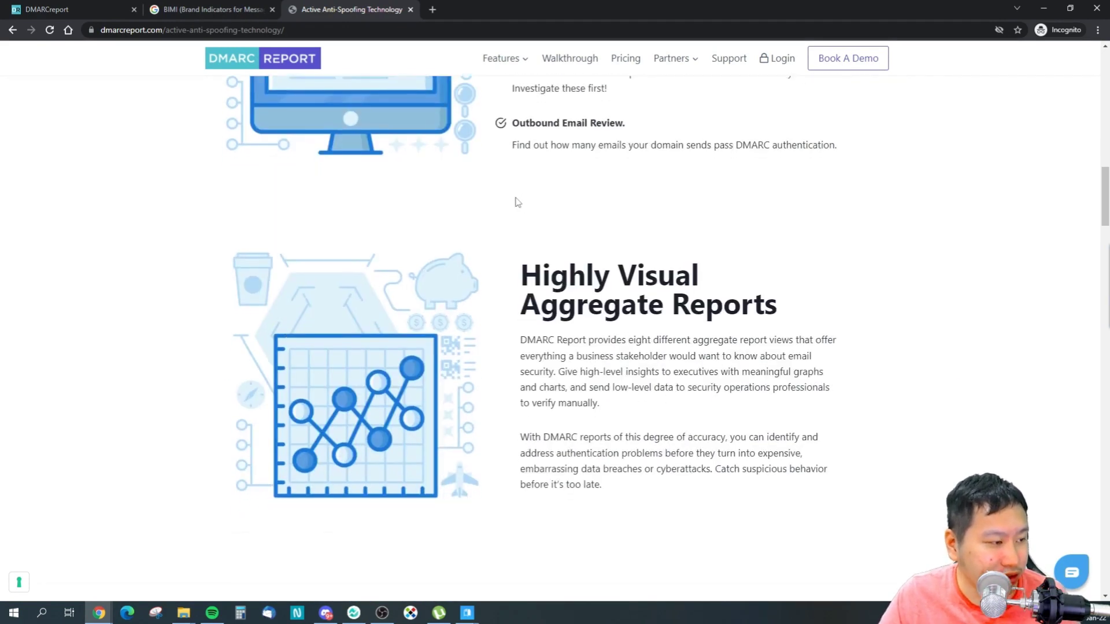
{"action": "scroll", "scroll_direction": "down", "scroll_amount": 3}
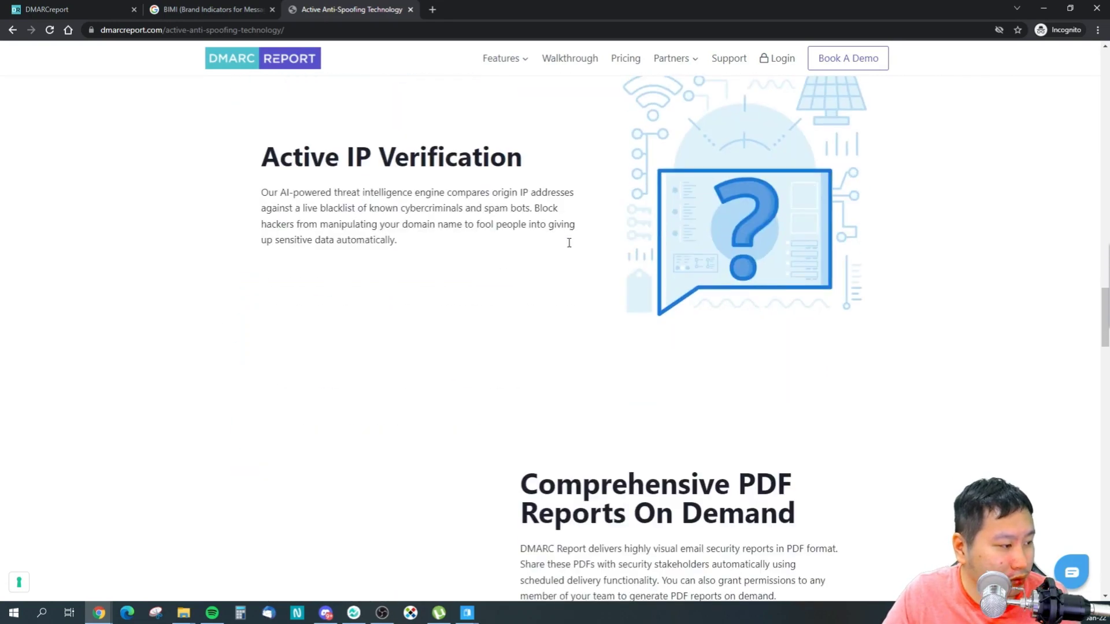
{"action": "scroll", "scroll_direction": "down", "scroll_amount": 3}
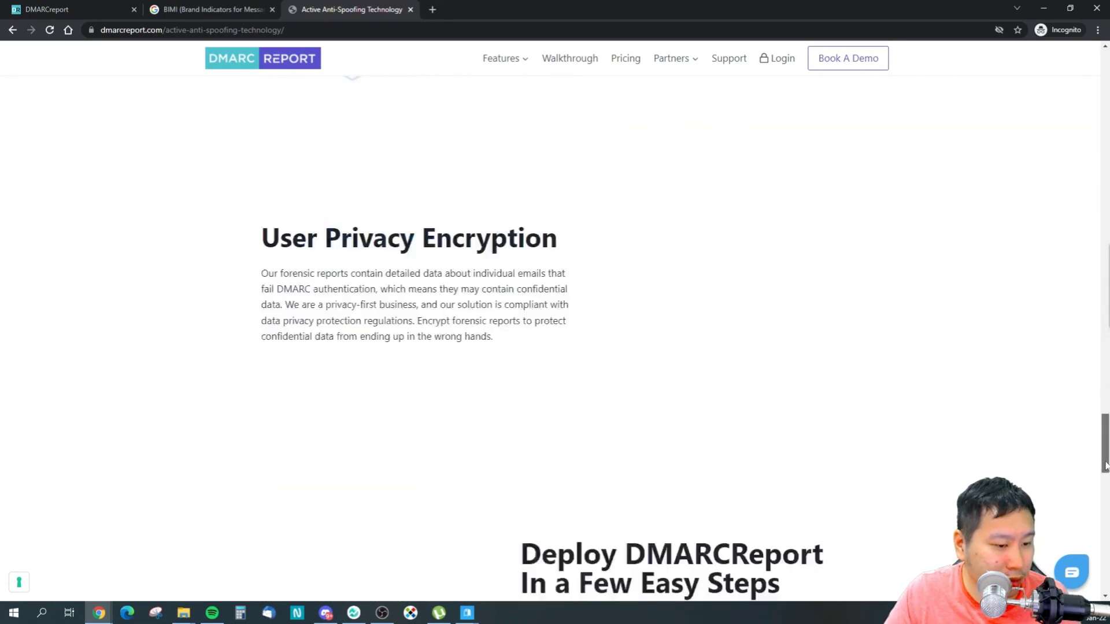
{"action": "scroll", "scroll_direction": "down", "scroll_amount": 3}
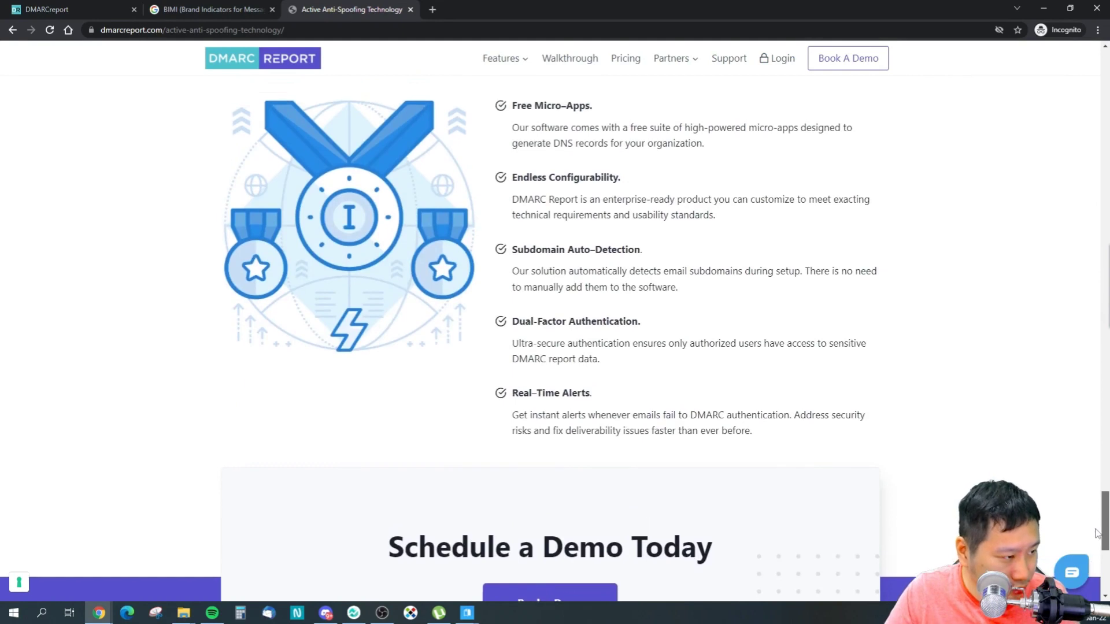
{"action": "left_click", "coordinate": [209, 9]}
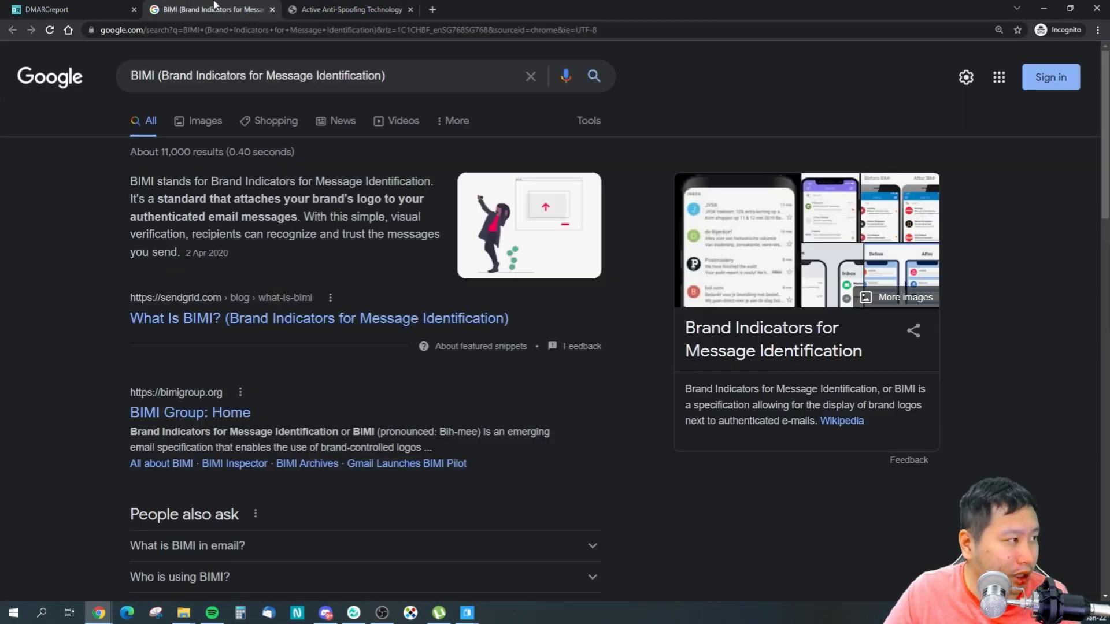
Step: Back in the app, glance at the Reports menu and go to the Alerts page for seniorcare.com.sg
{"action": "left_click", "coordinate": [46, 9]}
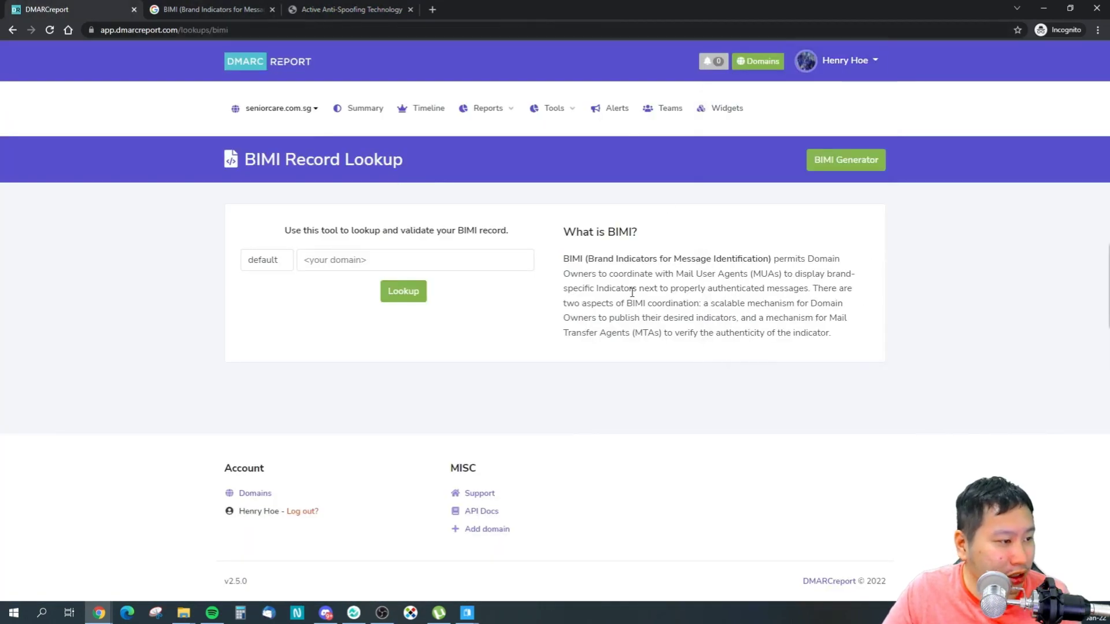
{"action": "left_click", "coordinate": [486, 107]}
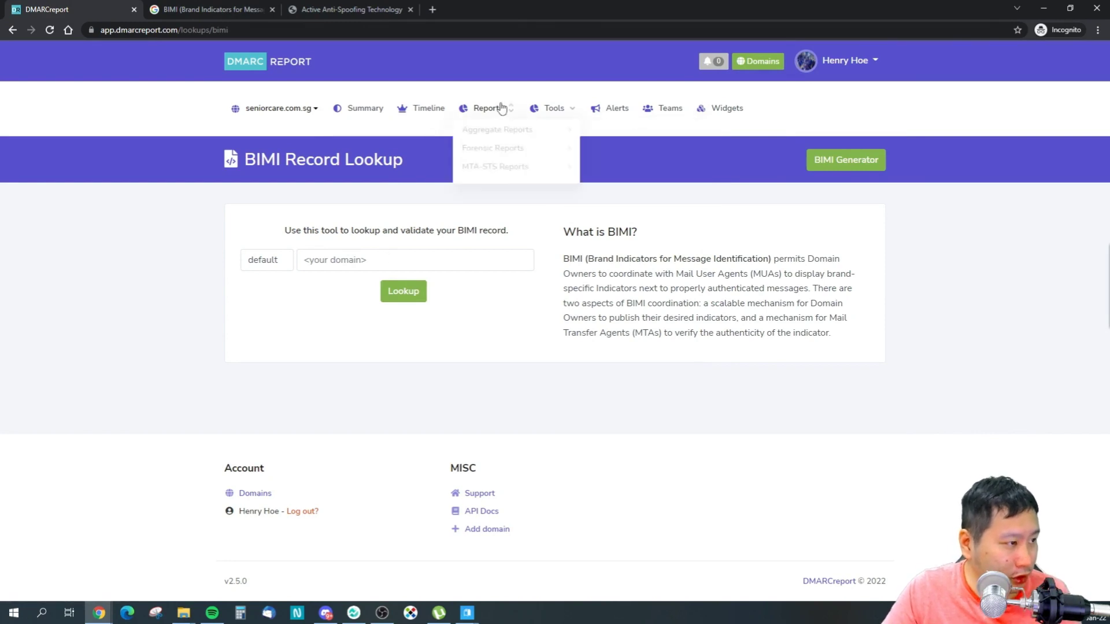
{"action": "mouse_move", "coordinate": [615, 107]}
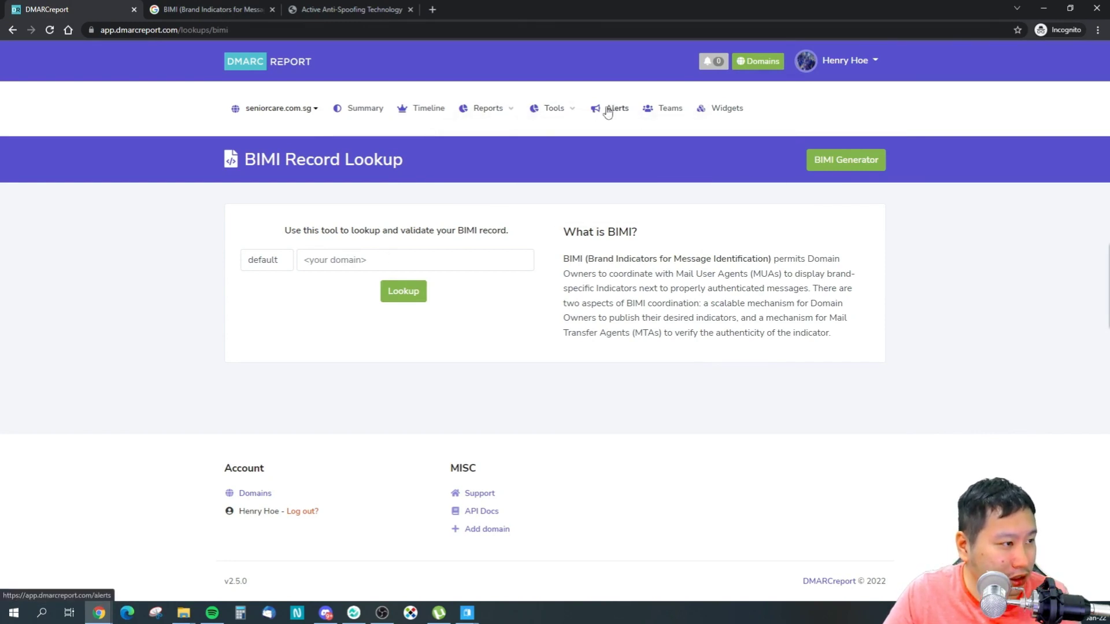
{"action": "left_click", "coordinate": [616, 108]}
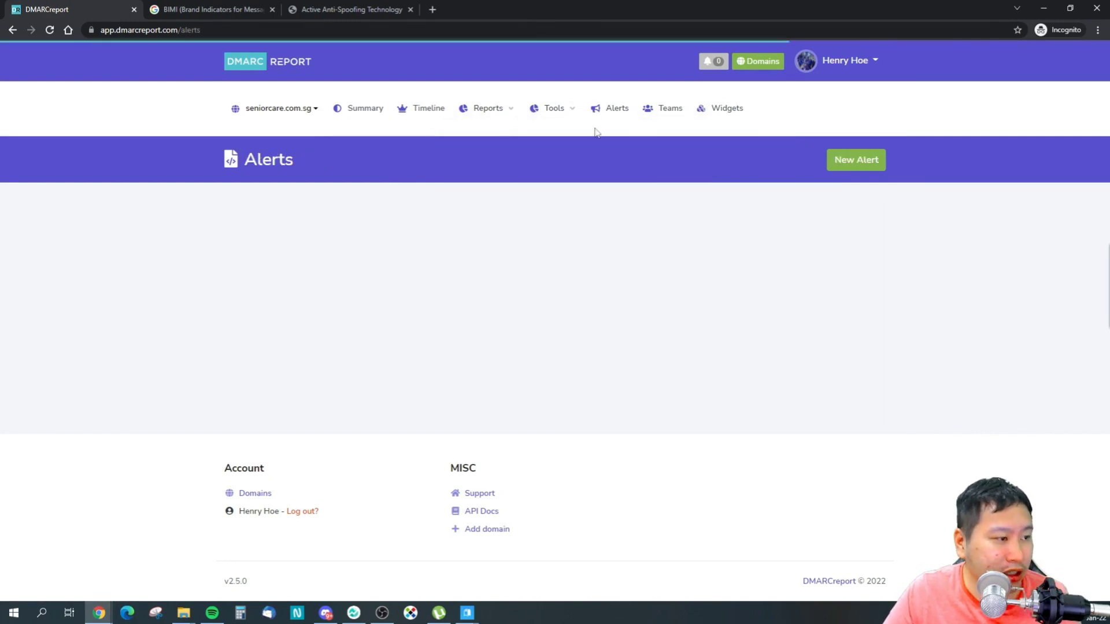
{"action": "mouse_move", "coordinate": [547, 174]}
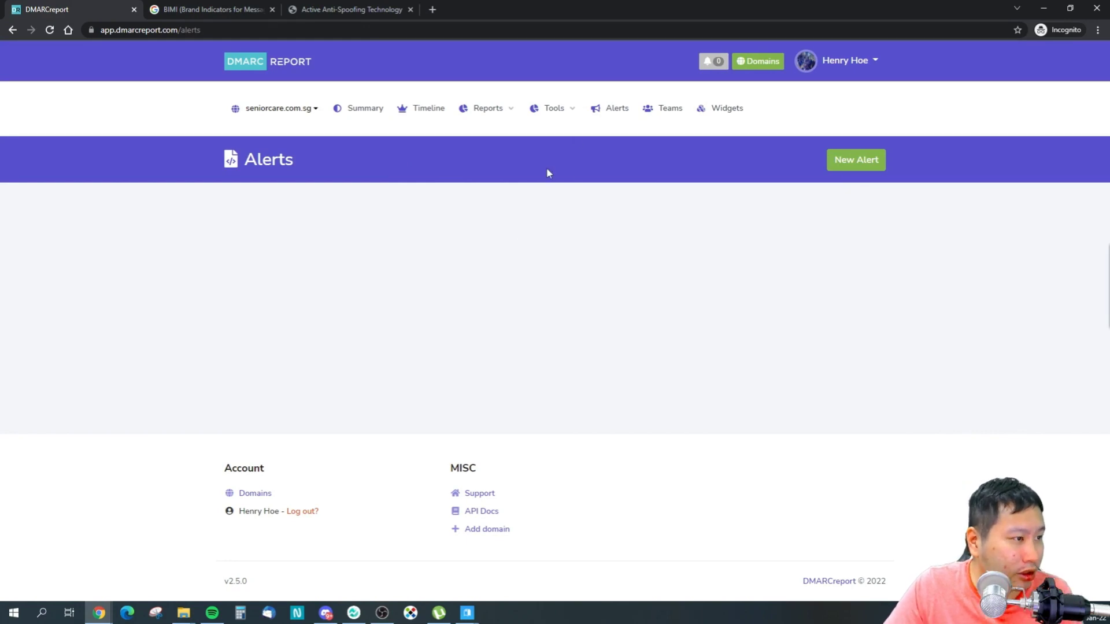
Step: Start a new alert for decisivemarketer.com and view the available Metric Type options
{"action": "left_click", "coordinate": [855, 160]}
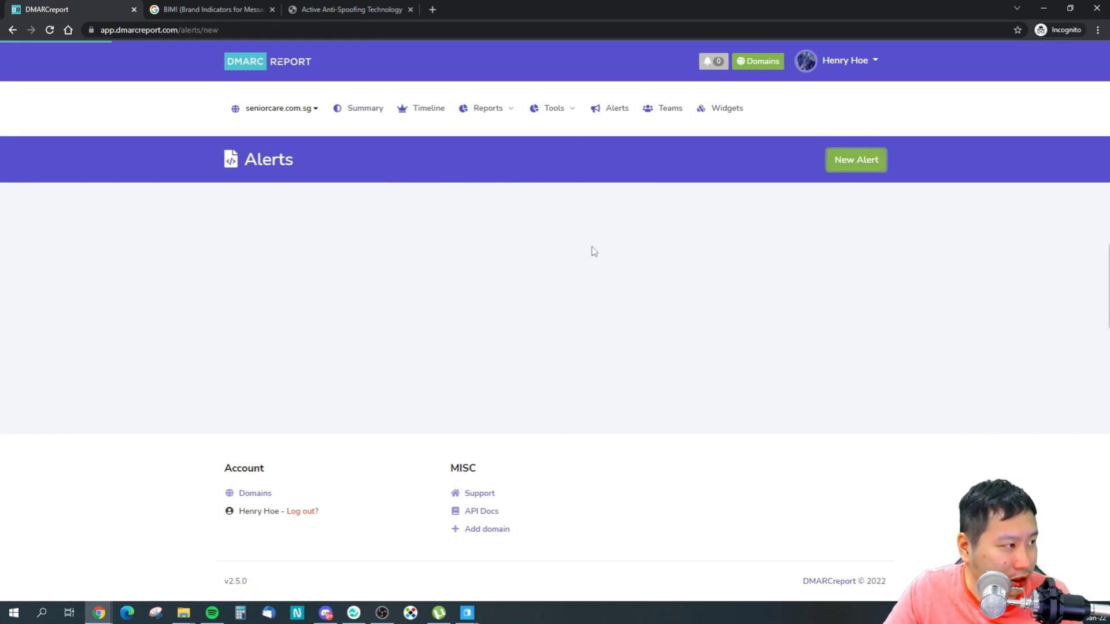
{"action": "left_click", "coordinate": [856, 160]}
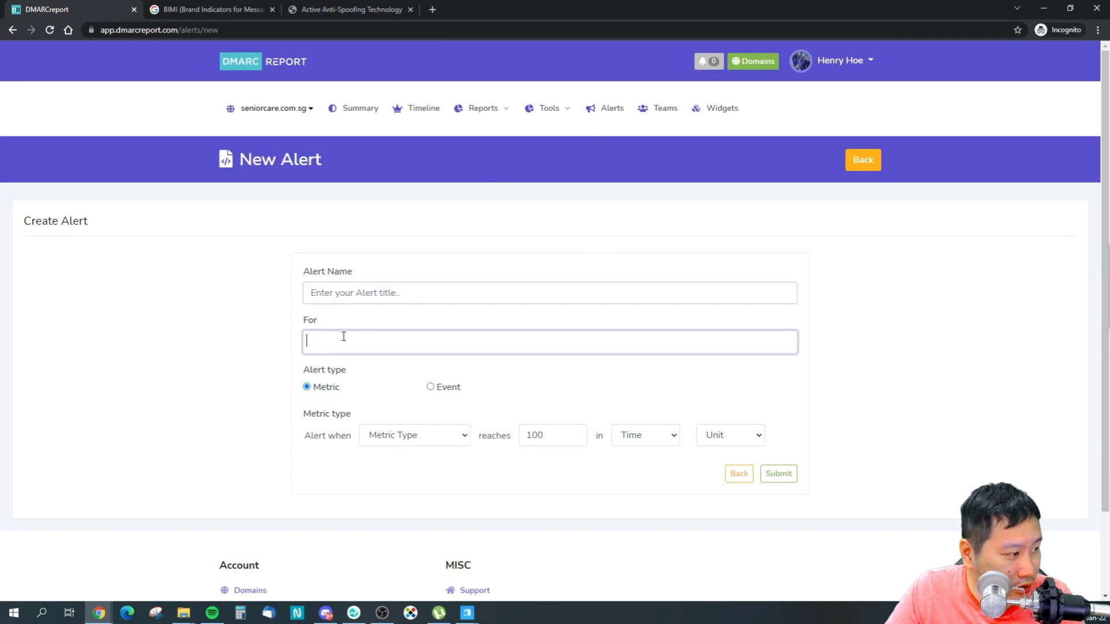
{"action": "type", "text": "decisivemarketer.com"}
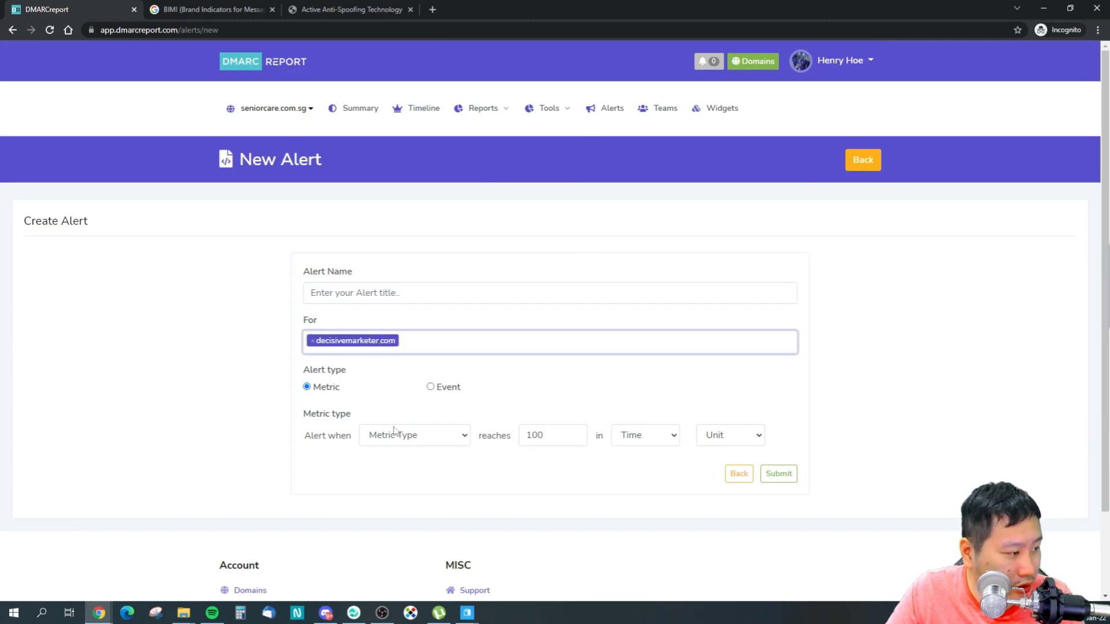
{"action": "left_click", "coordinate": [414, 435]}
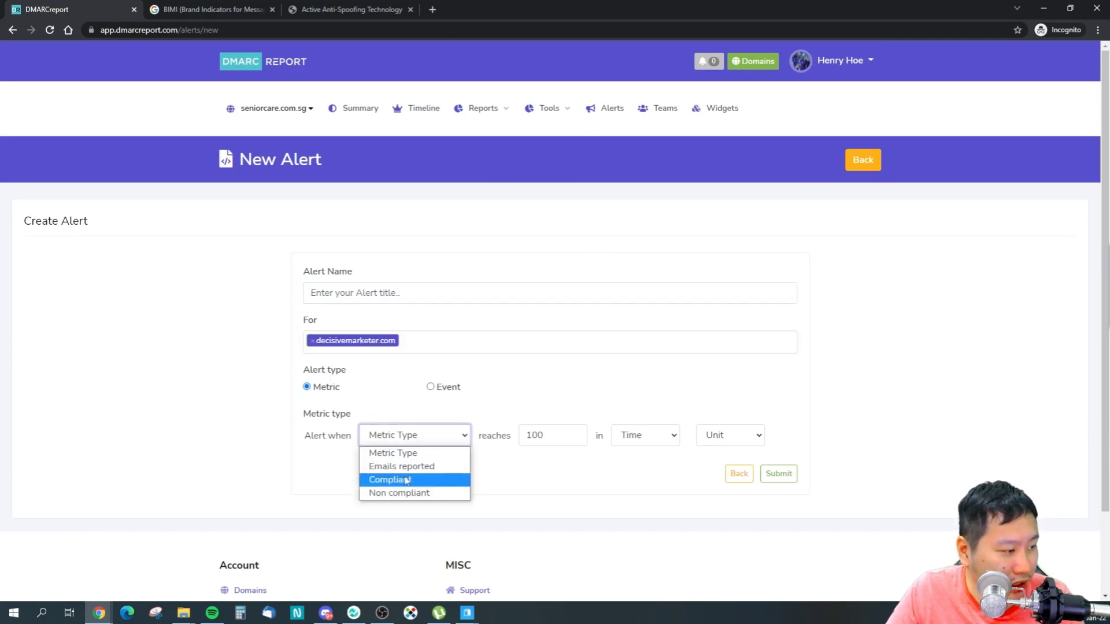
{"action": "mouse_move", "coordinate": [415, 485]}
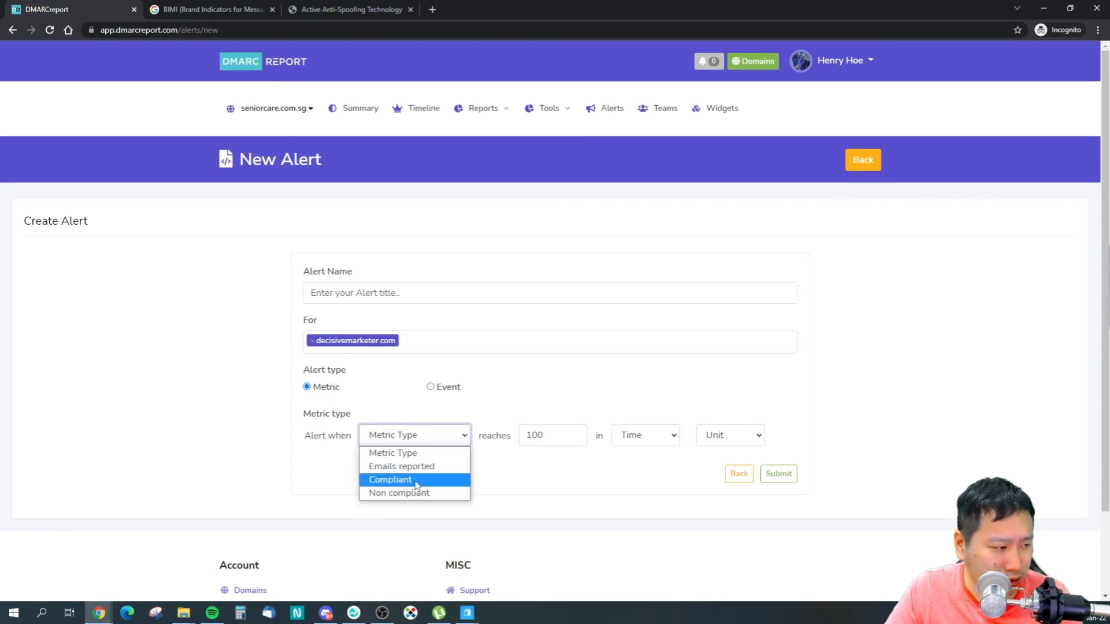
{"action": "mouse_move", "coordinate": [414, 493]}
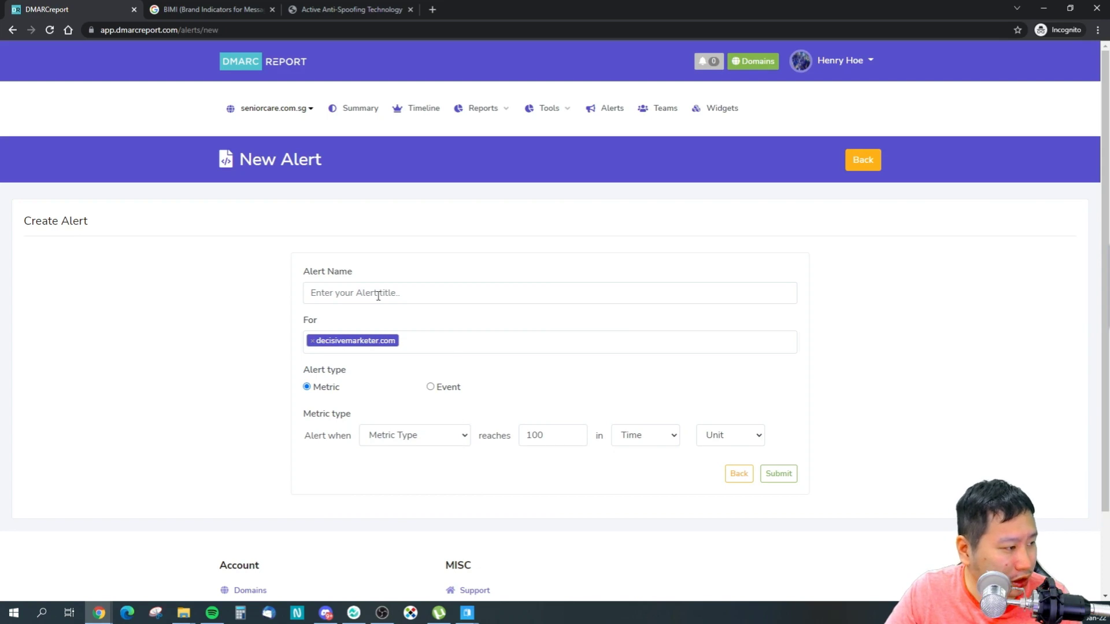
{"action": "mouse_move", "coordinate": [665, 107]}
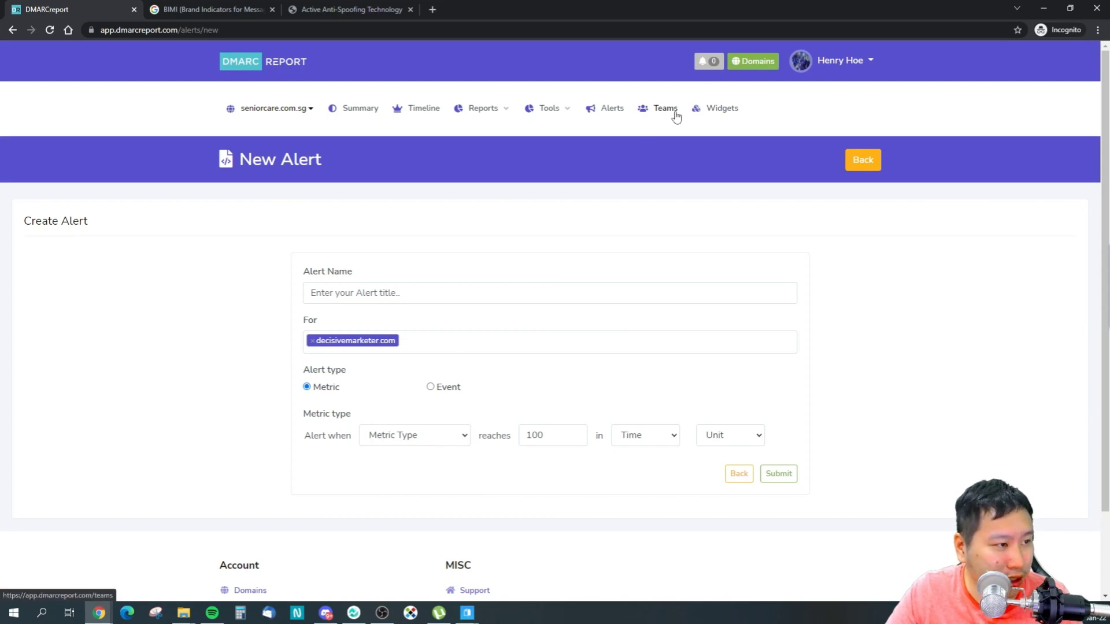
Step: Visit the Teams page and its Create New team form, then go to Widgets
{"action": "left_click", "coordinate": [664, 108]}
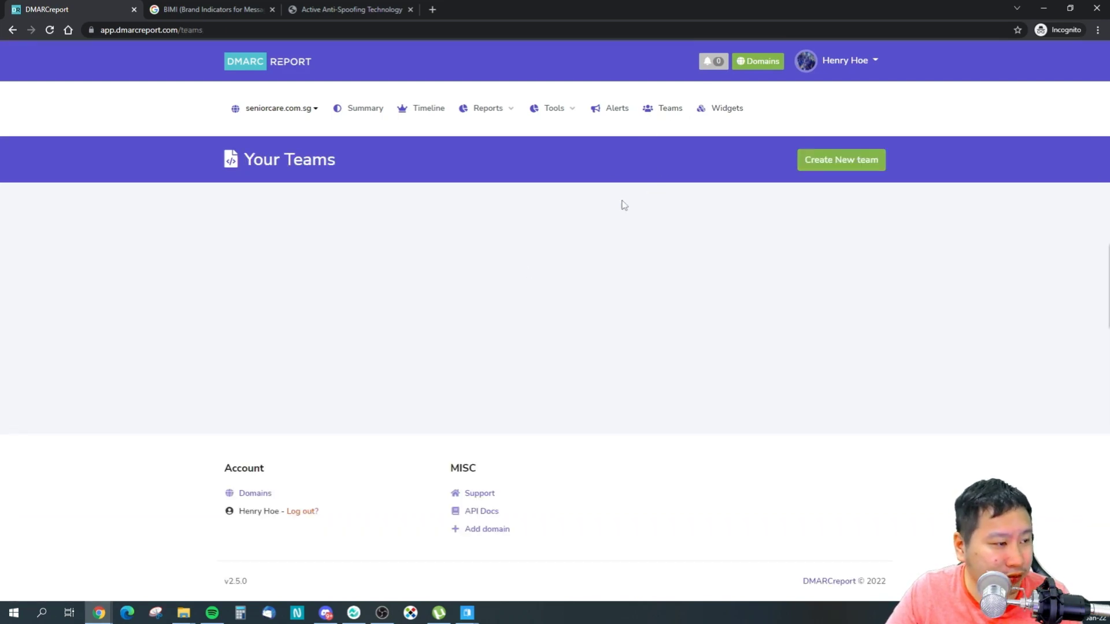
{"action": "left_click", "coordinate": [841, 159]}
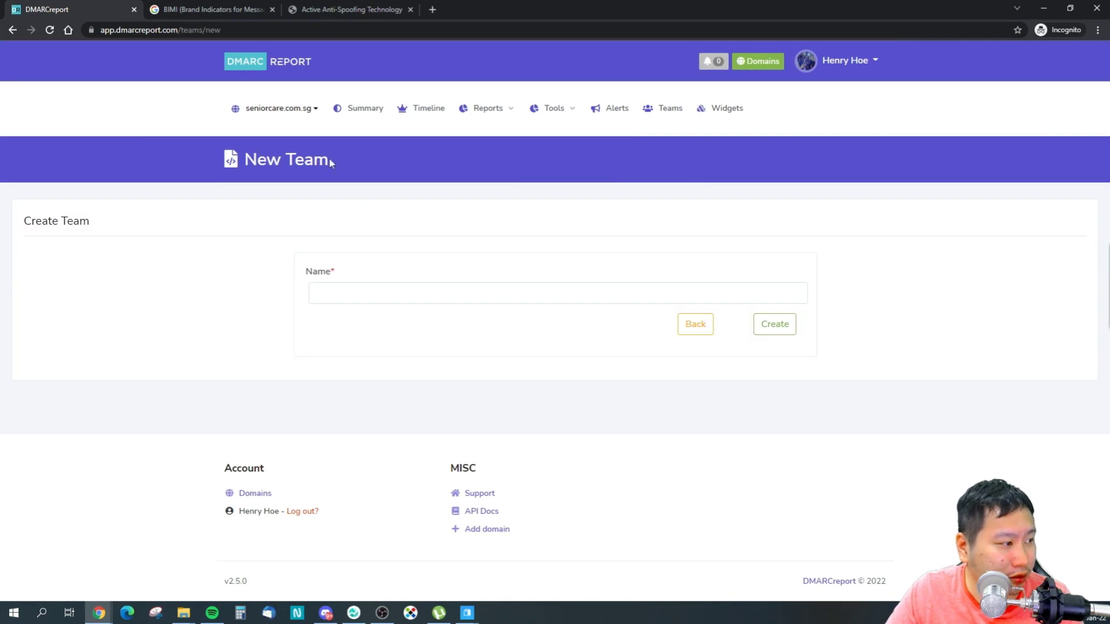
{"action": "left_click", "coordinate": [726, 108]}
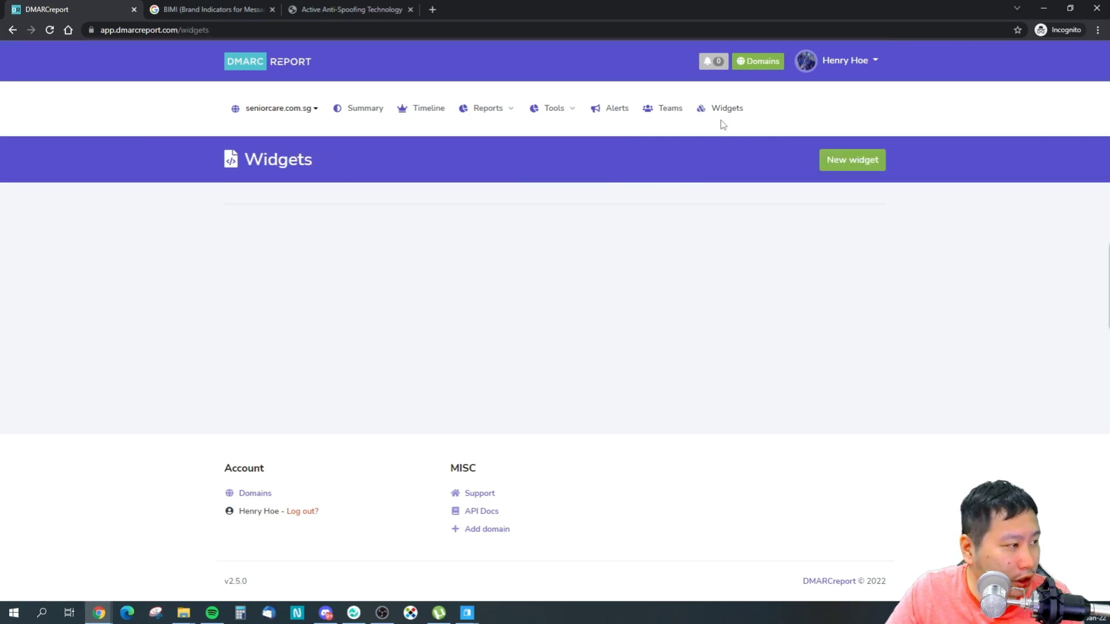
Step: Start a new widget for seniorcare.com.sg and show the account options menu
{"action": "left_click", "coordinate": [852, 159]}
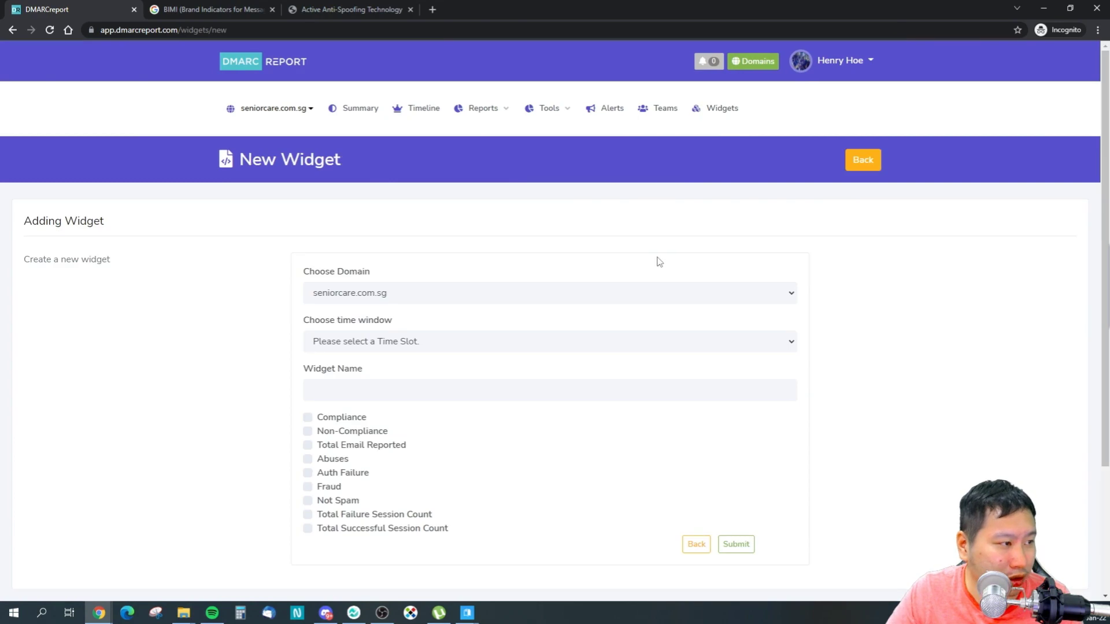
{"action": "scroll", "scroll_direction": "down", "scroll_amount": 3}
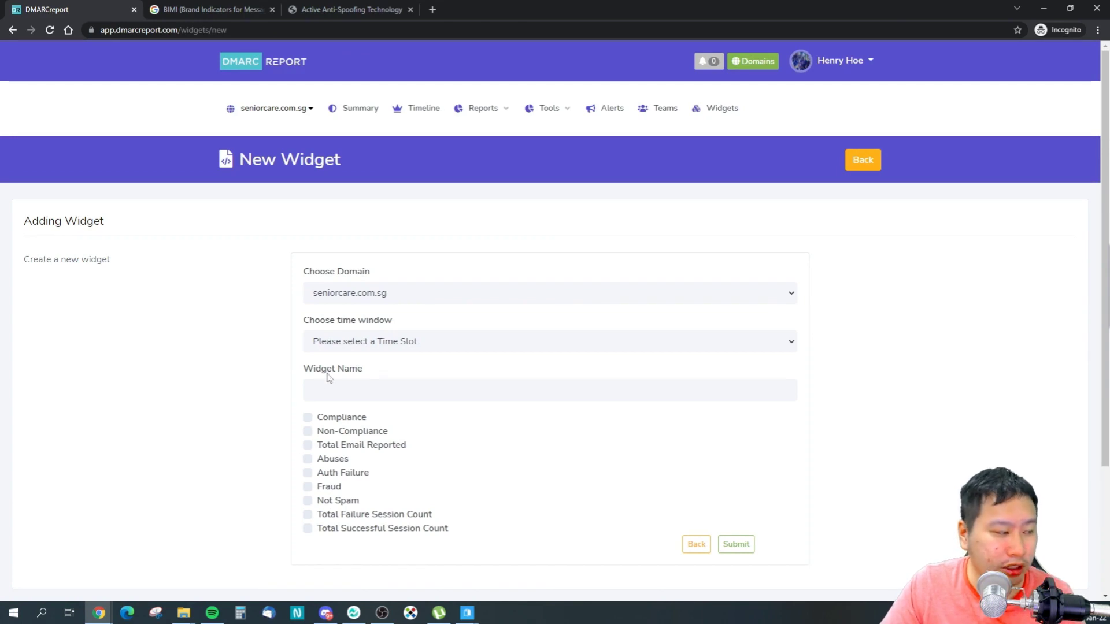
{"action": "mouse_move", "coordinate": [823, 311]}
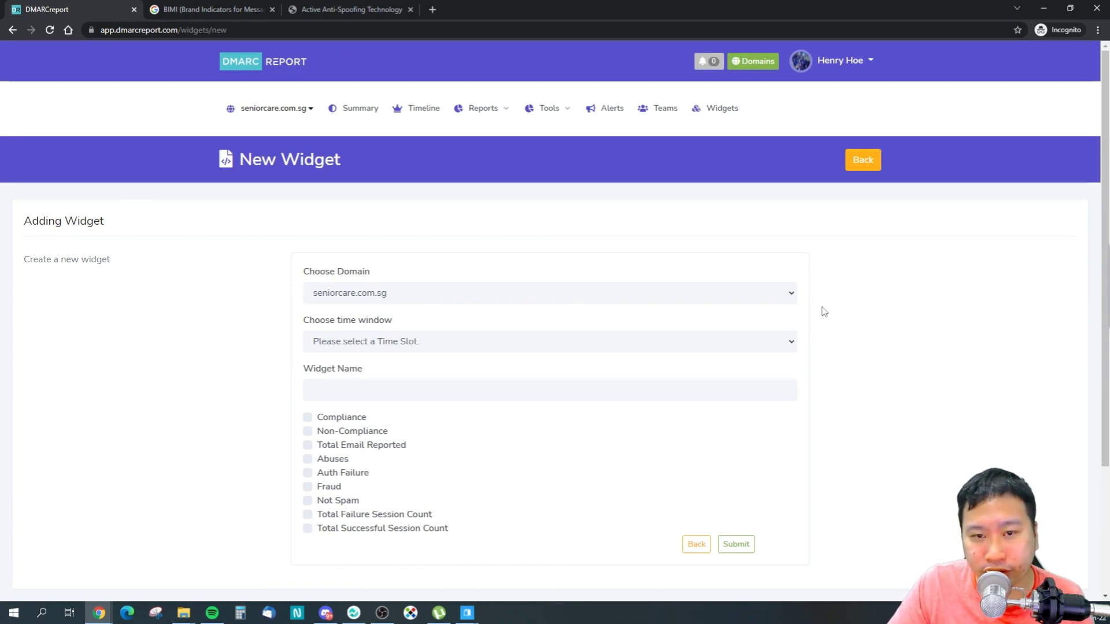
{"action": "mouse_move", "coordinate": [870, 83]}
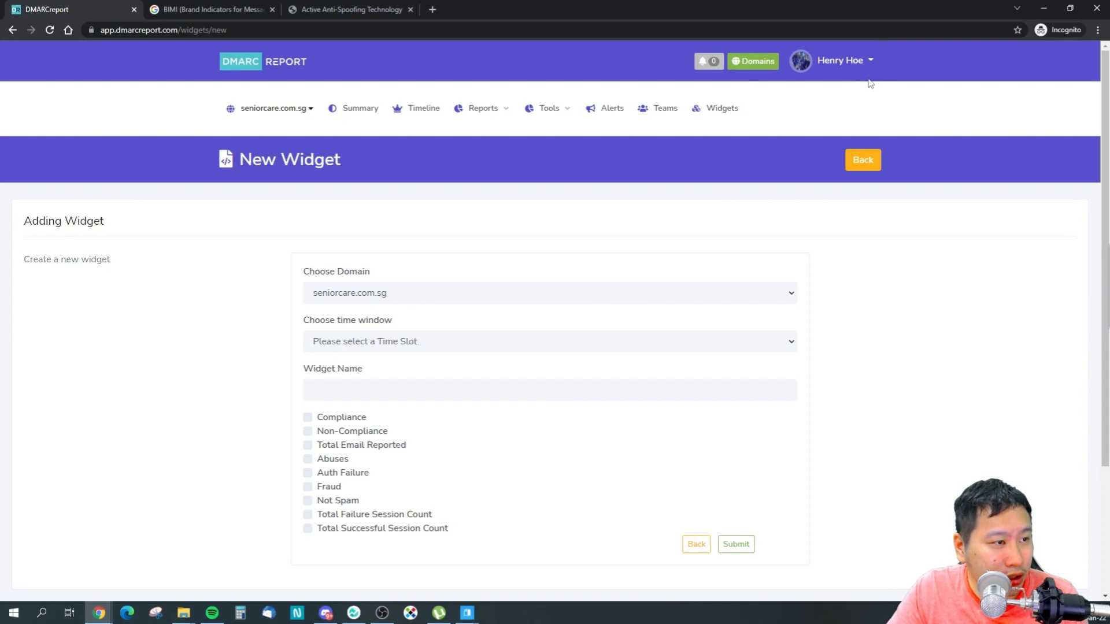
{"action": "left_click", "coordinate": [840, 60]}
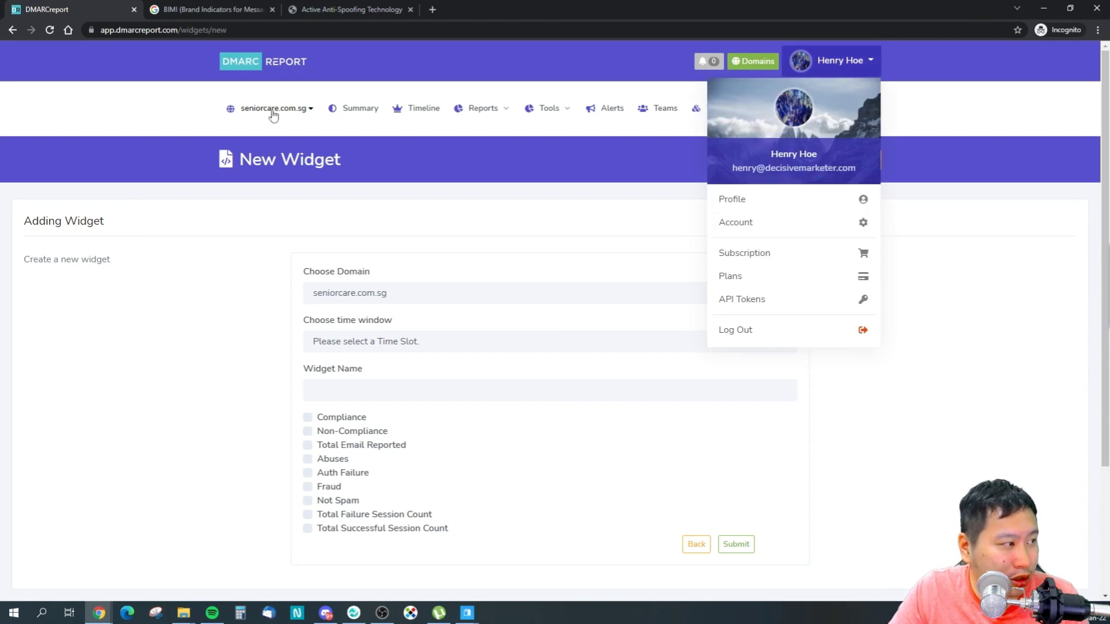
Step: Show the domains overview listing decisivemarketer.com and seniorcare.com.sg with zero messages
{"action": "left_click", "coordinate": [241, 61]}
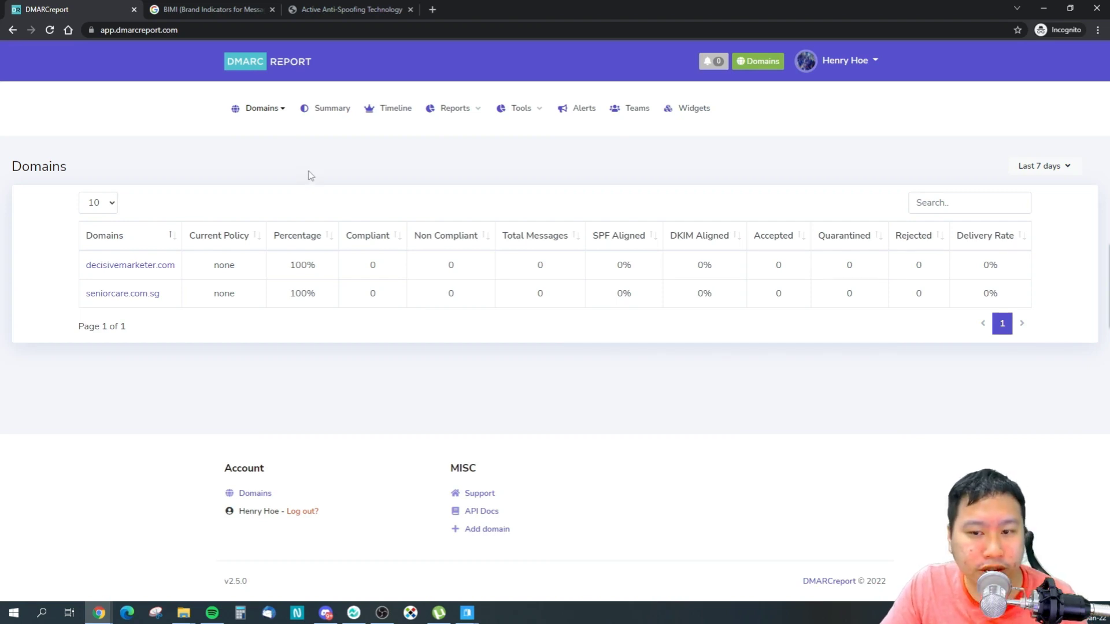
{"action": "mouse_move", "coordinate": [925, 285]}
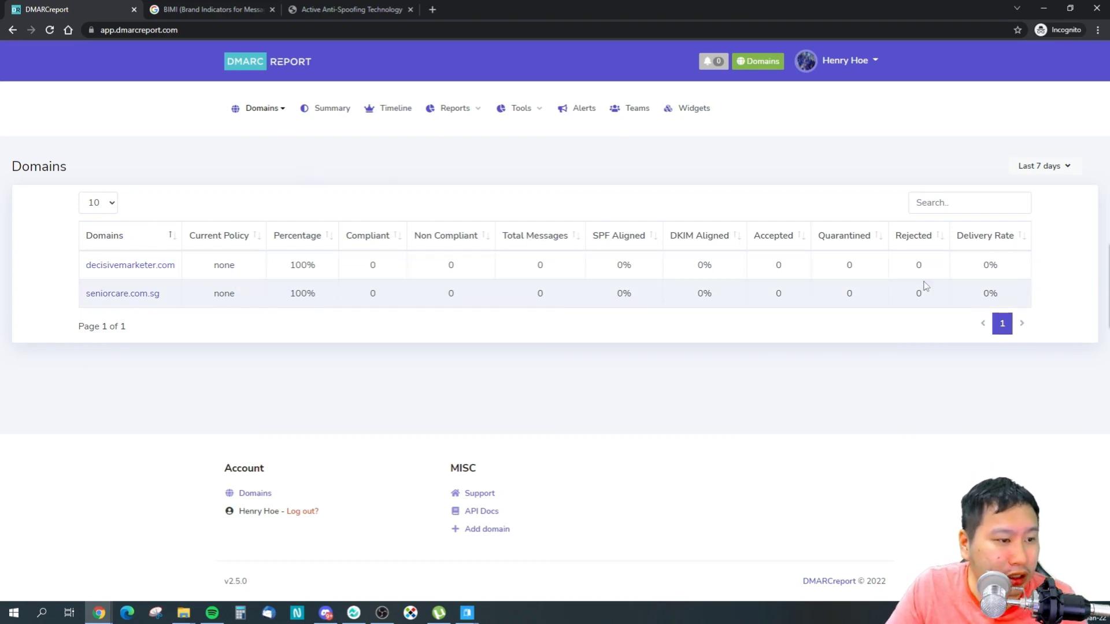
{"action": "mouse_move", "coordinate": [1039, 181]}
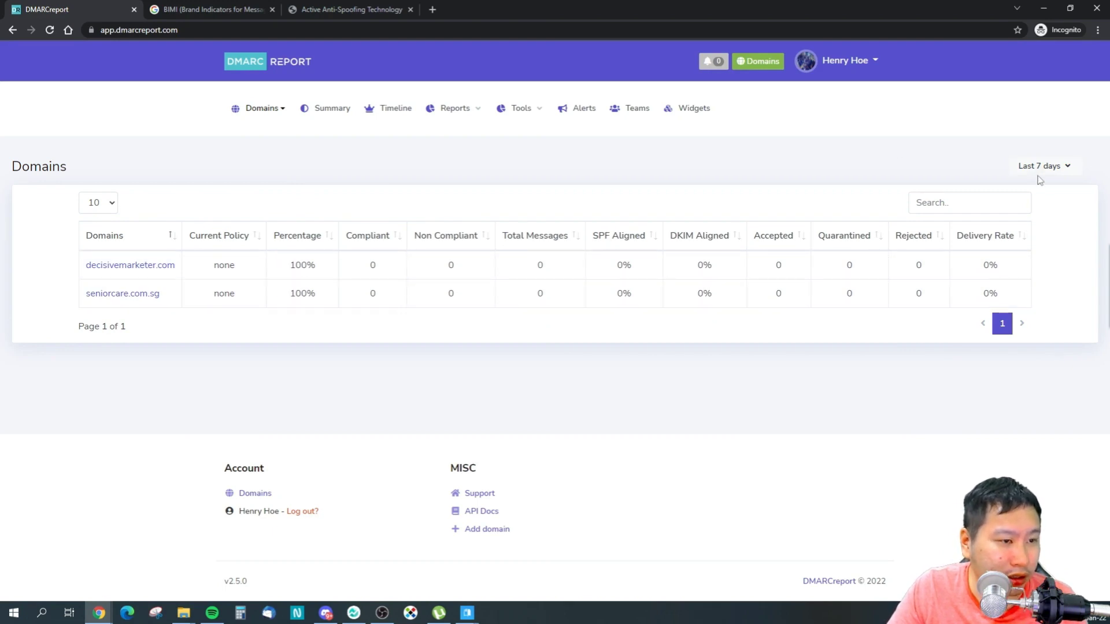
{"action": "mouse_move", "coordinate": [754, 343]}
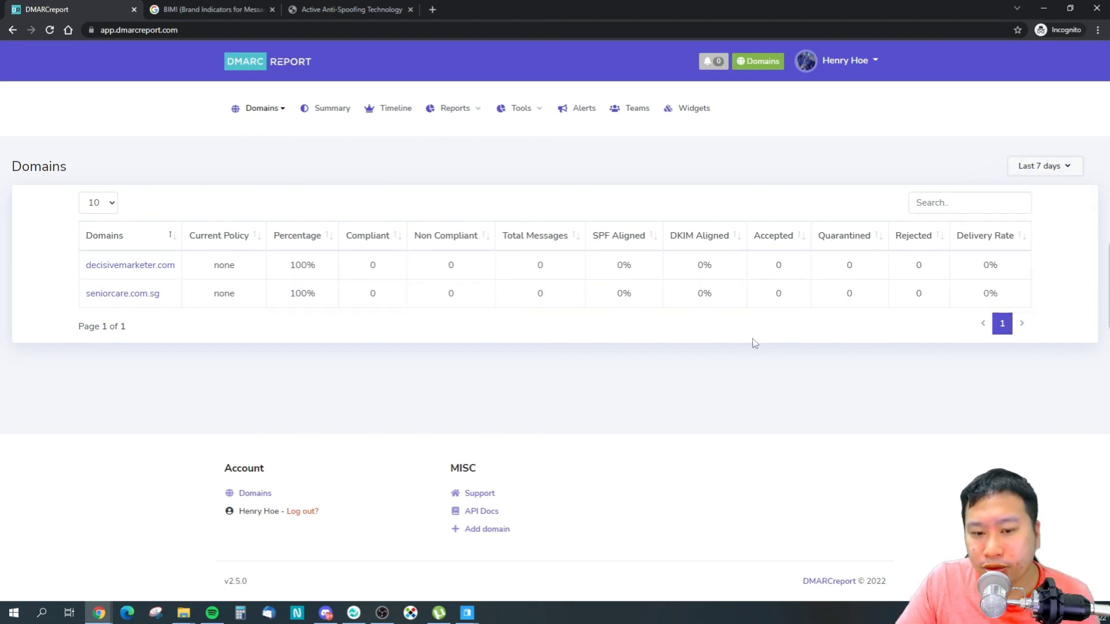
{"action": "mouse_move", "coordinate": [476, 385]}
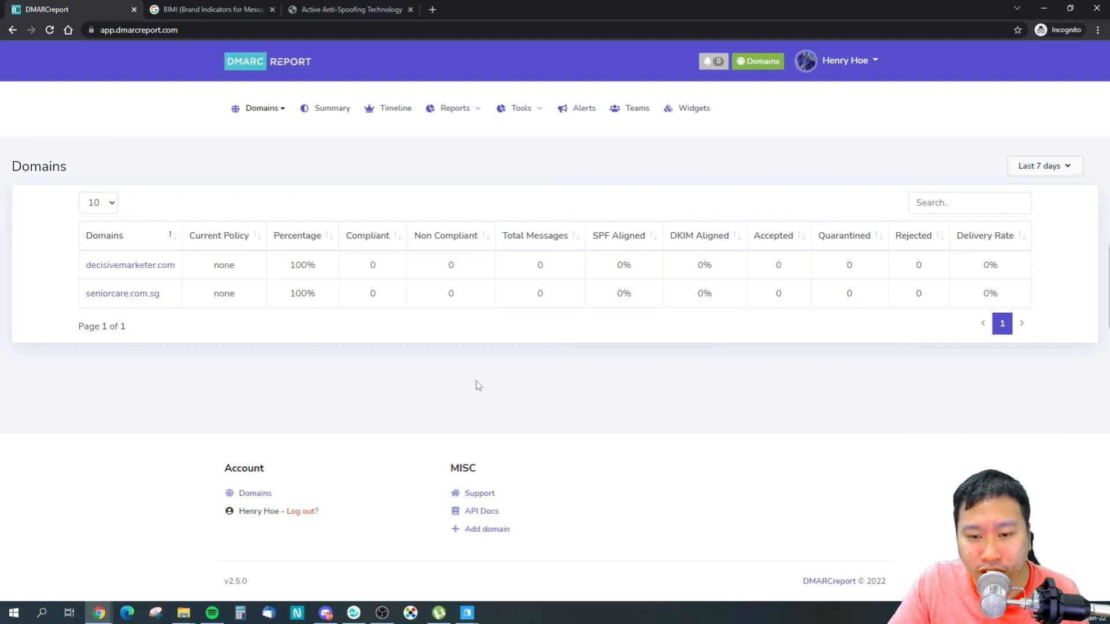
{"action": "mouse_move", "coordinate": [480, 511]}
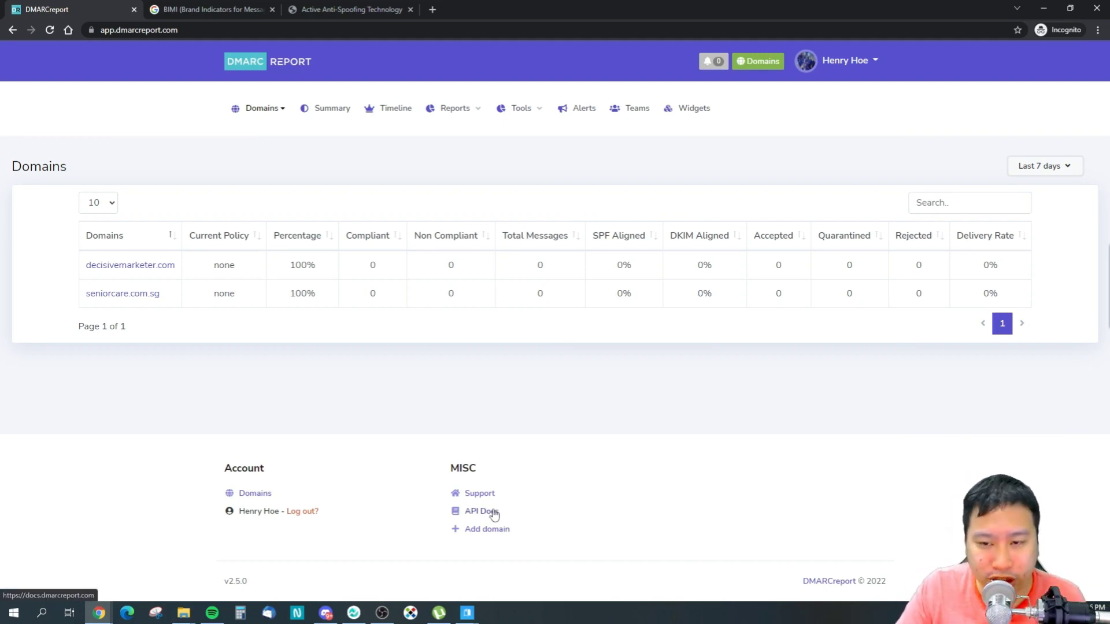
{"action": "mouse_move", "coordinate": [409, 339]}
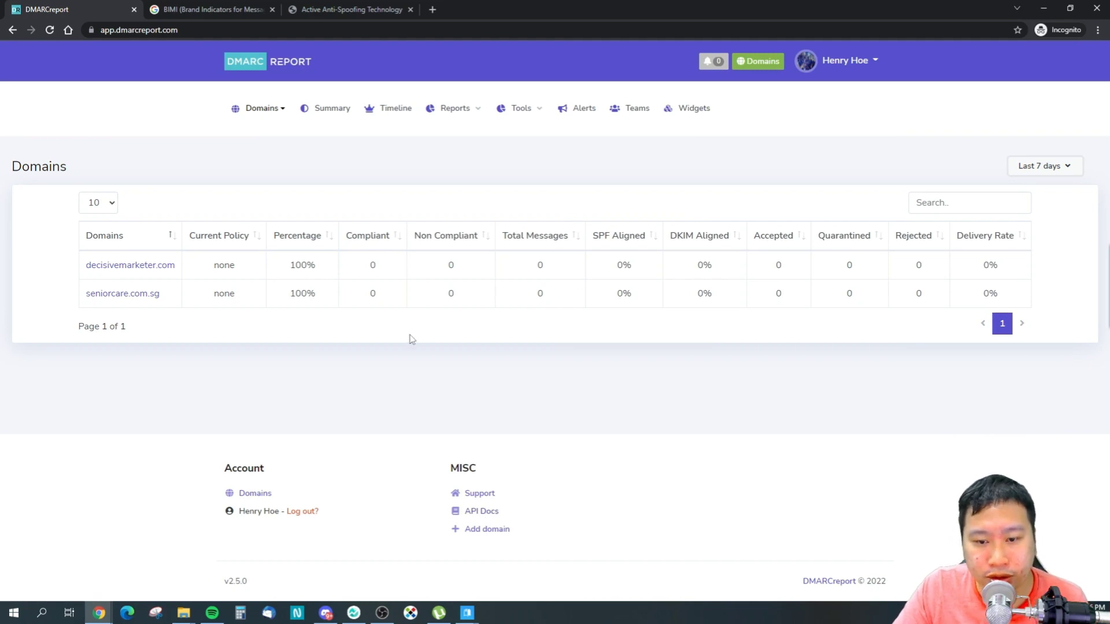
{"action": "mouse_move", "coordinate": [539, 293]}
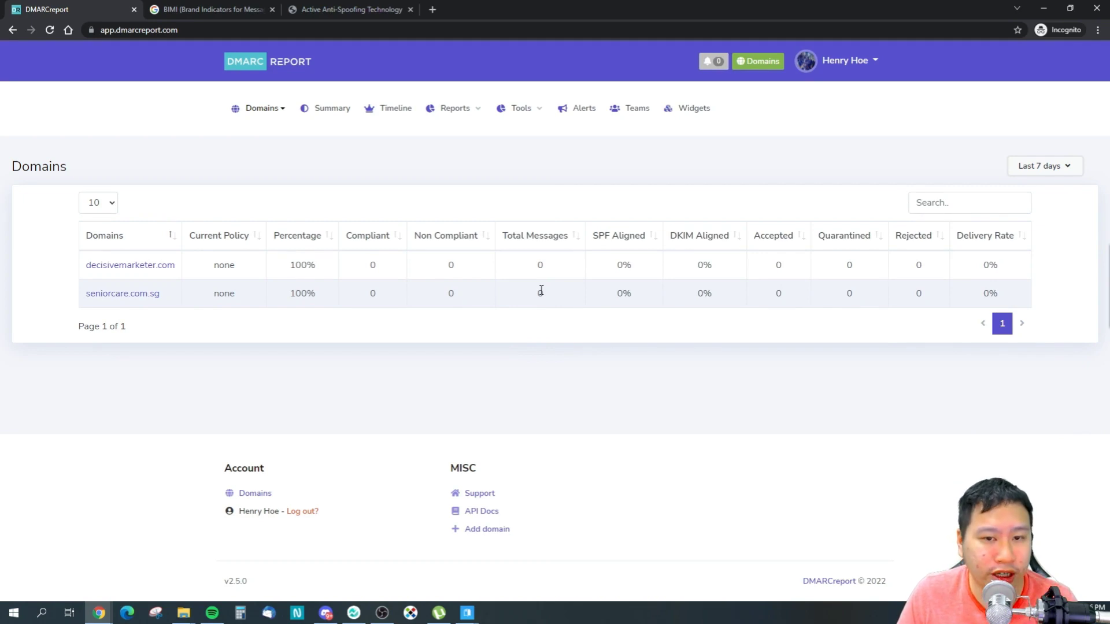
{"action": "mouse_move", "coordinate": [21, 588]}
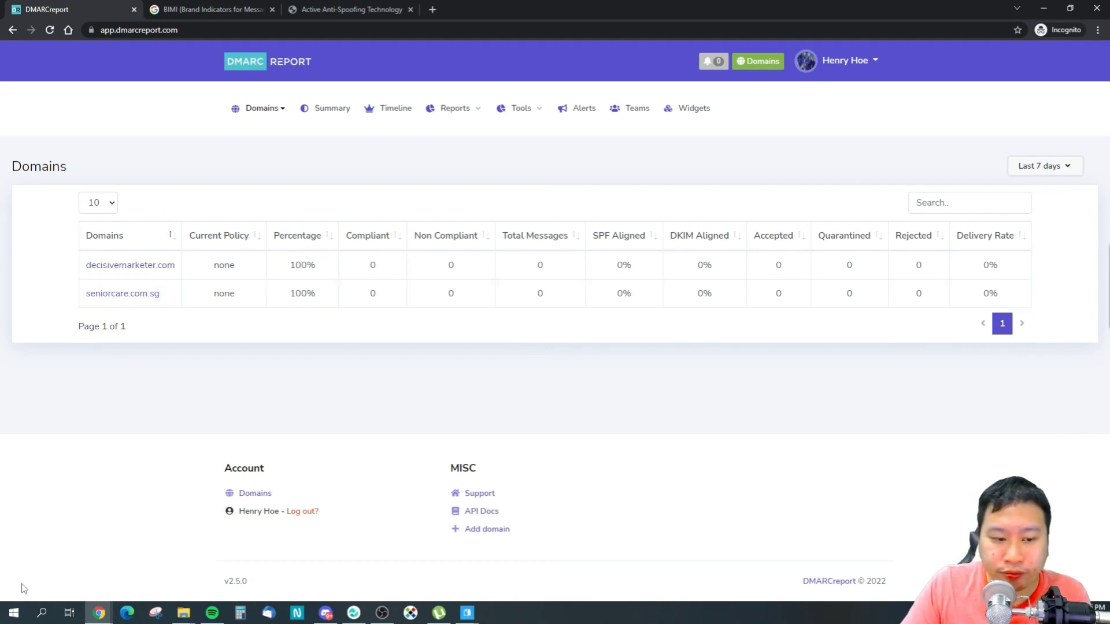
{"action": "mouse_move", "coordinate": [829, 508]}
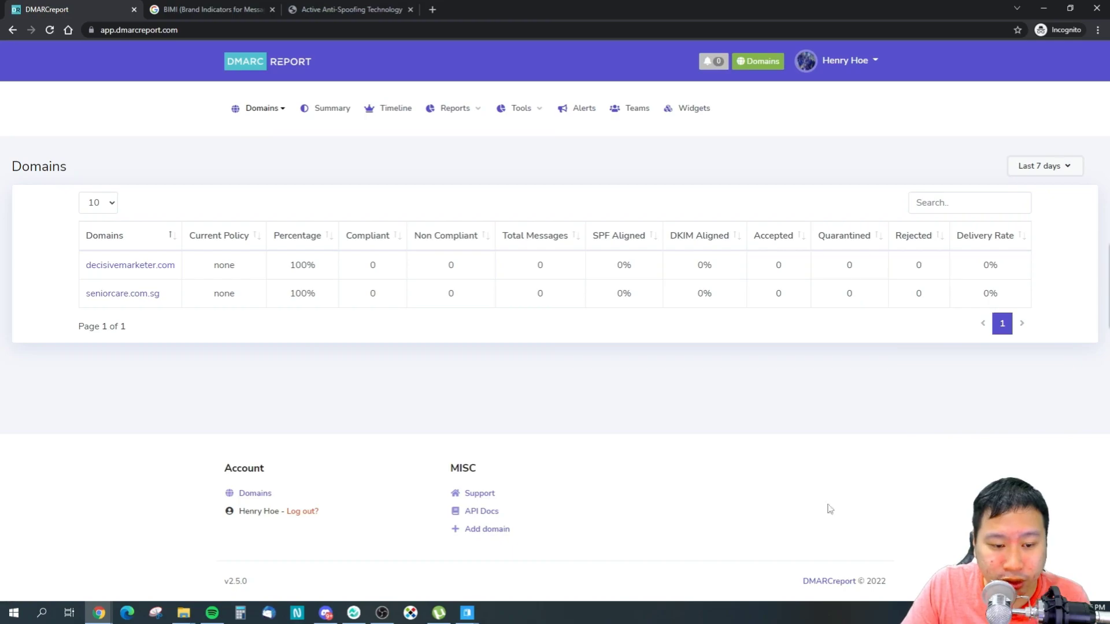